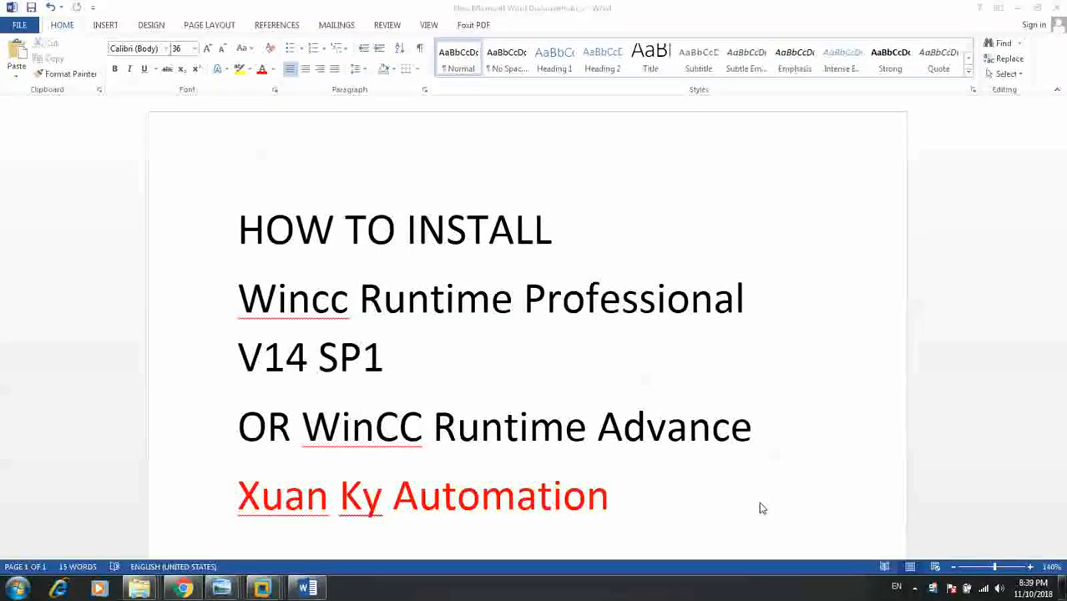
mouse_move(688, 454)
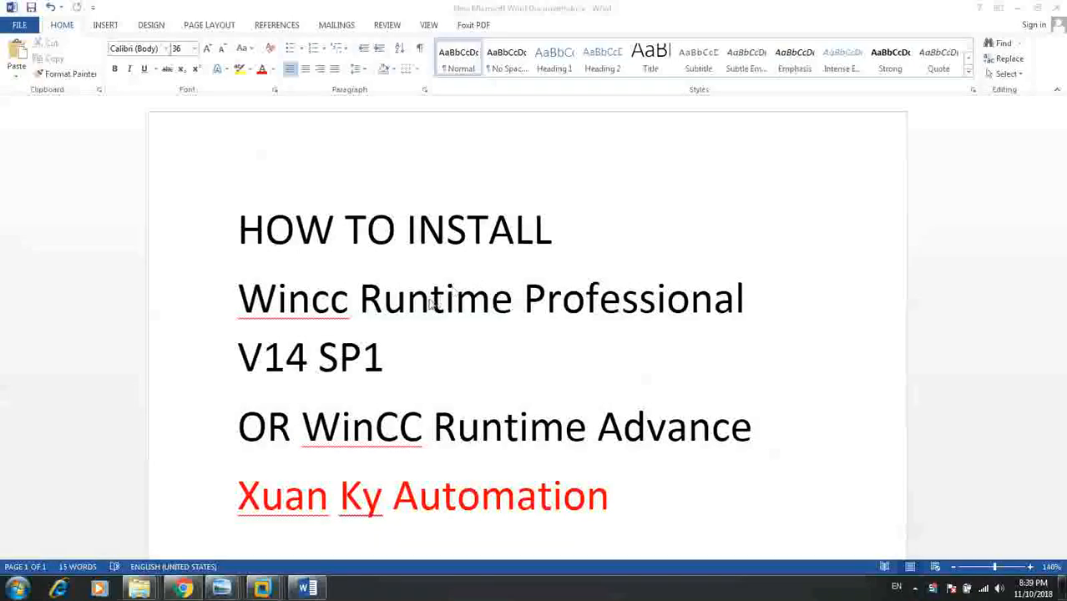
mouse_move(579, 315)
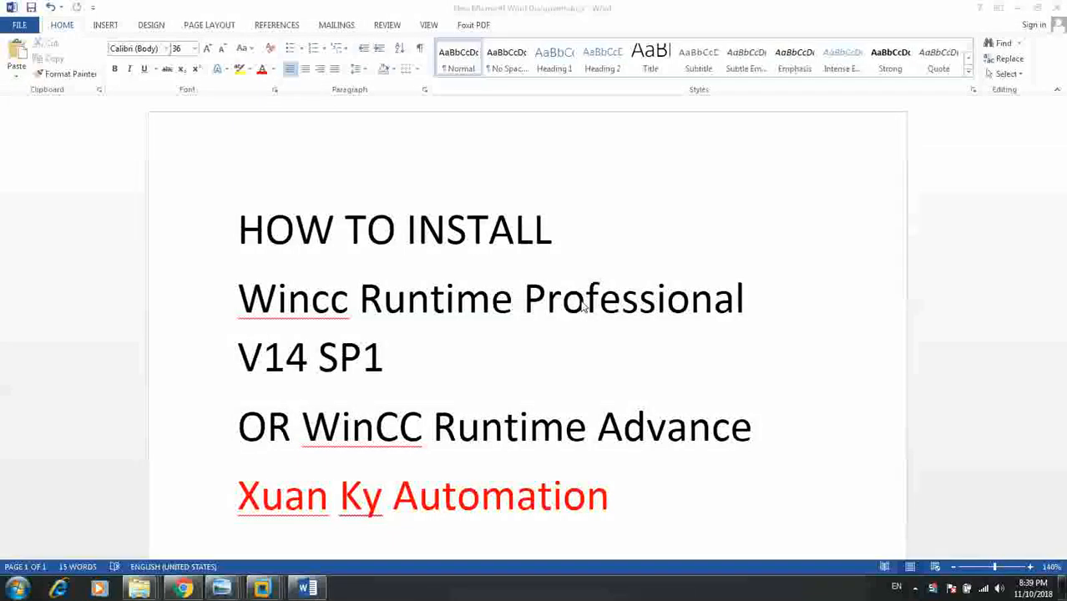
mouse_move(647, 278)
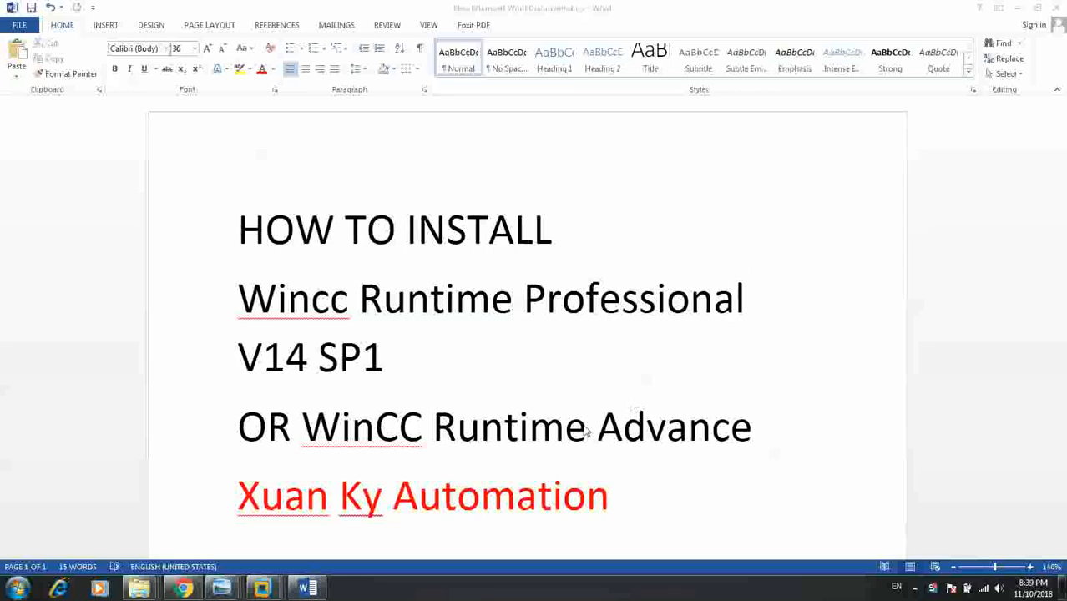
mouse_move(613, 498)
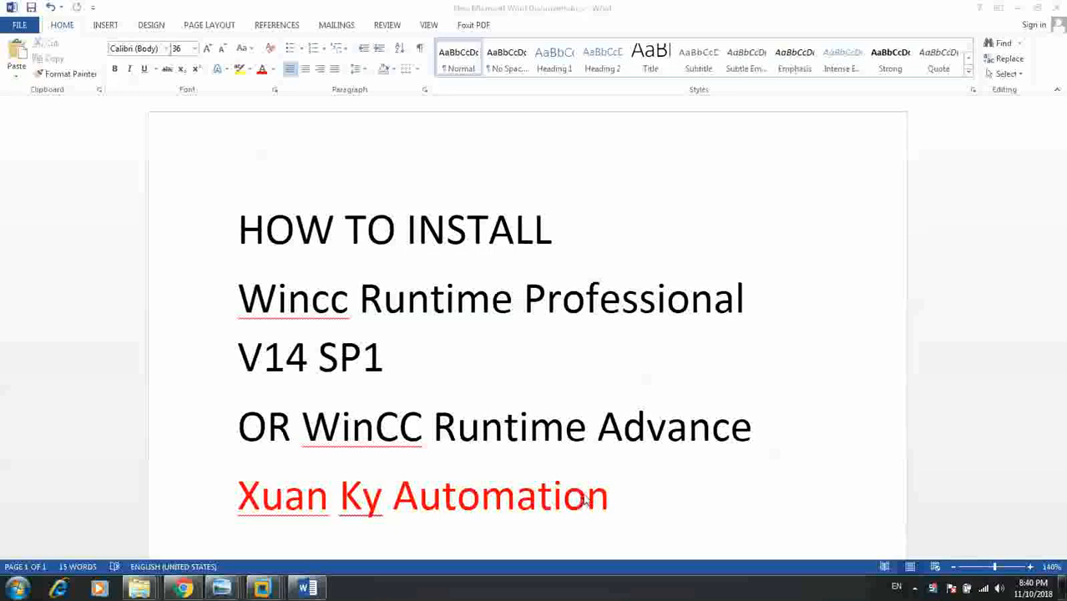
mouse_move(363, 580)
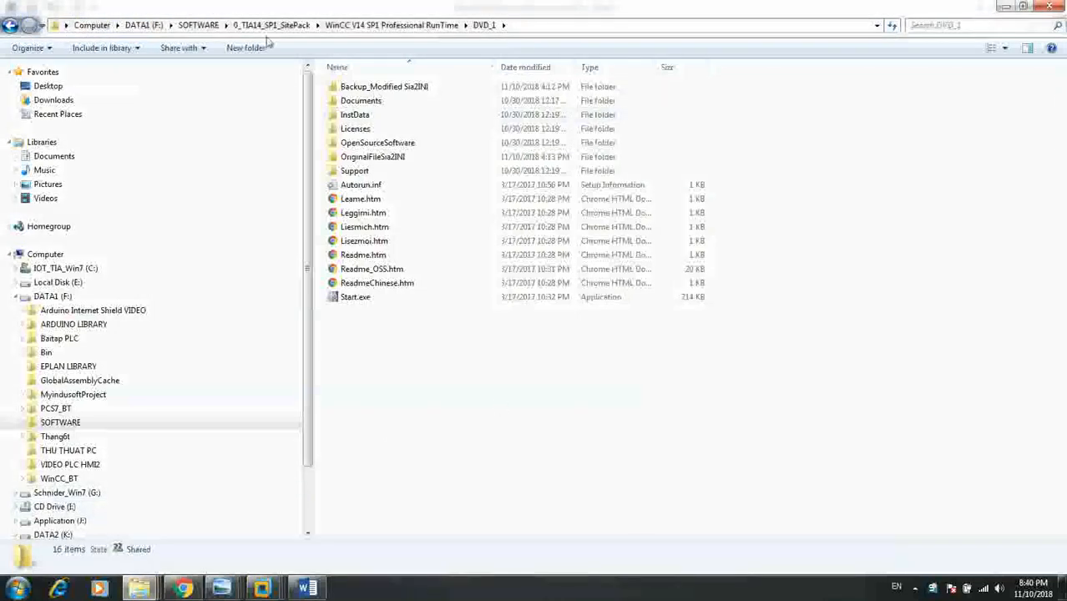
Step: Navigate up to 0_TIA14_SP1_SitePack, which lists STEP 7, WinCC and other V14 SP1 packages
left_click(271, 25)
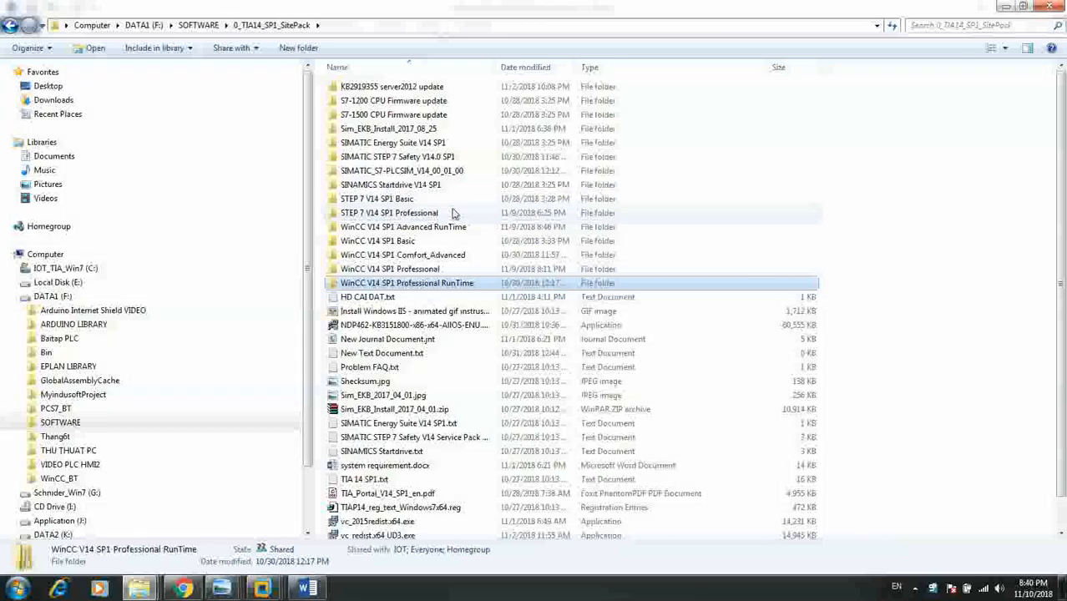
mouse_move(490, 212)
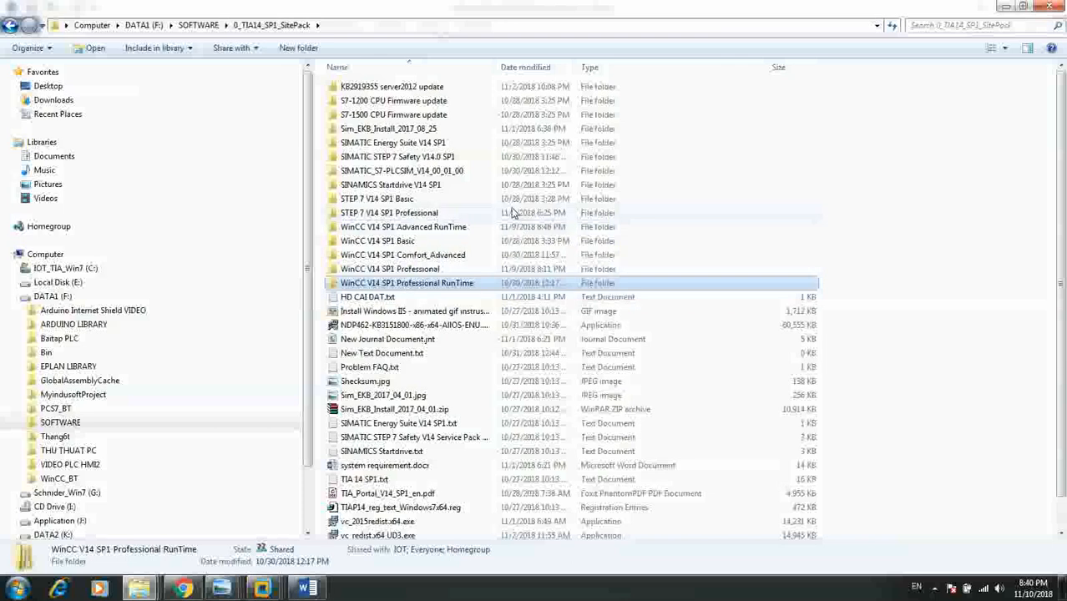
mouse_move(389, 212)
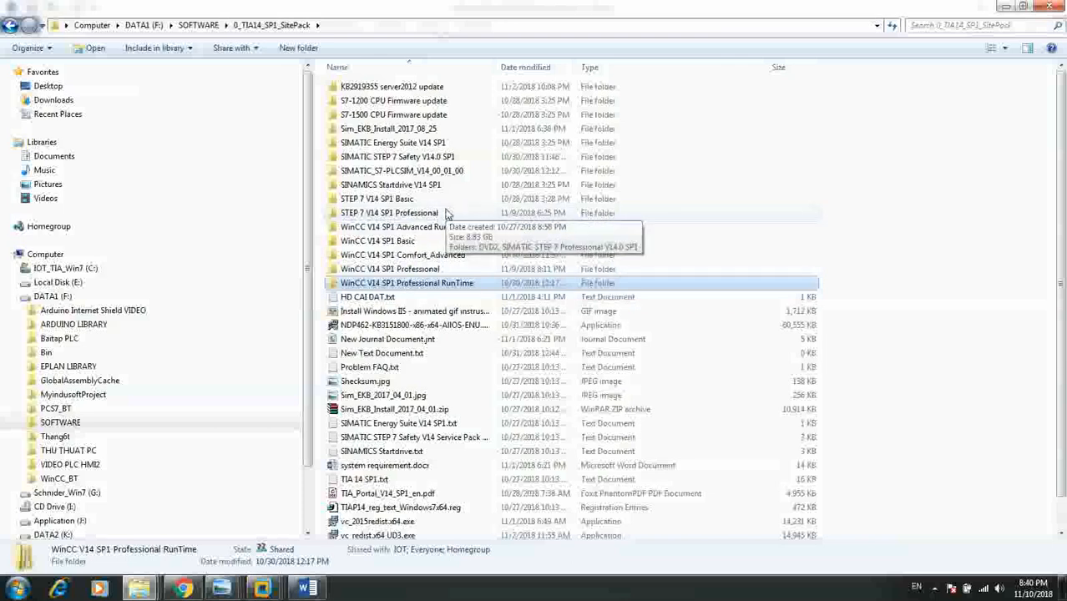
mouse_move(421, 204)
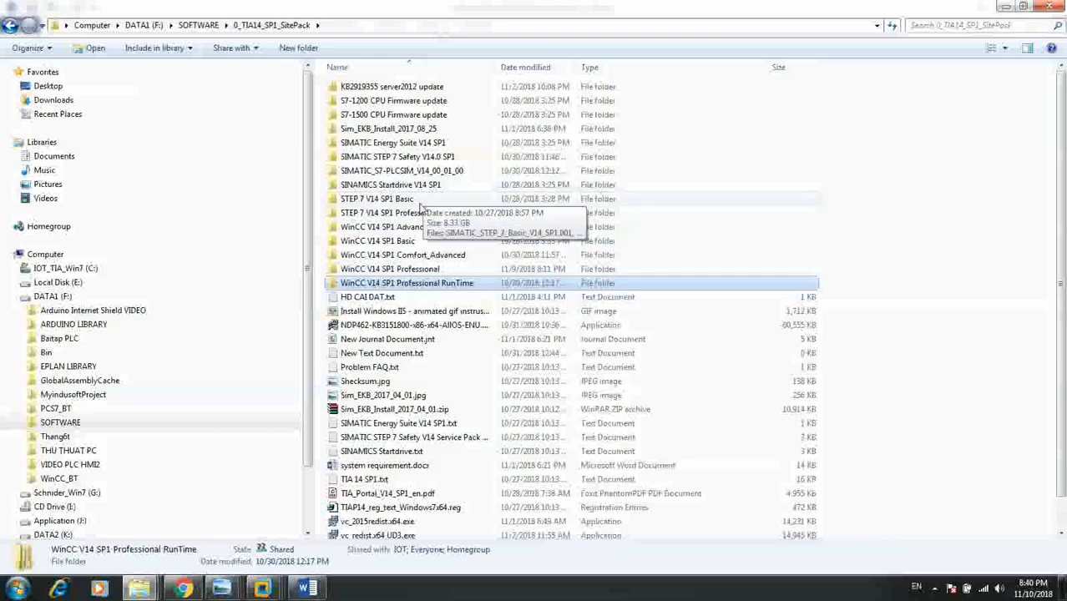
mouse_move(414, 213)
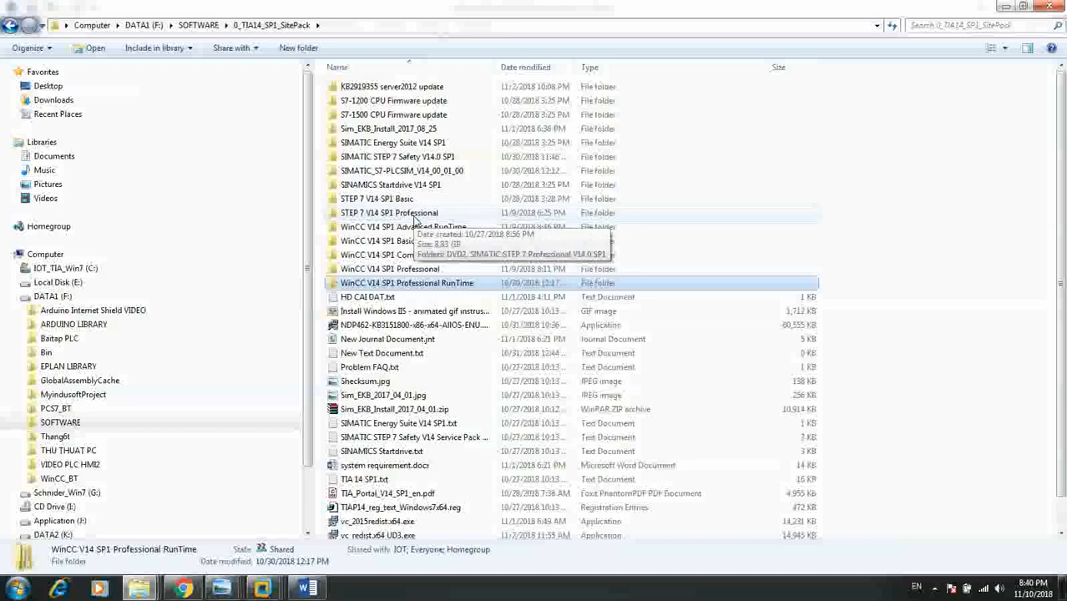
mouse_move(434, 233)
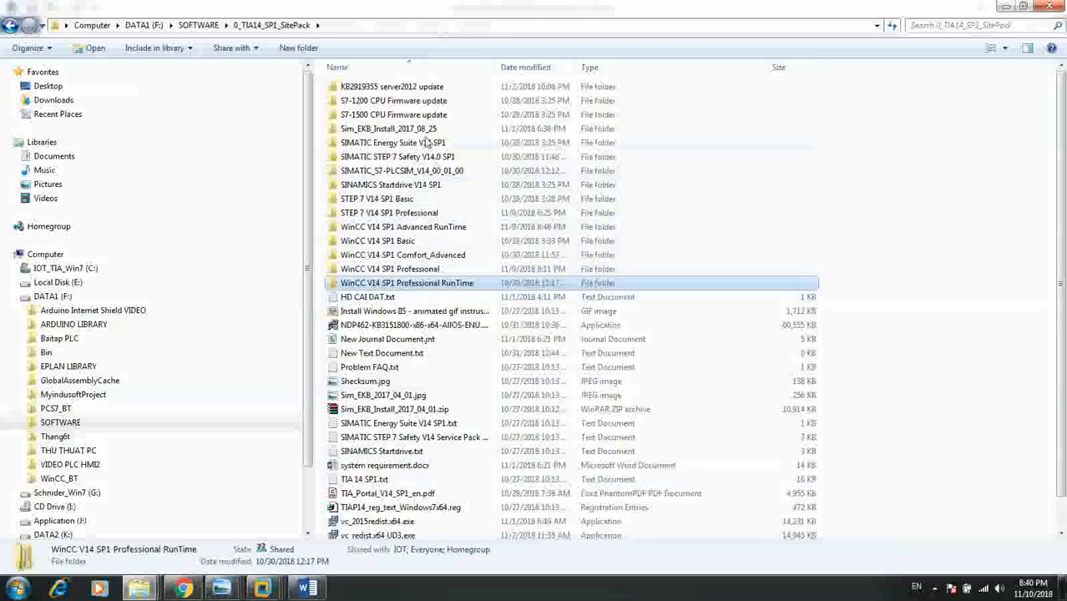
mouse_move(445, 255)
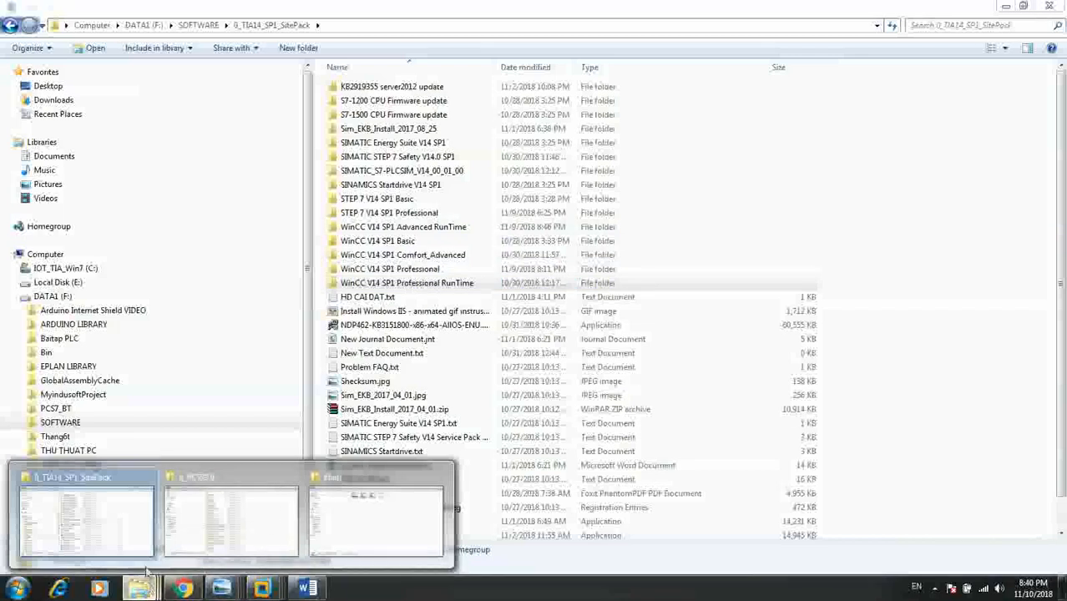
left_click(406, 282)
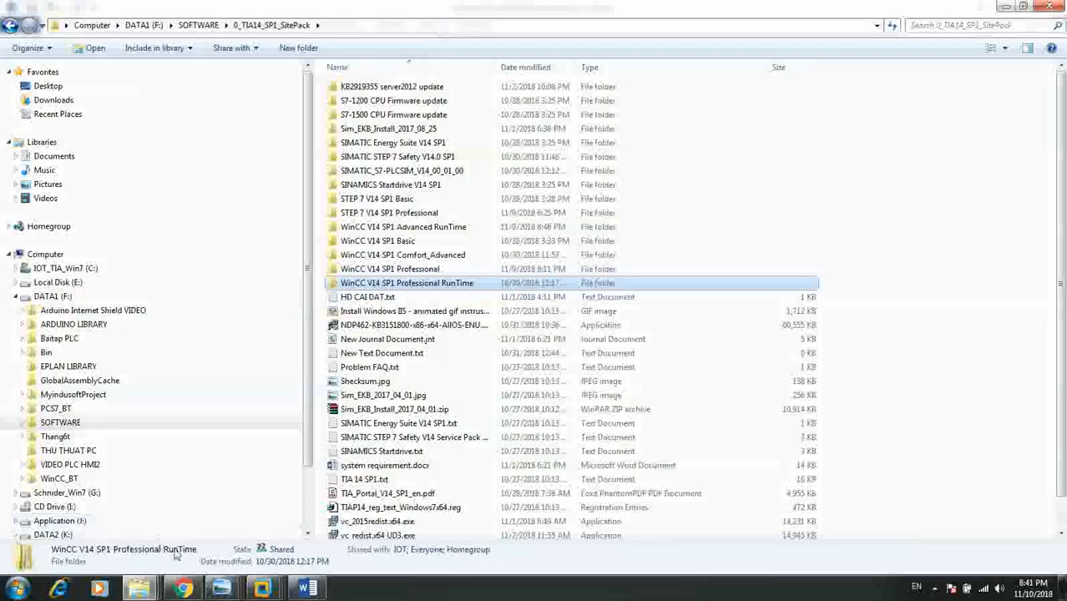
mouse_move(222, 588)
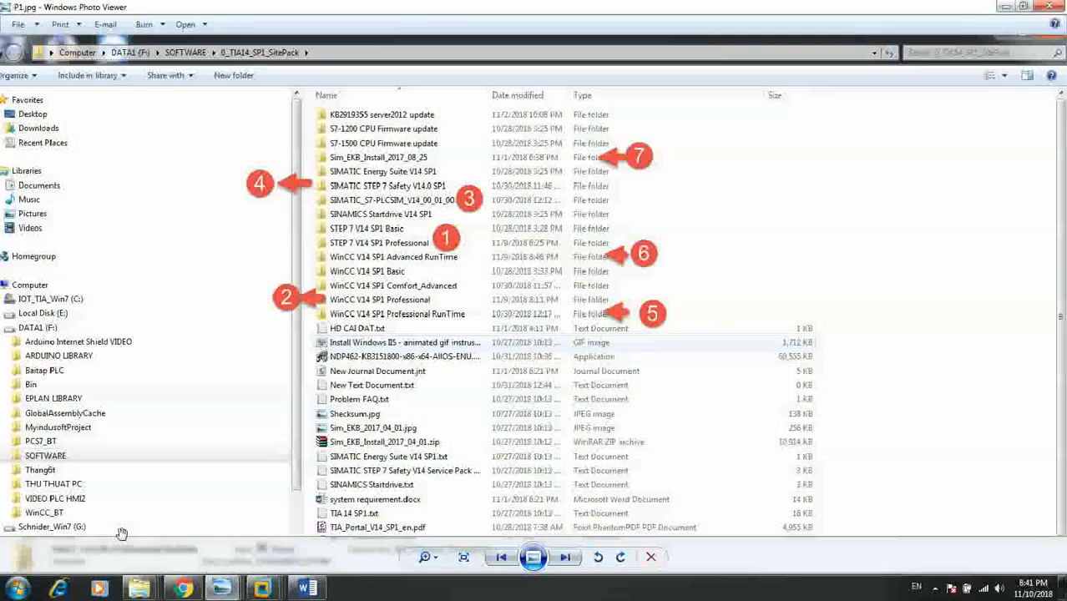
mouse_move(428, 323)
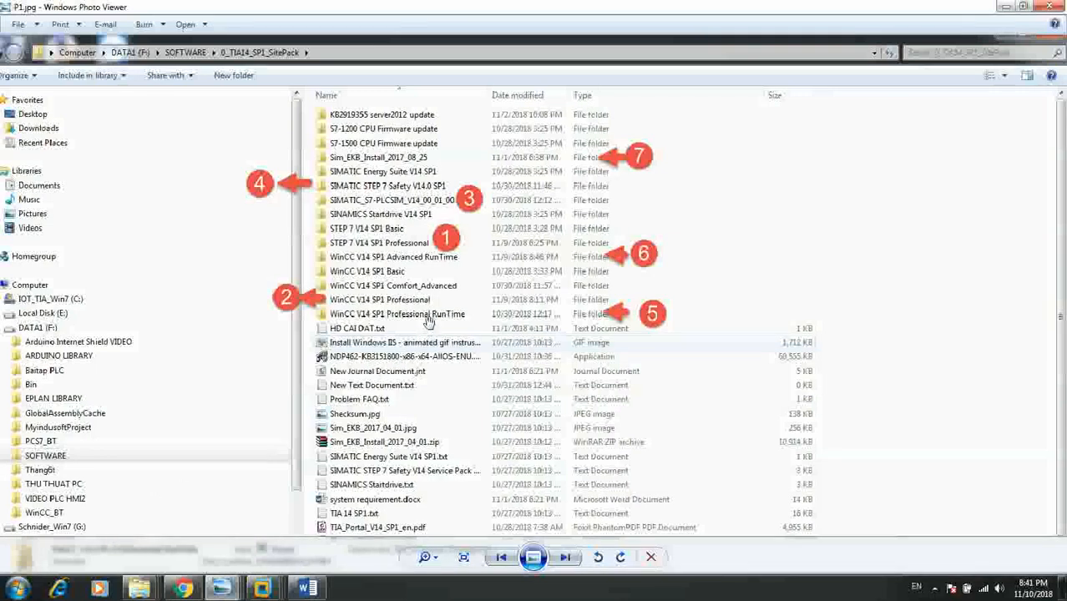
mouse_move(377, 260)
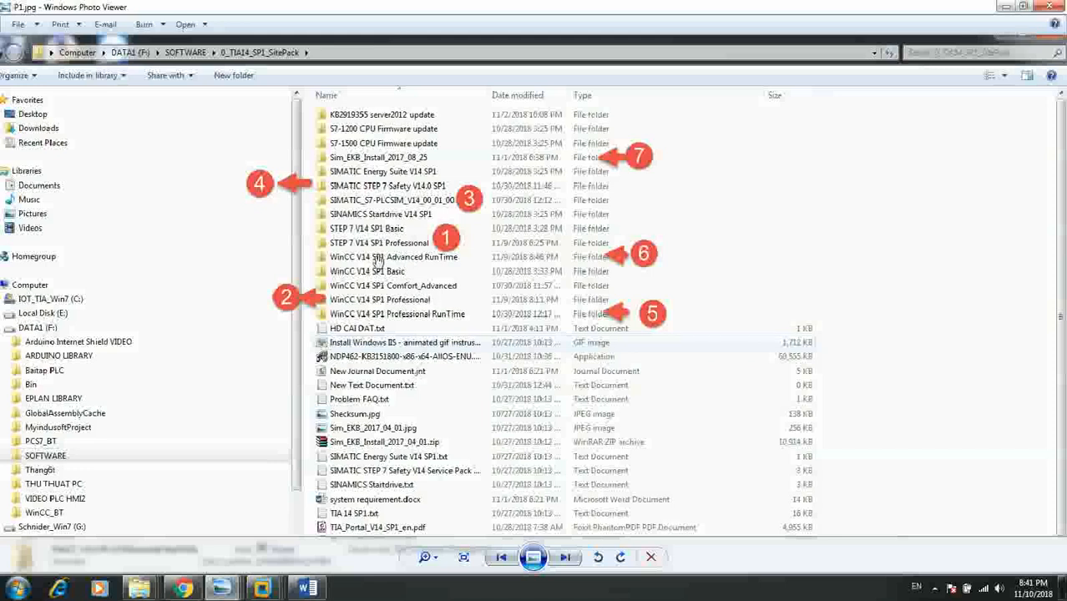
mouse_move(371, 246)
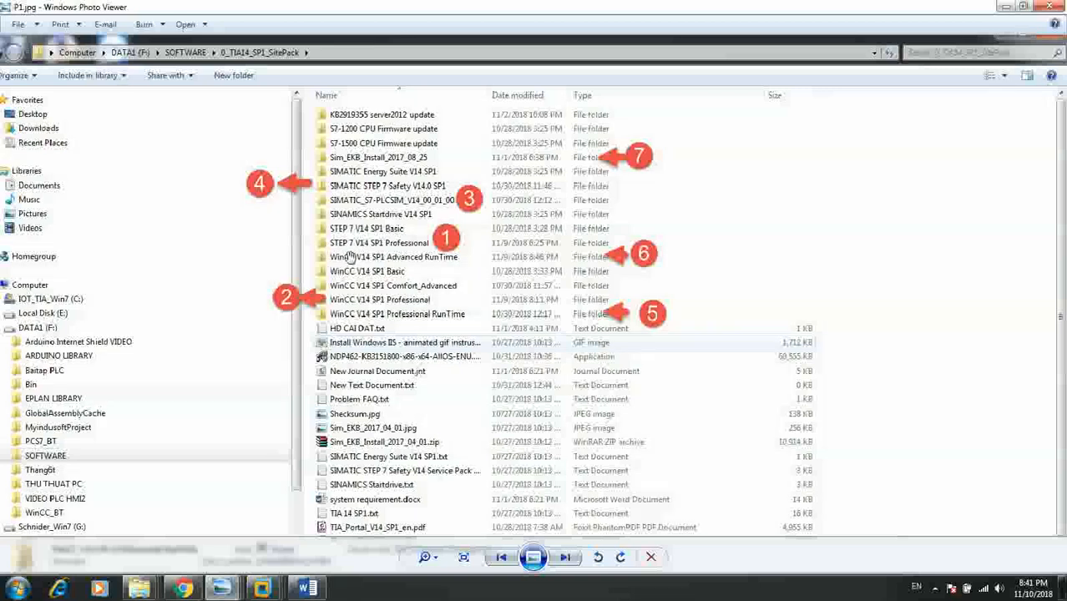
mouse_move(374, 249)
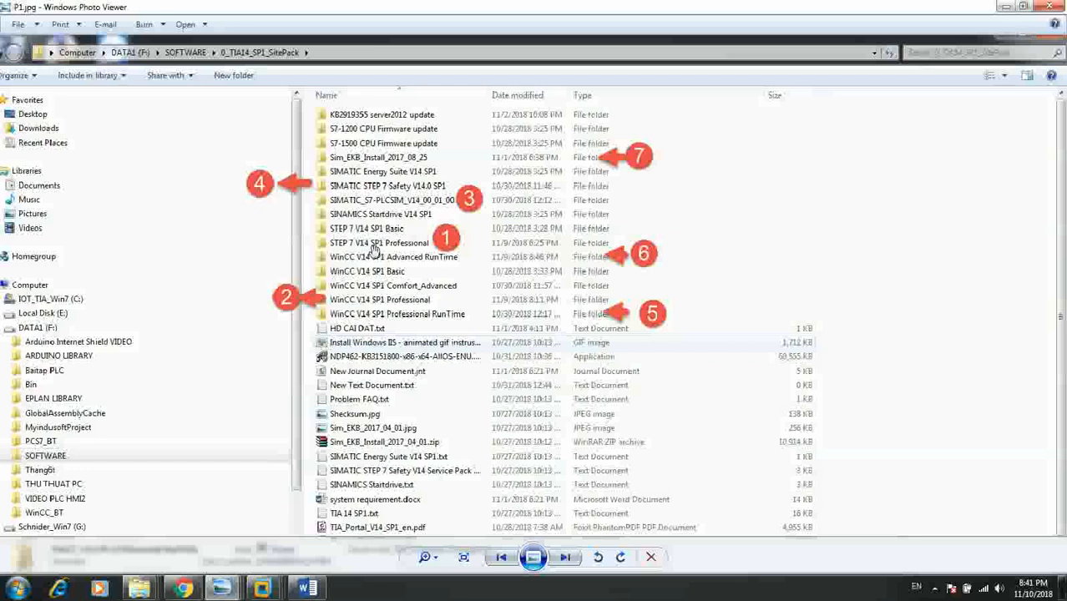
mouse_move(399, 249)
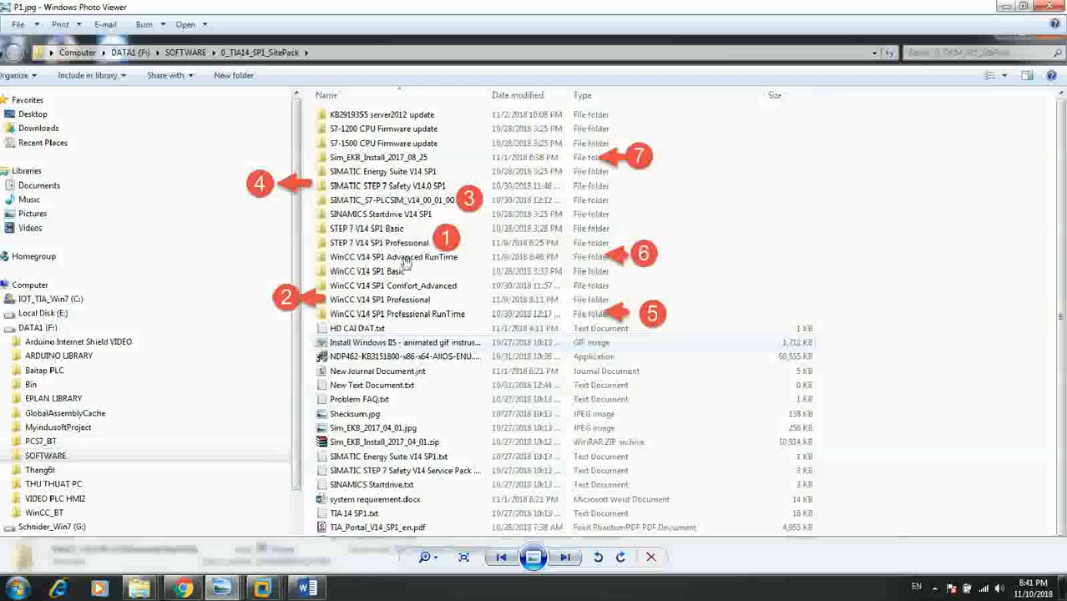
mouse_move(346, 253)
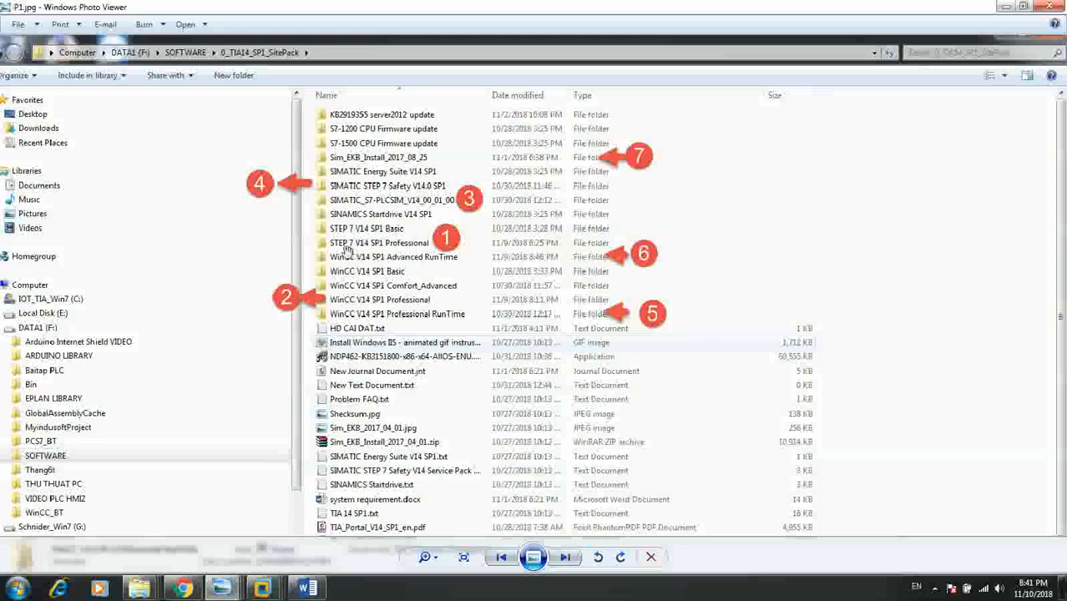
mouse_move(371, 250)
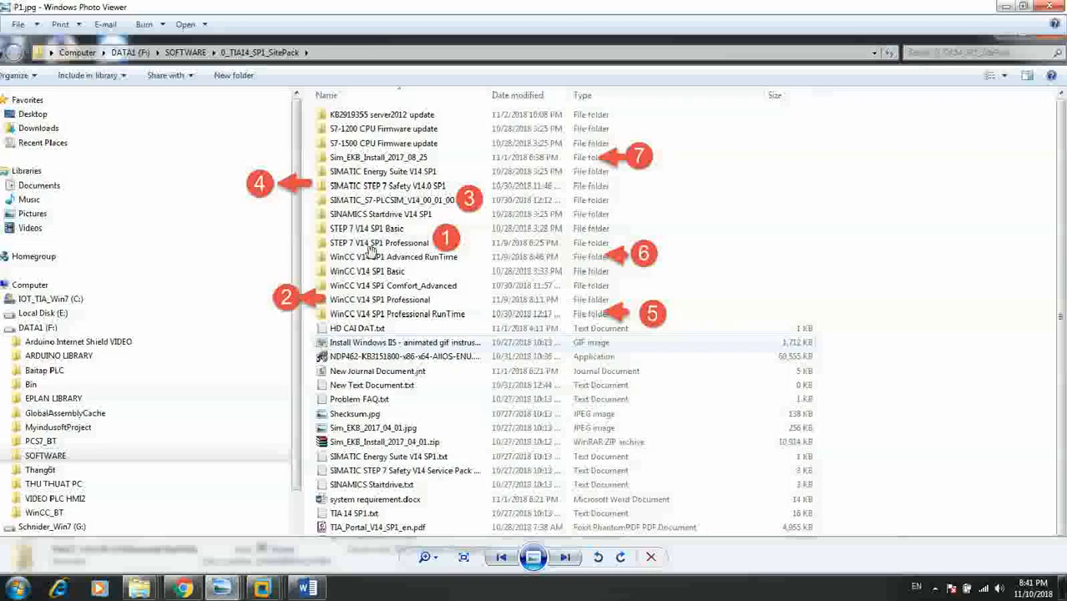
mouse_move(350, 285)
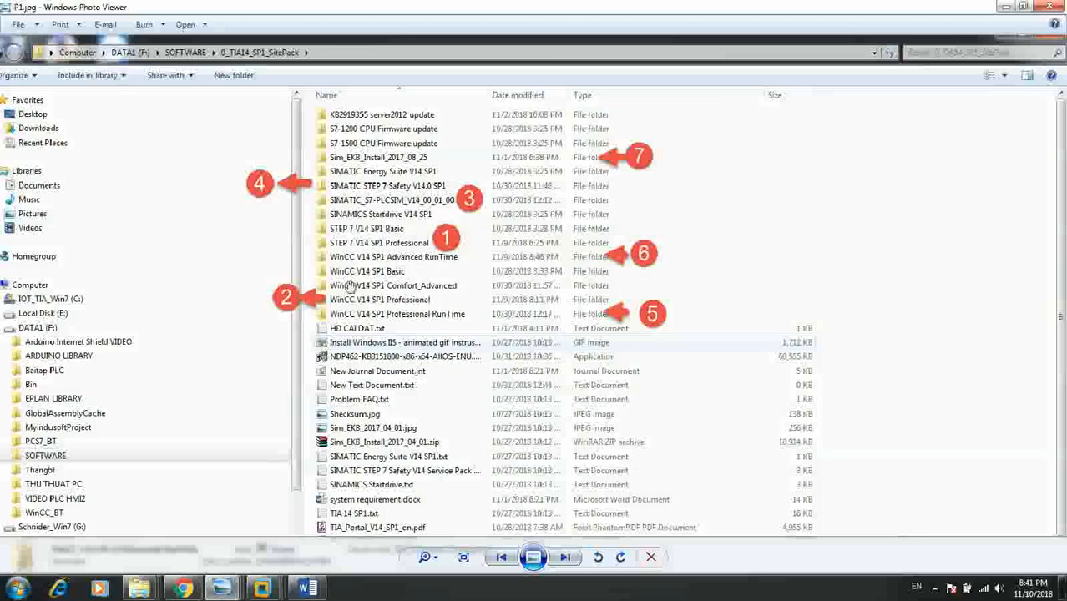
mouse_move(386, 244)
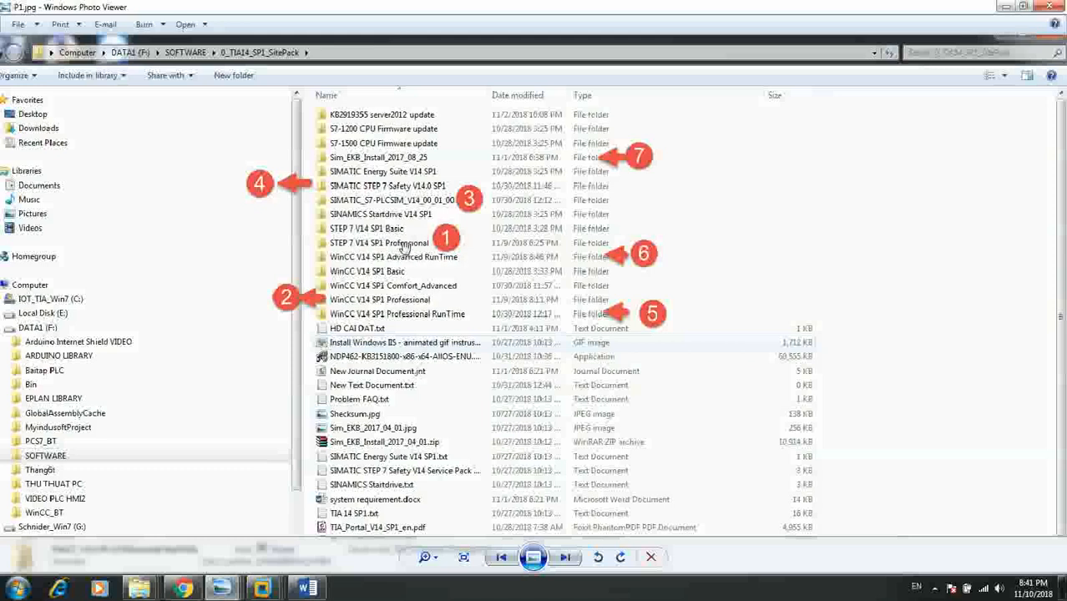
mouse_move(374, 307)
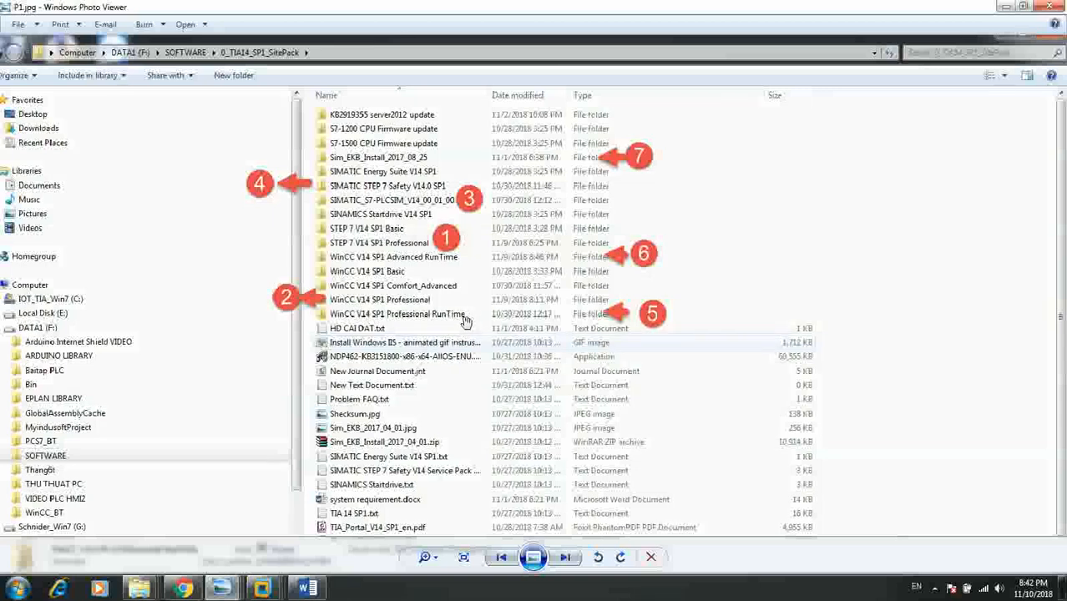
mouse_move(352, 308)
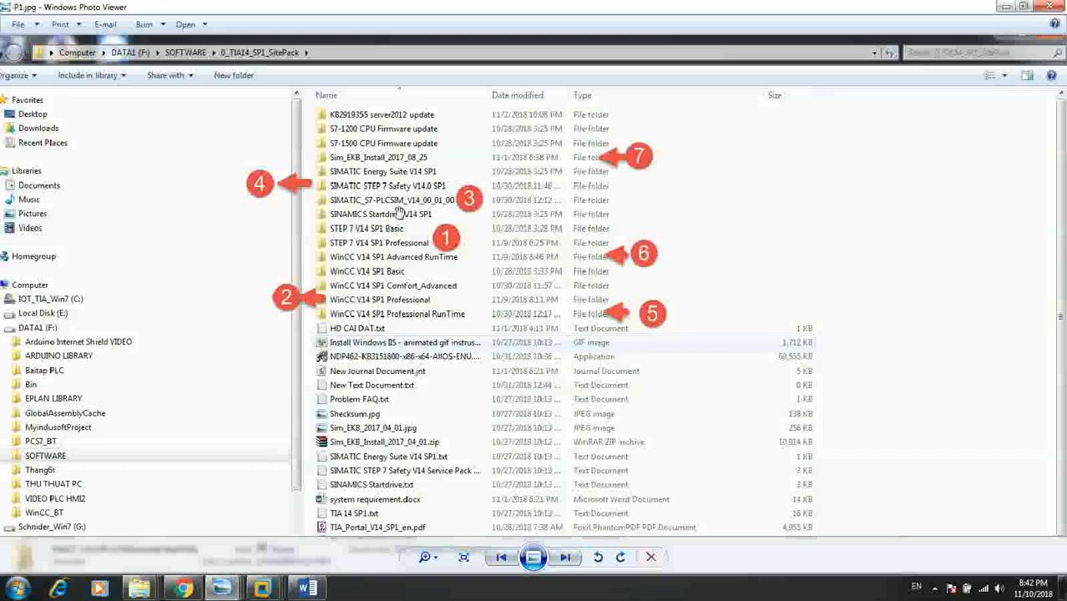
mouse_move(433, 208)
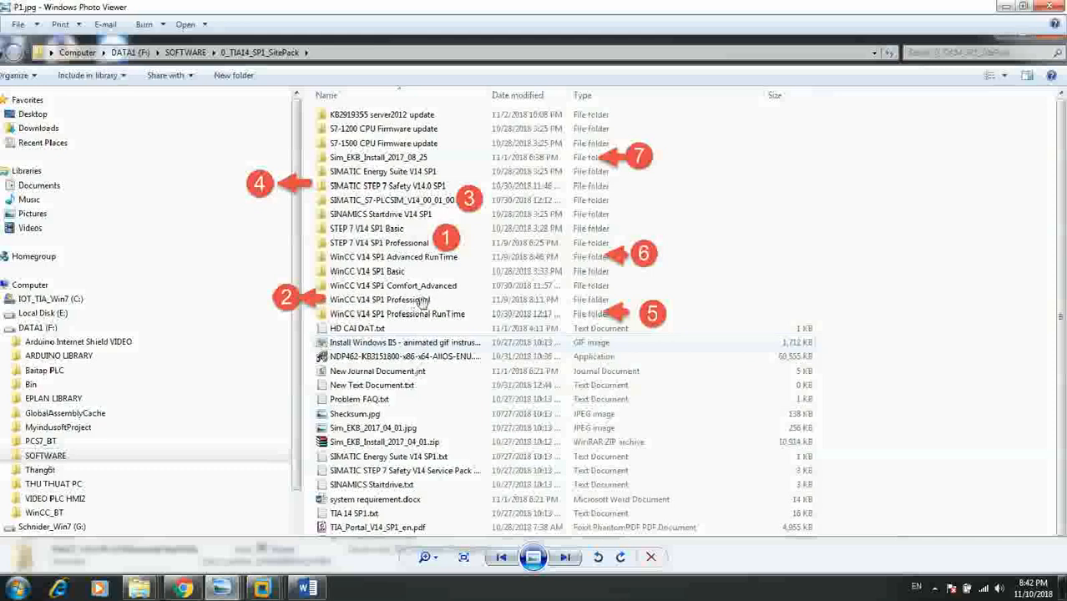
mouse_move(428, 303)
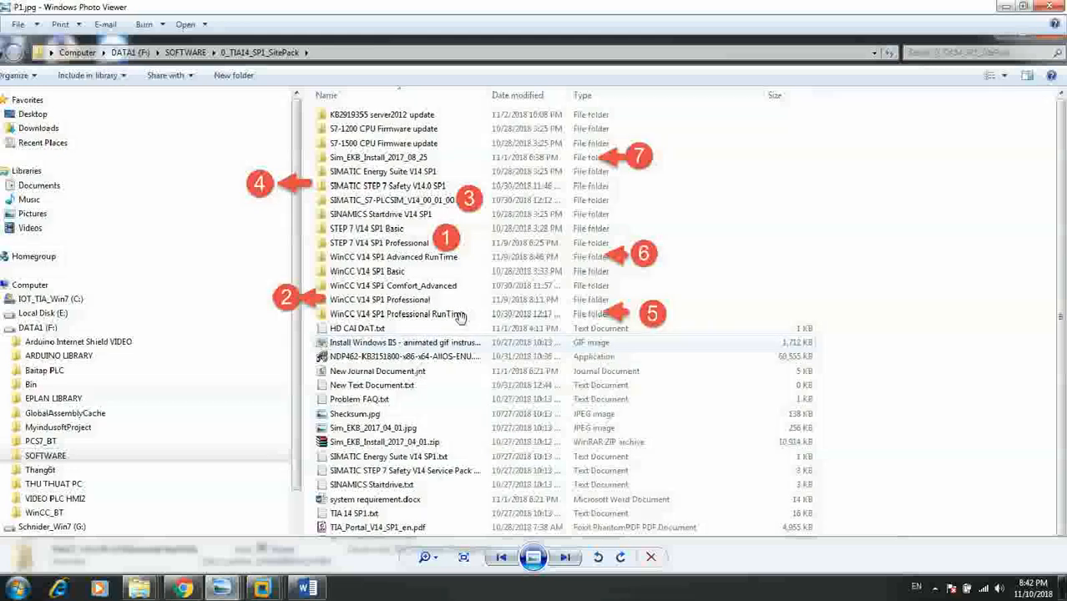
mouse_move(436, 320)
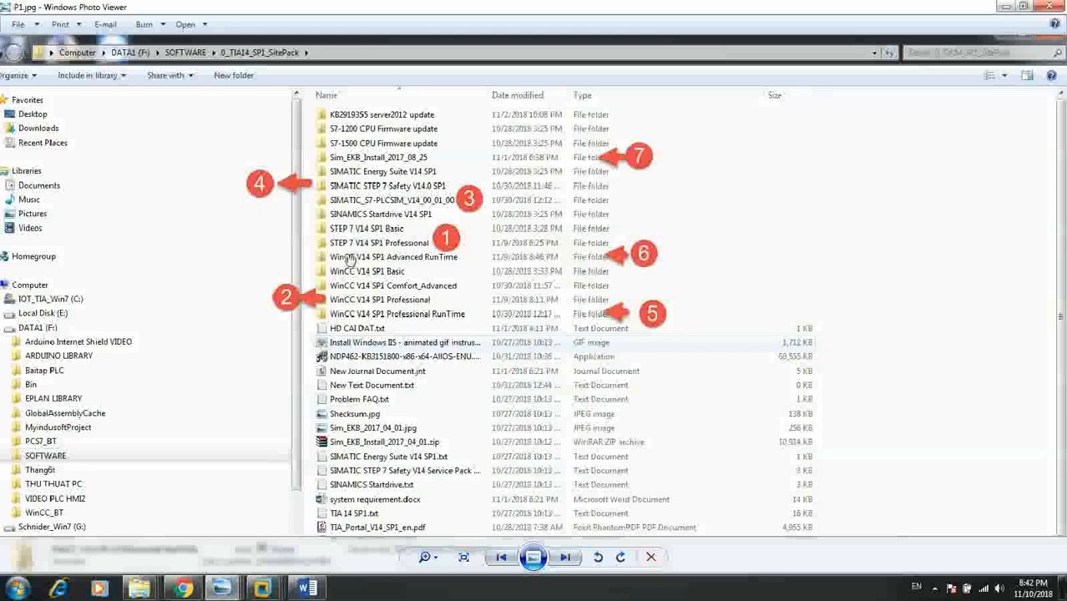
mouse_move(433, 270)
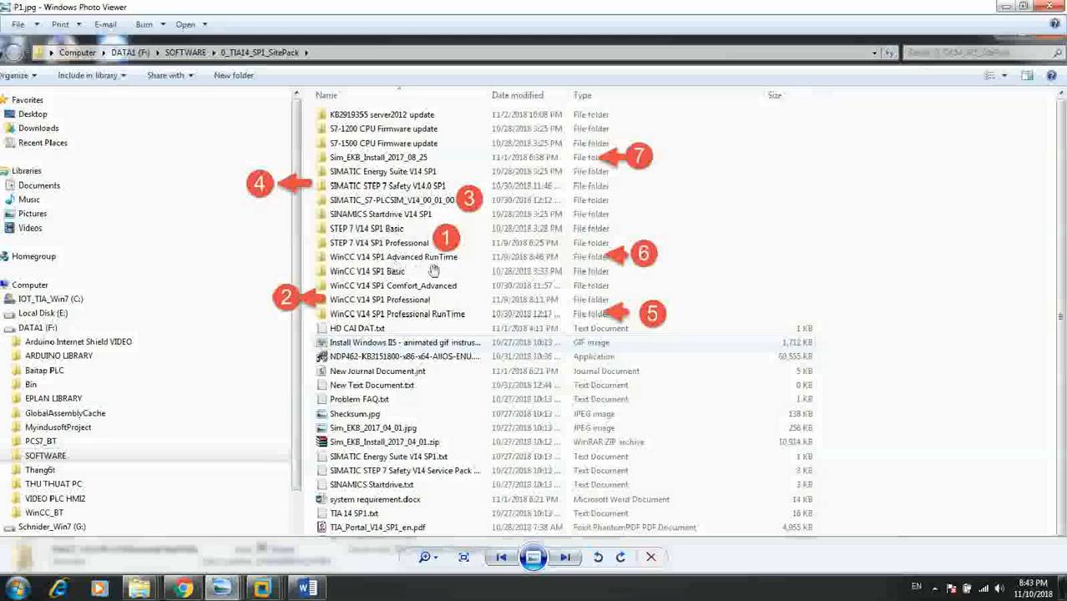
mouse_move(388, 315)
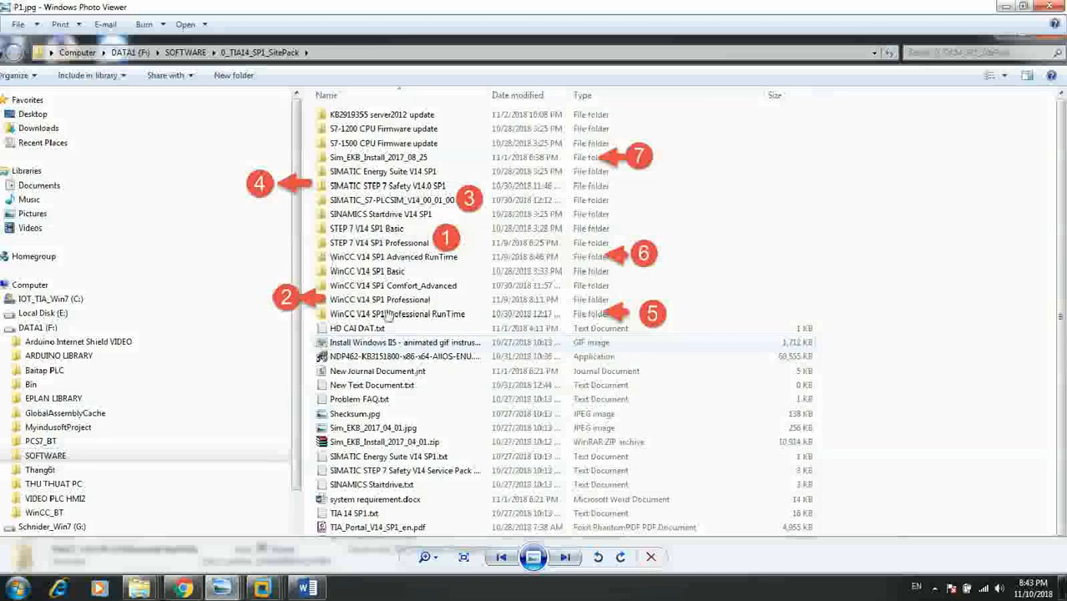
mouse_move(409, 267)
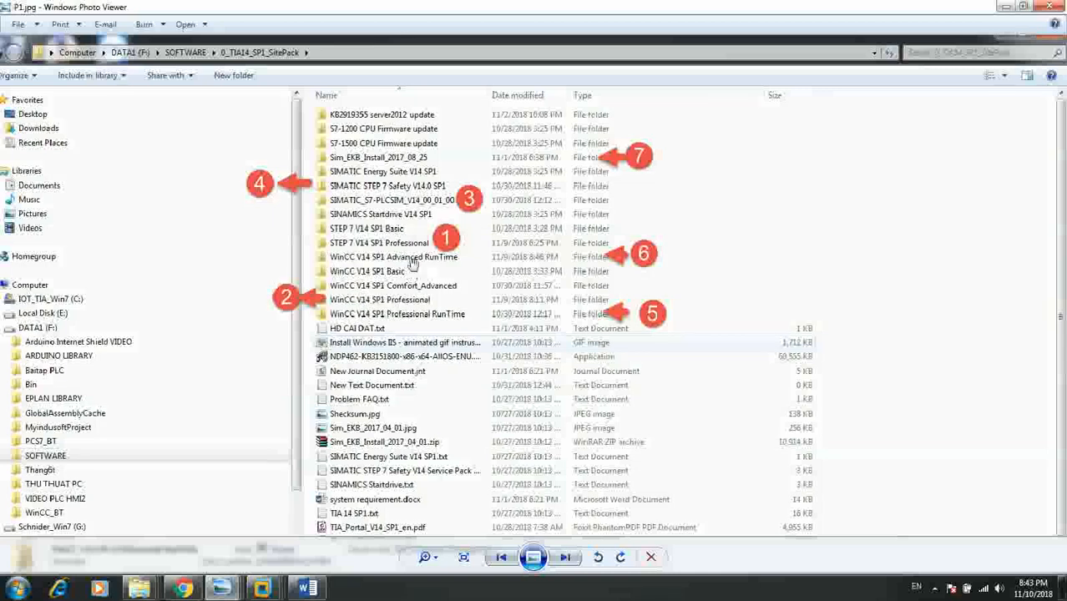
mouse_move(418, 242)
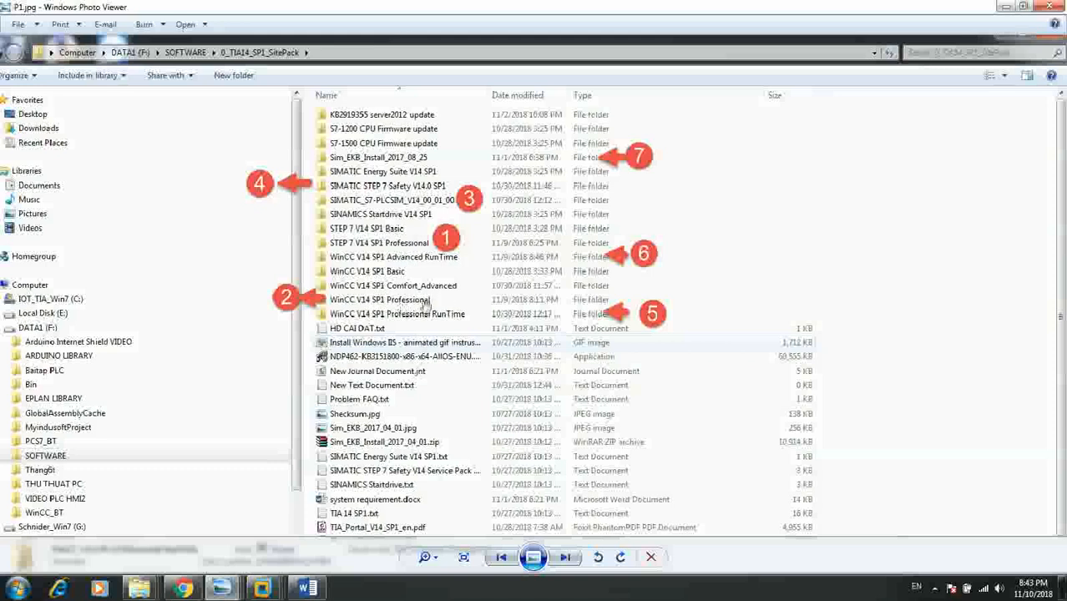
mouse_move(455, 297)
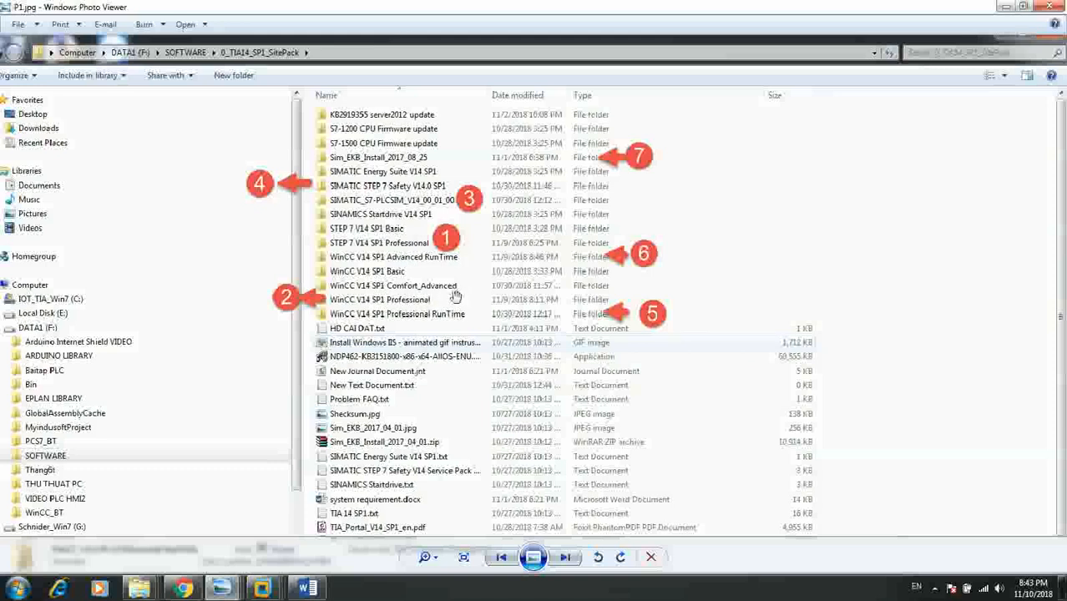
mouse_move(388, 311)
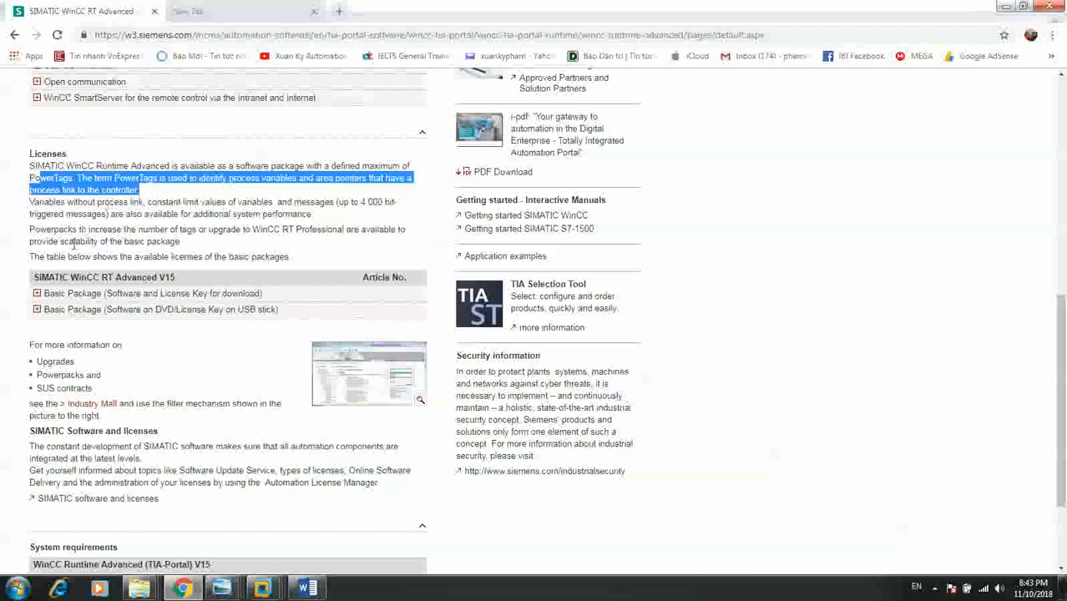
mouse_move(194, 243)
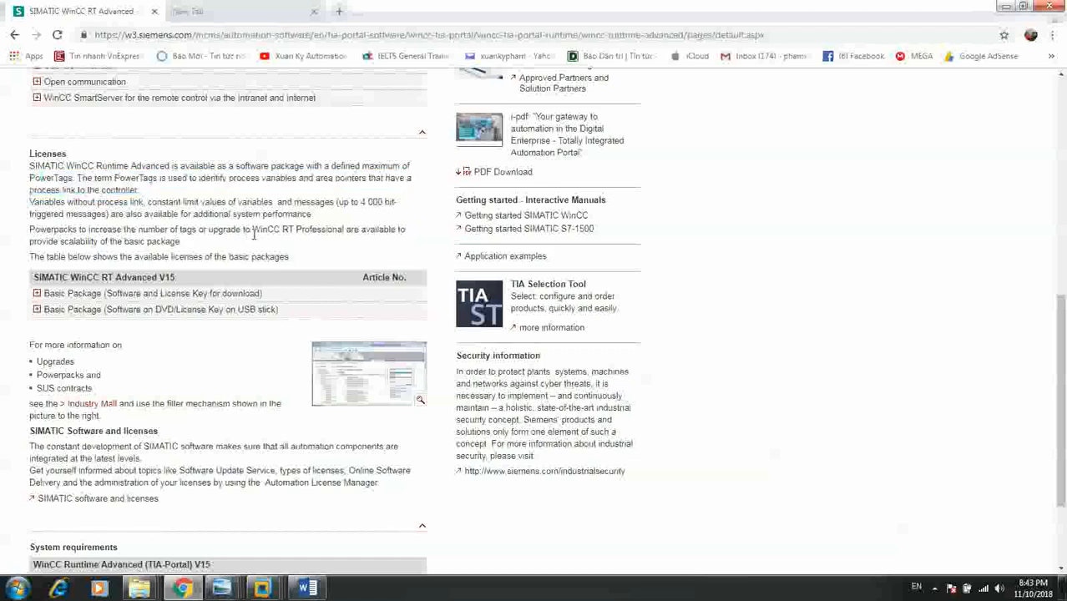
Step: Highlight the sentence about upgrading to WinCC RT Professional for basic-package scalability
left_click_drag(255, 228, 179, 242)
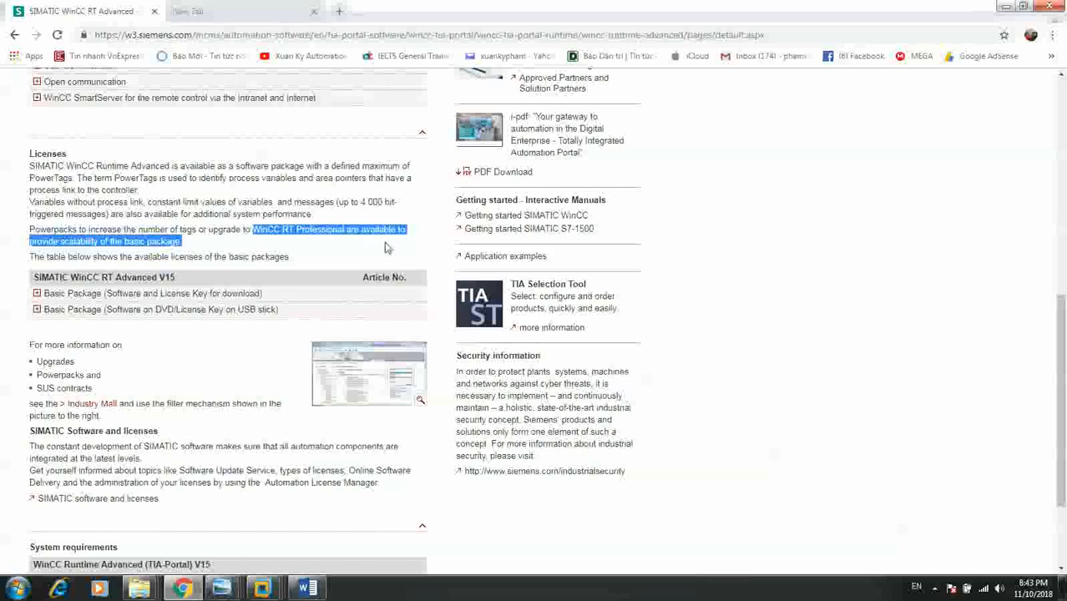
mouse_move(206, 280)
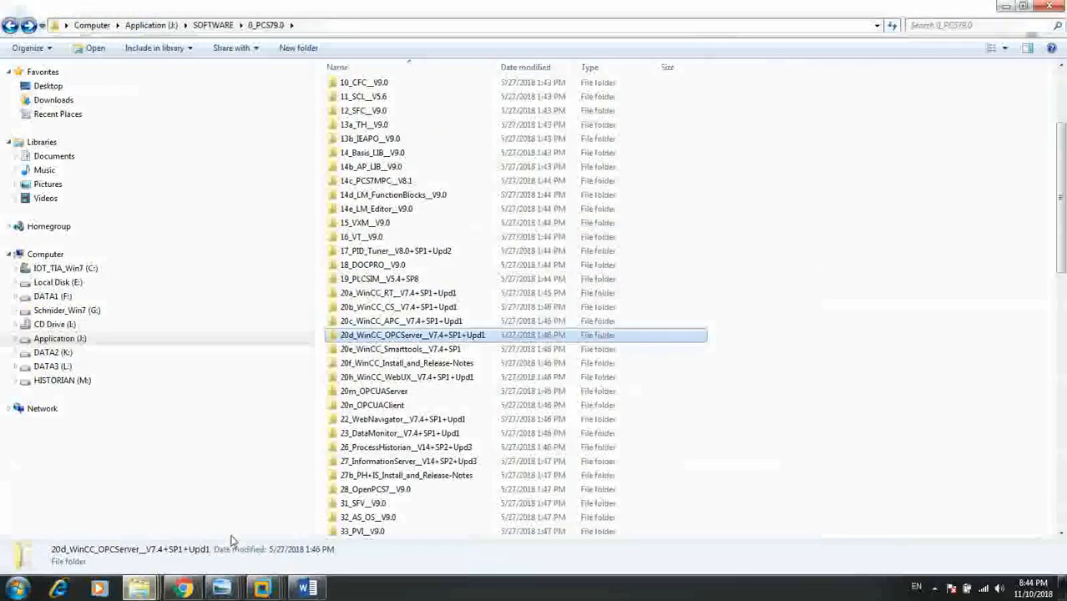
left_click(398, 293)
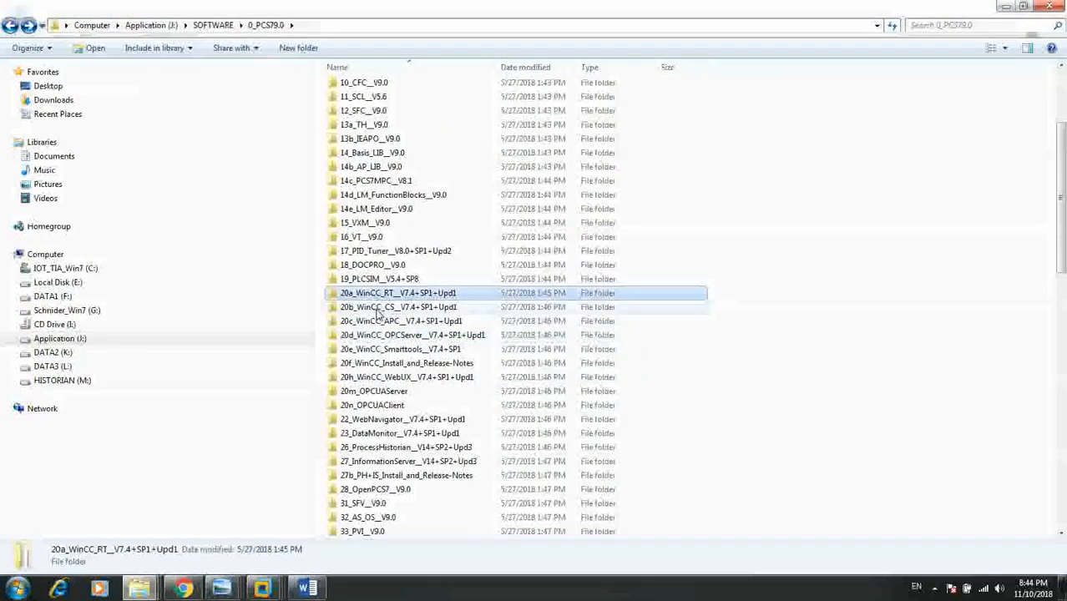
mouse_move(399, 307)
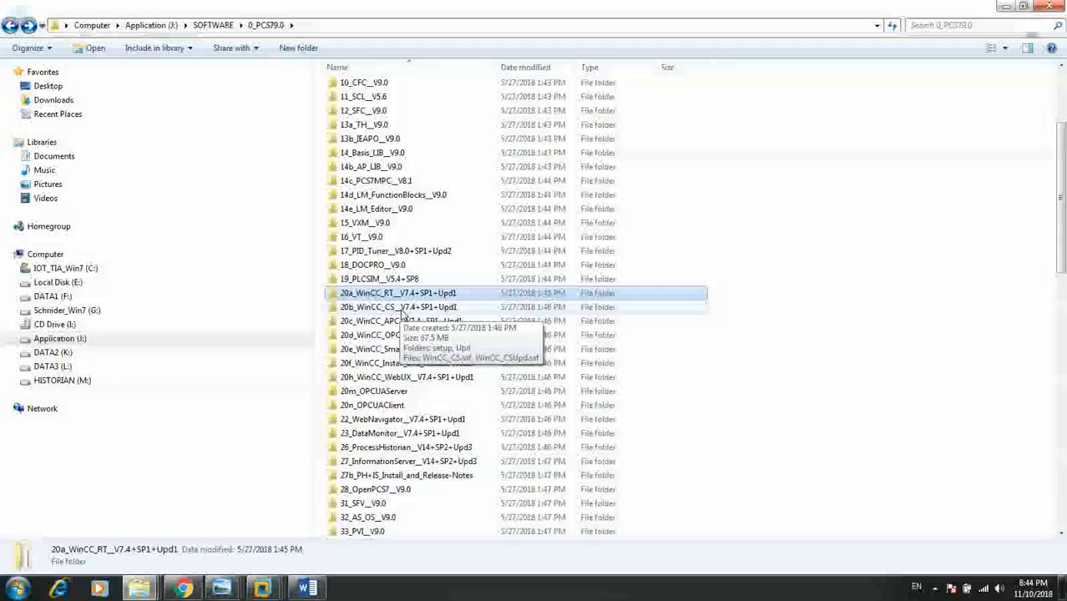
left_click(398, 307)
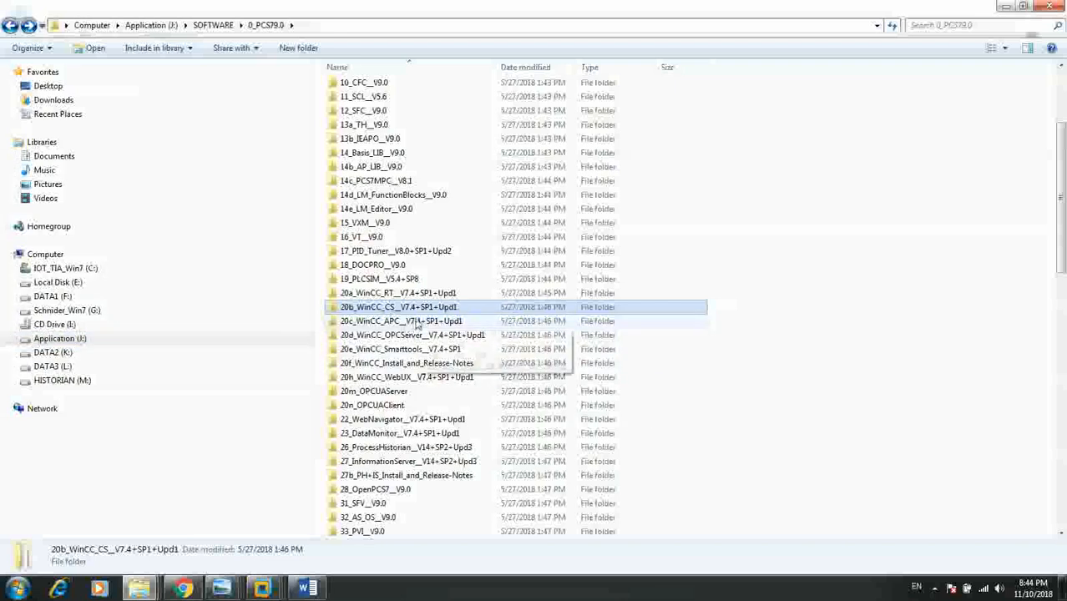
mouse_move(409, 335)
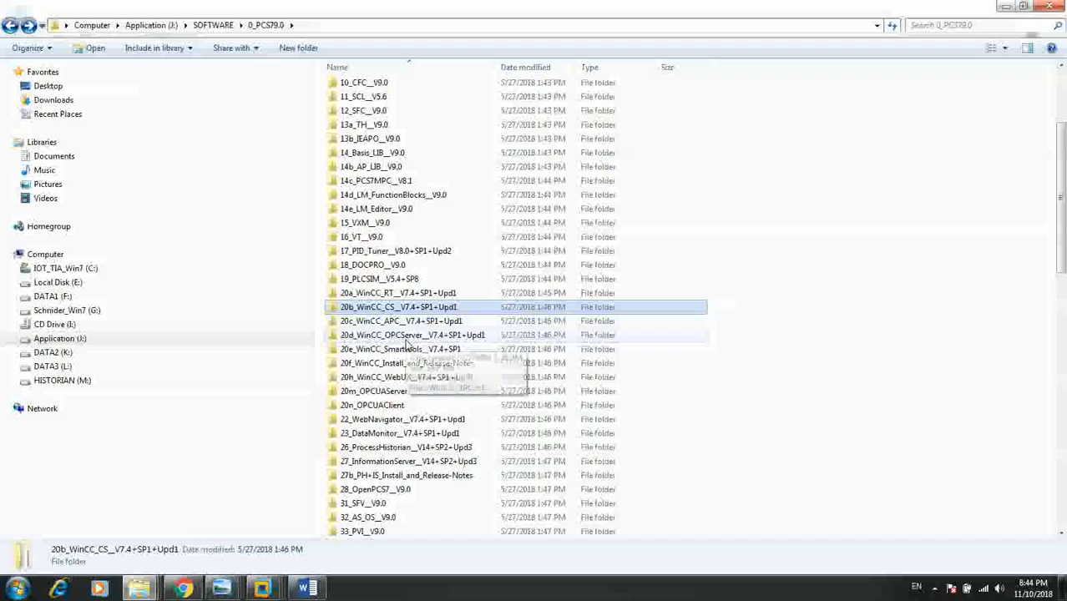
mouse_move(409, 334)
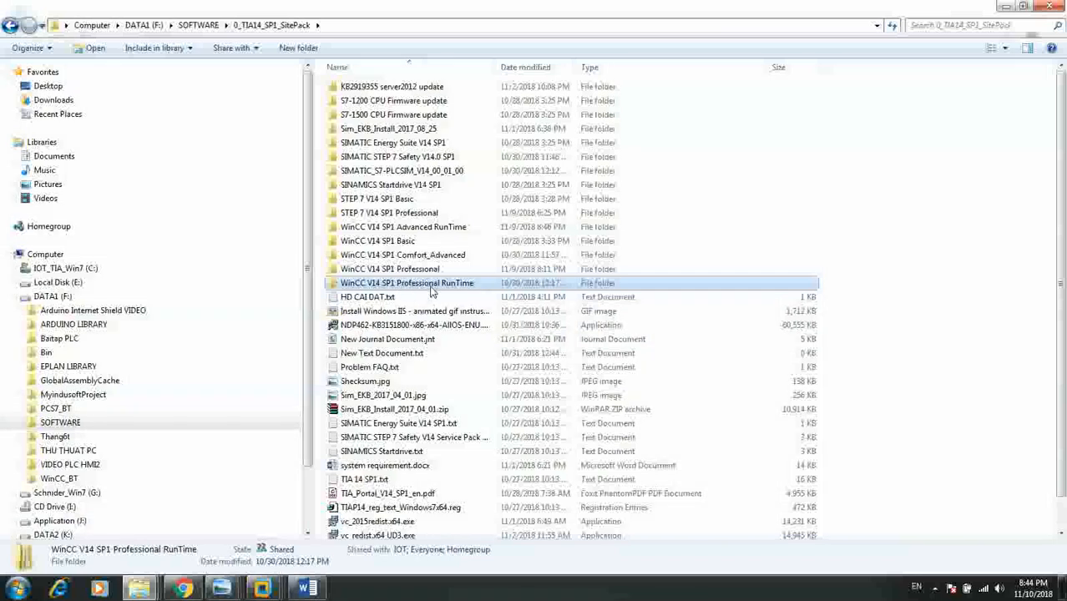
mouse_move(457, 292)
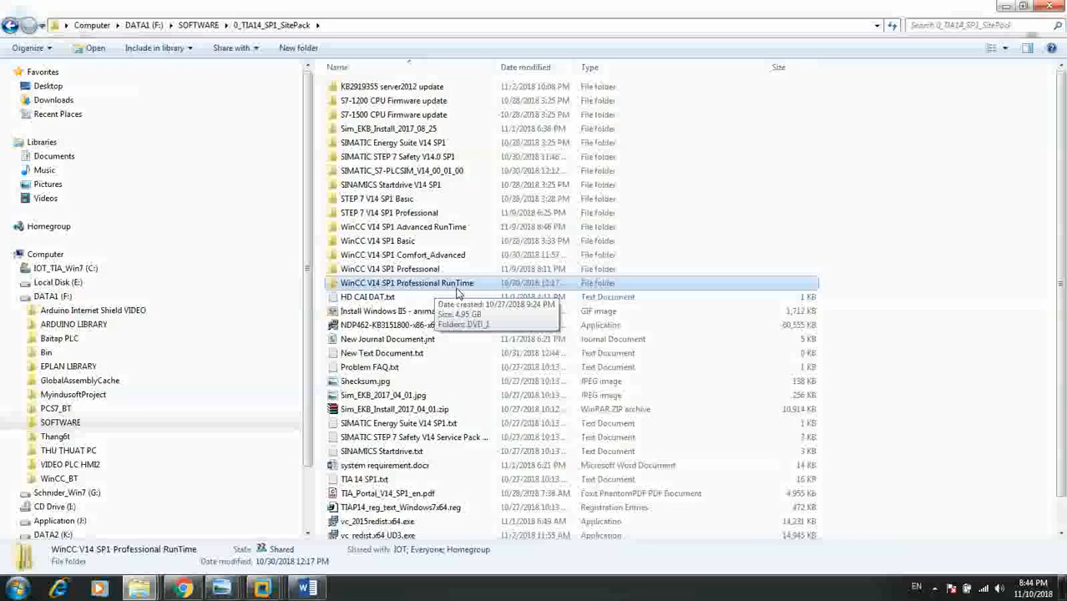
mouse_move(453, 291)
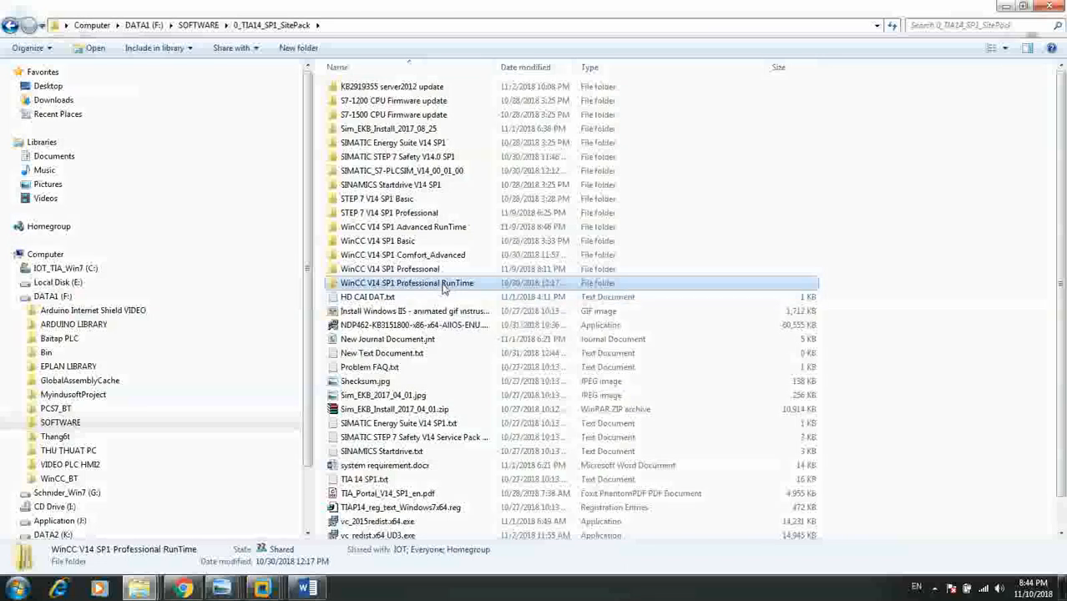
Step: Drill into WinCC V14 SP1 Professional RunTime > DVD_1 > InstData > Resources and select Sia2.ini
double_click(407, 283)
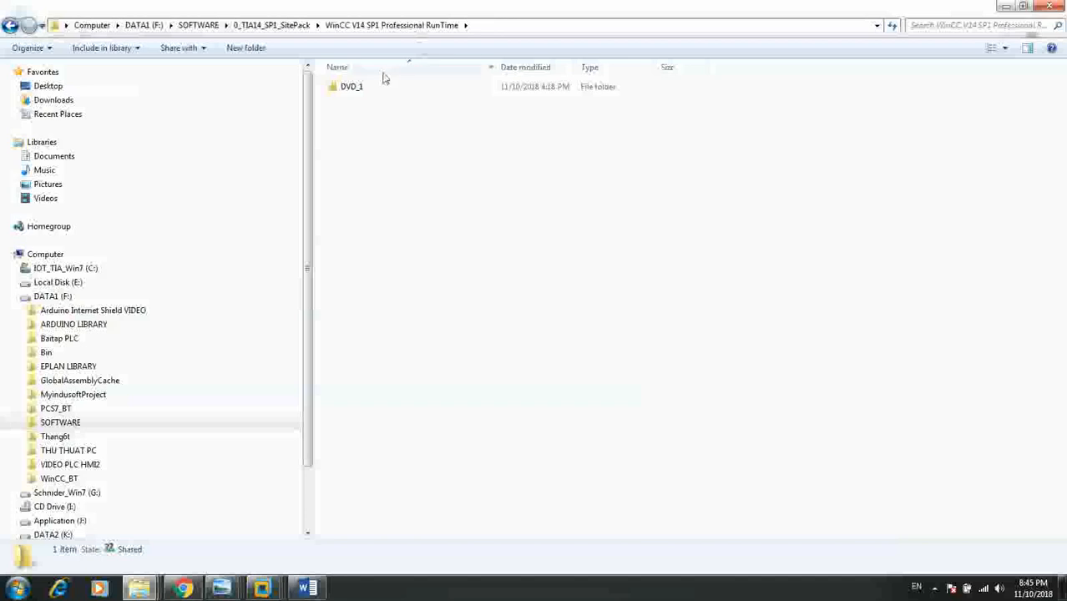
double_click(351, 86)
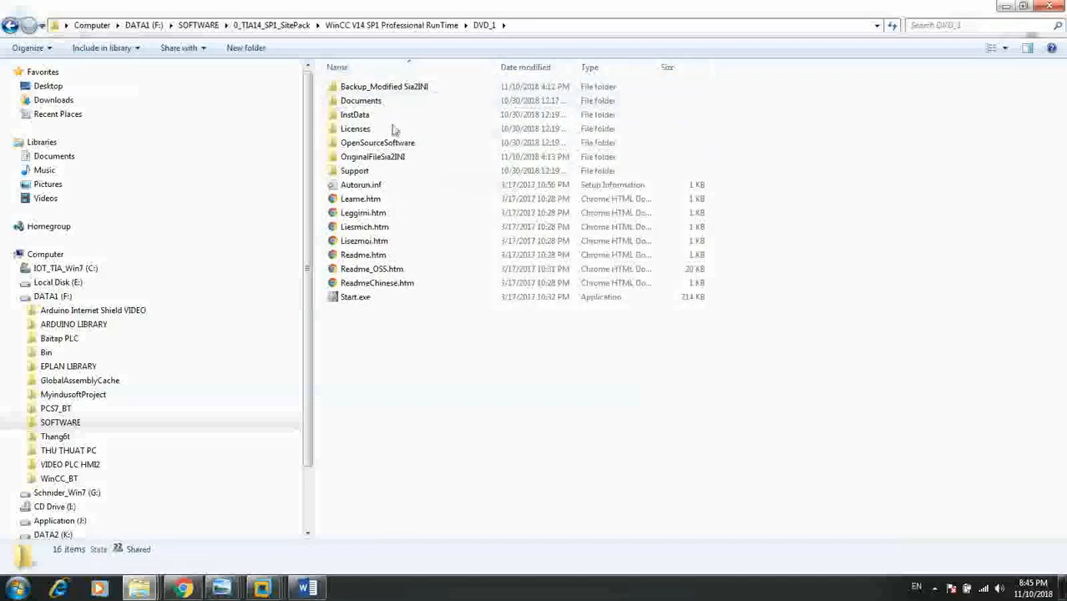
mouse_move(354, 114)
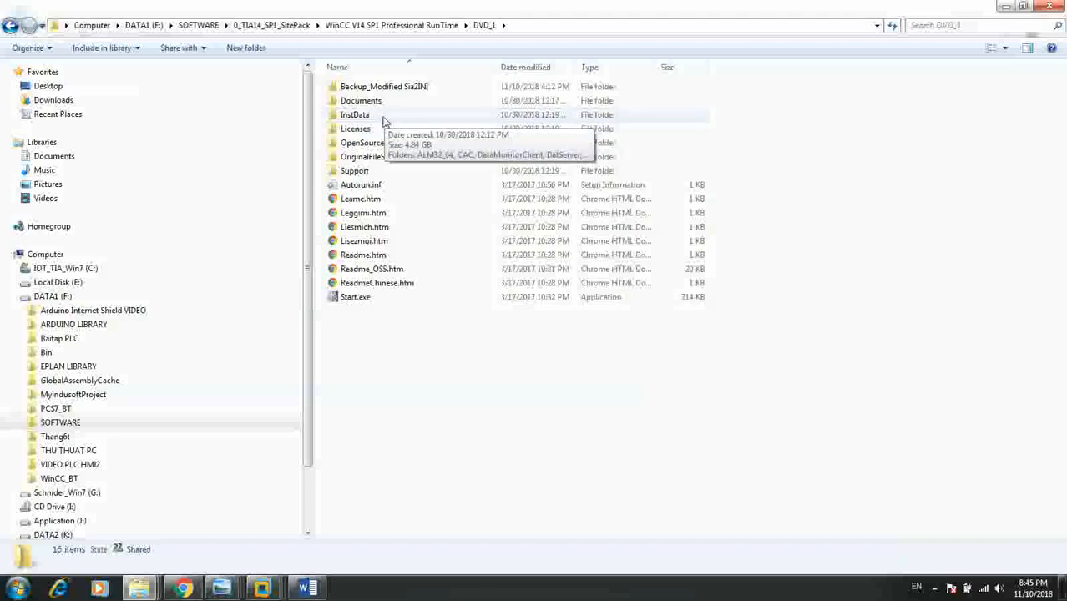
double_click(354, 114)
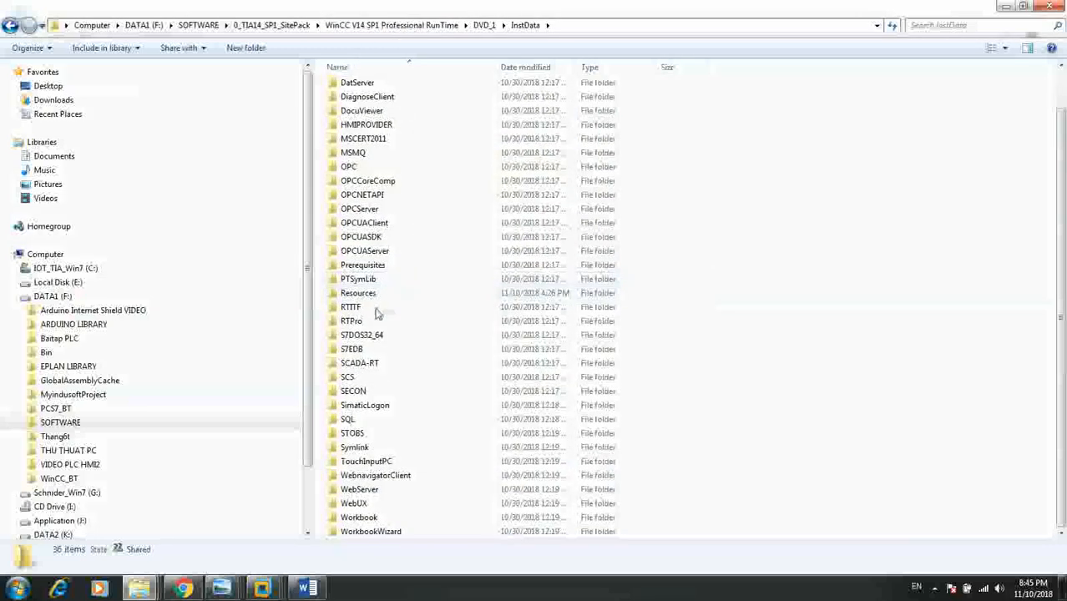
mouse_move(372, 321)
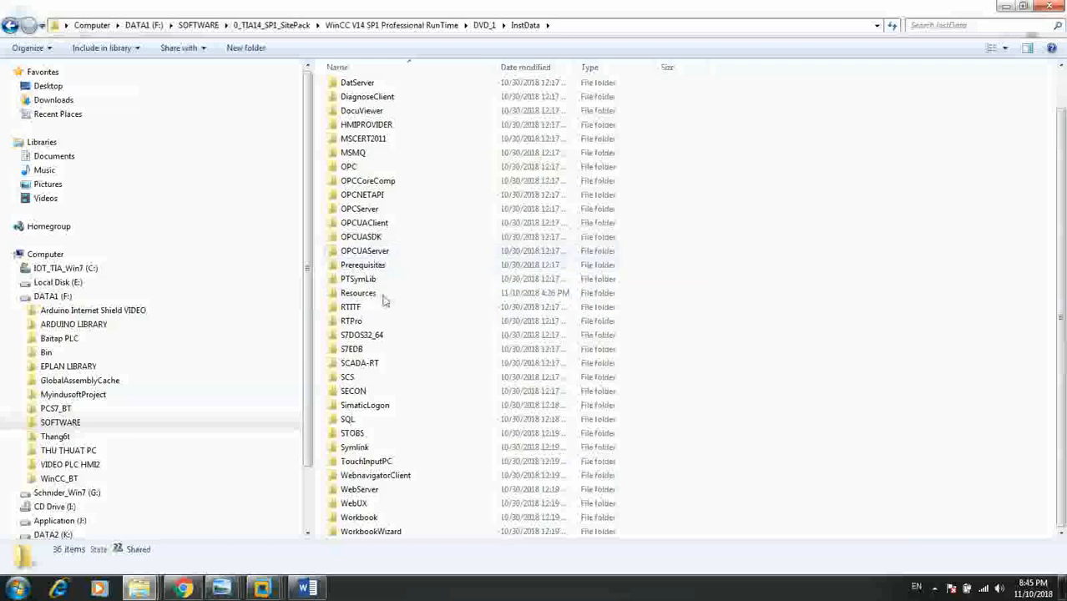
double_click(358, 292)
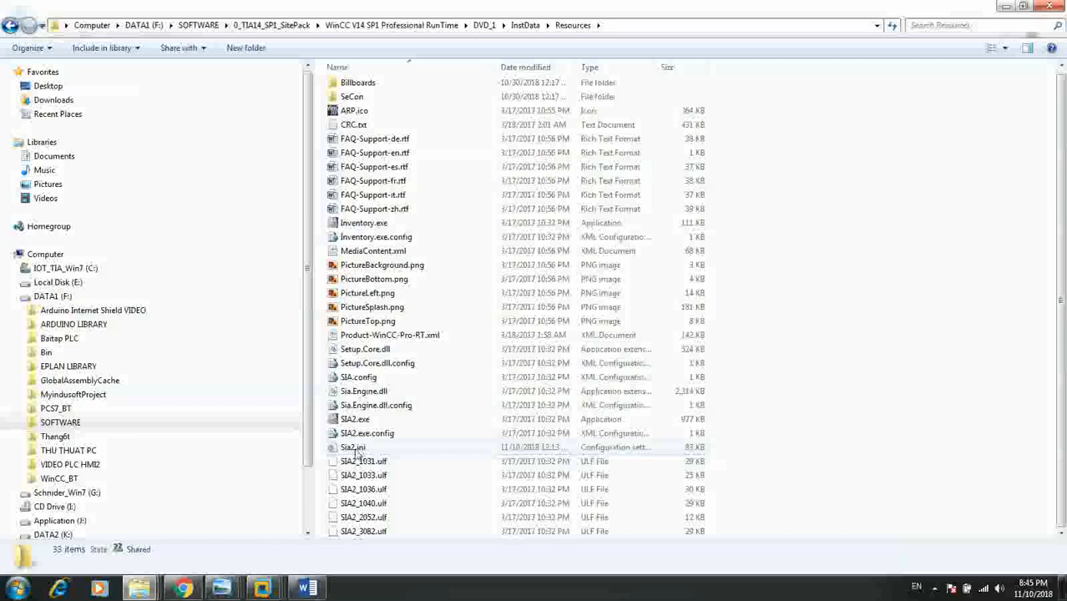
mouse_move(352, 447)
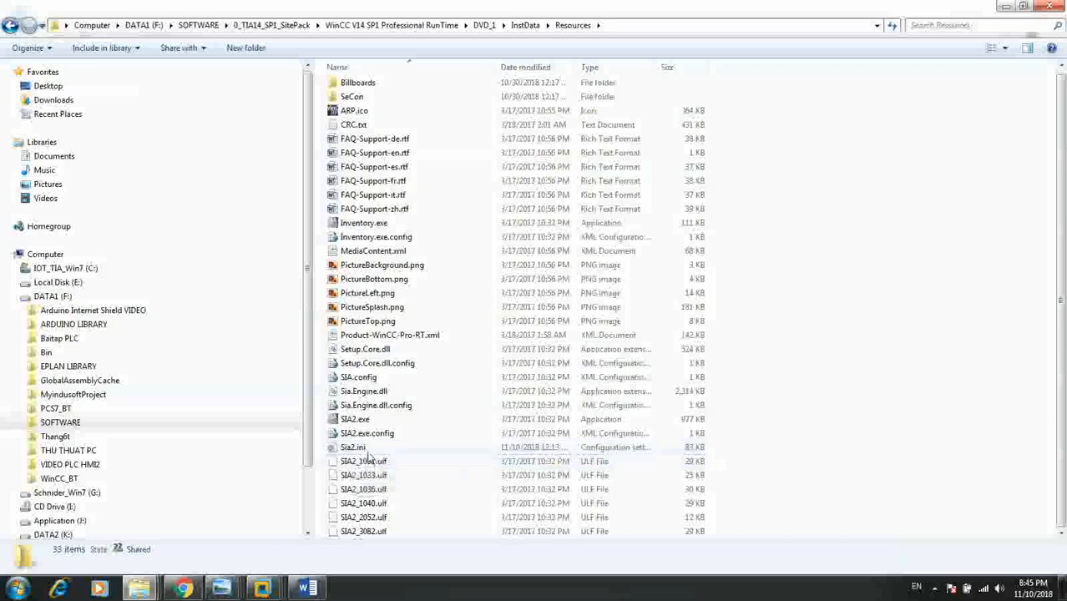
left_click(353, 446)
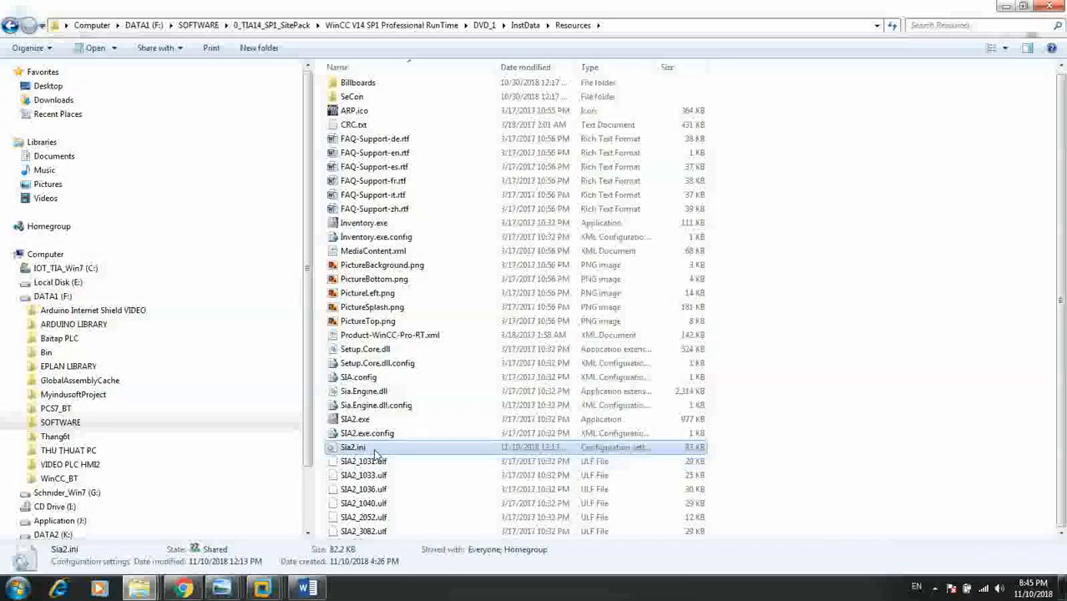
mouse_move(372, 455)
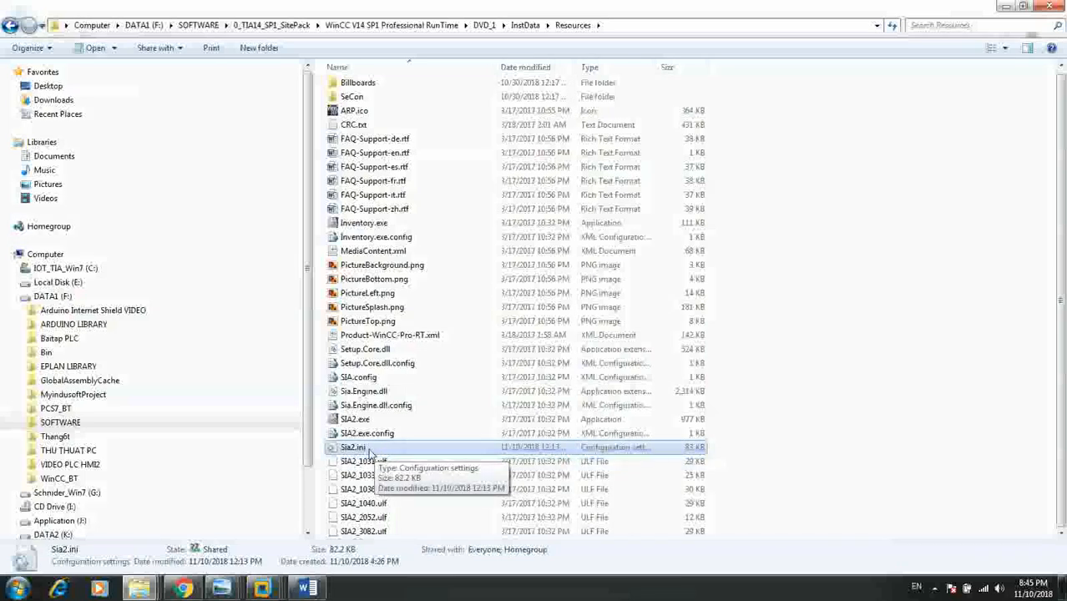
mouse_move(278, 504)
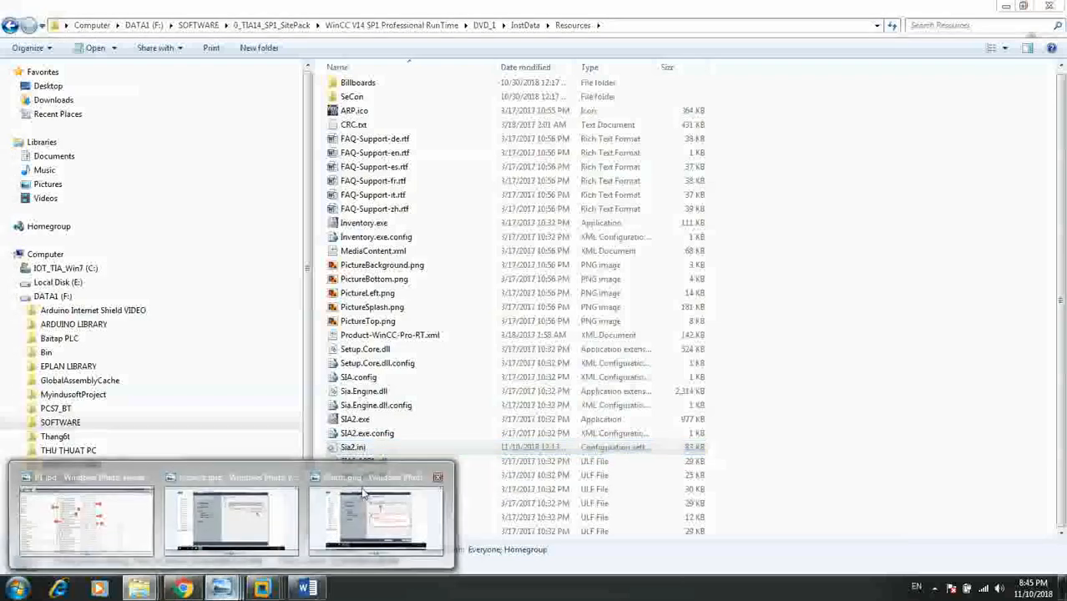
Step: Show the Alarm.png screenshot of the WinCC setup's failed-prerequisites warning
left_click(376, 518)
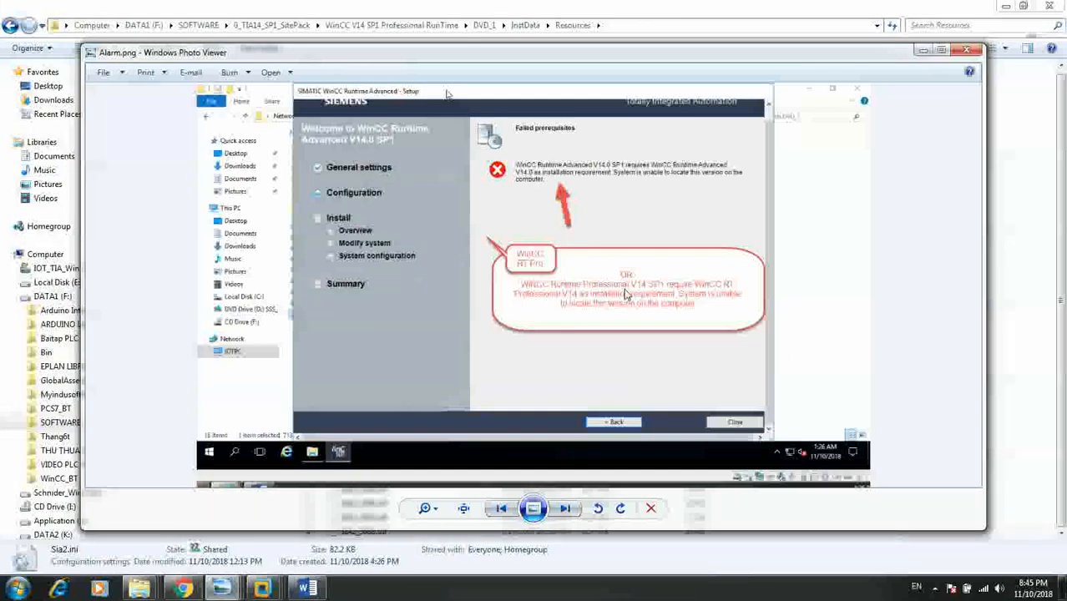
mouse_move(677, 295)
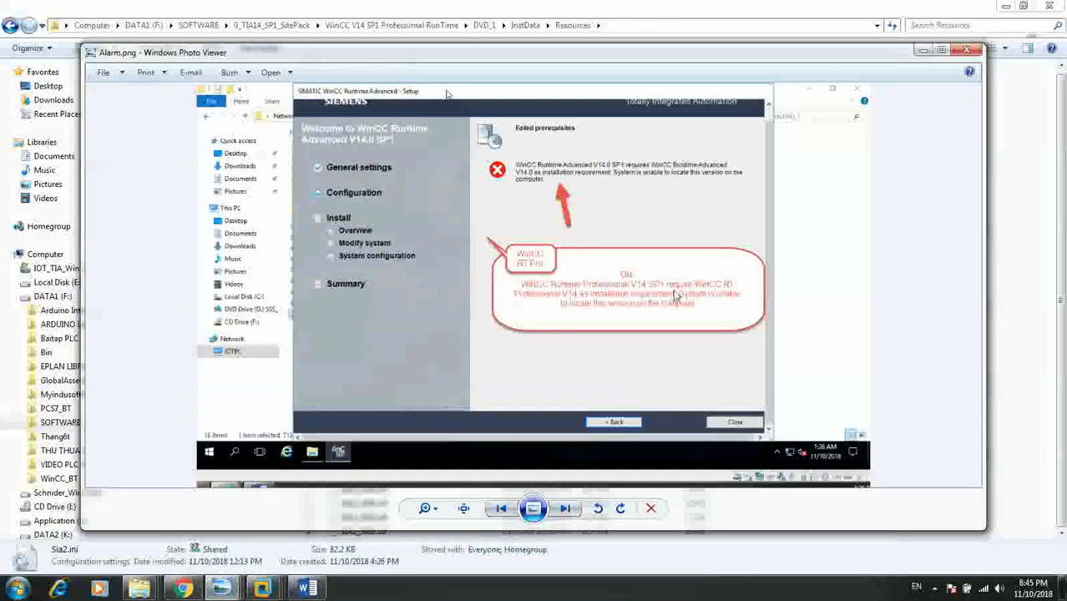
mouse_move(580, 317)
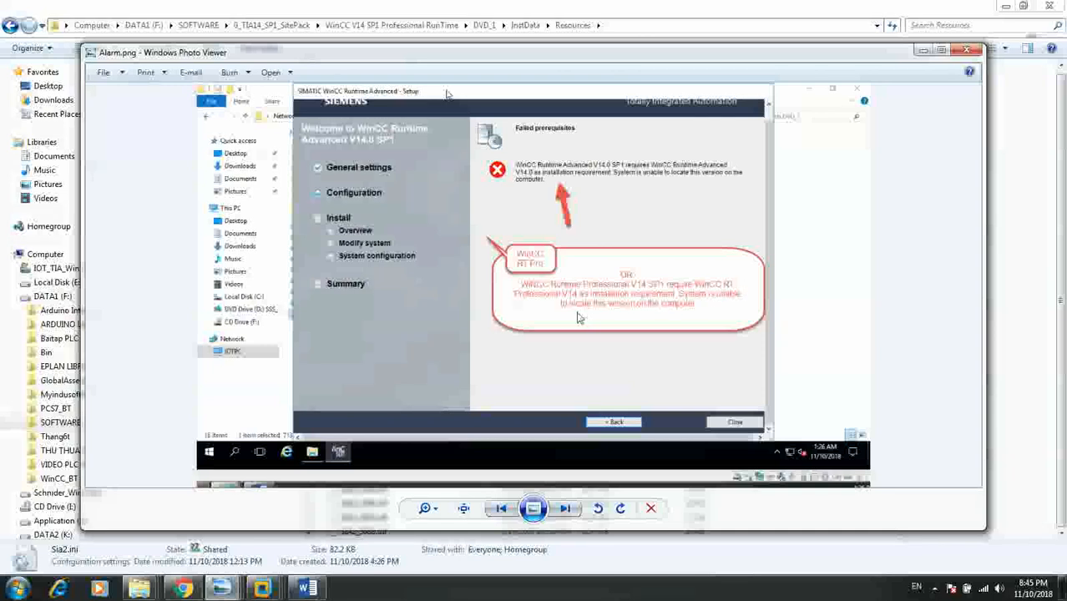
mouse_move(622, 308)
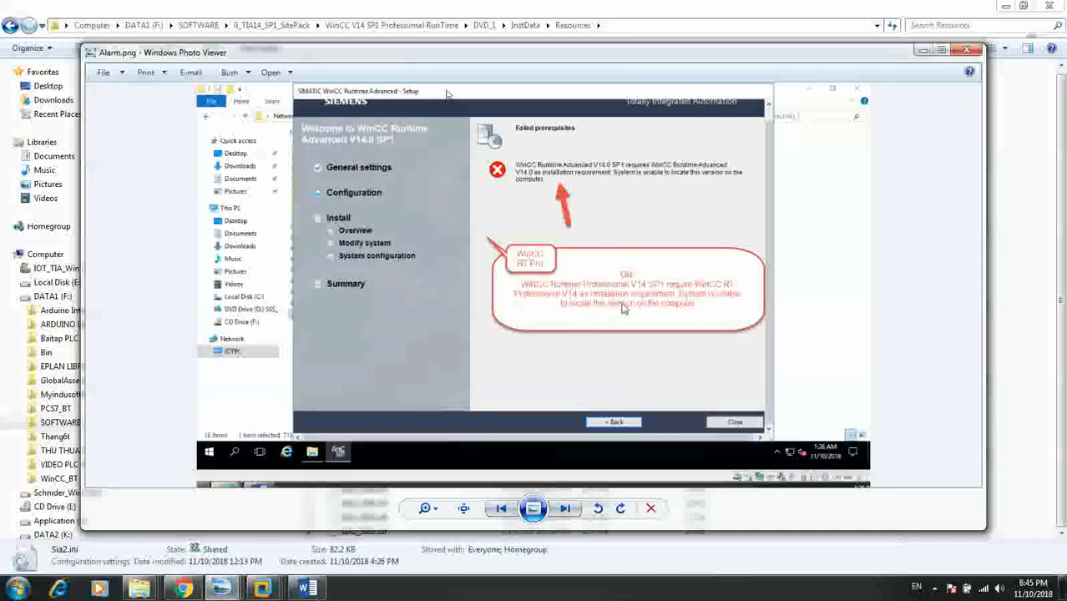
mouse_move(693, 305)
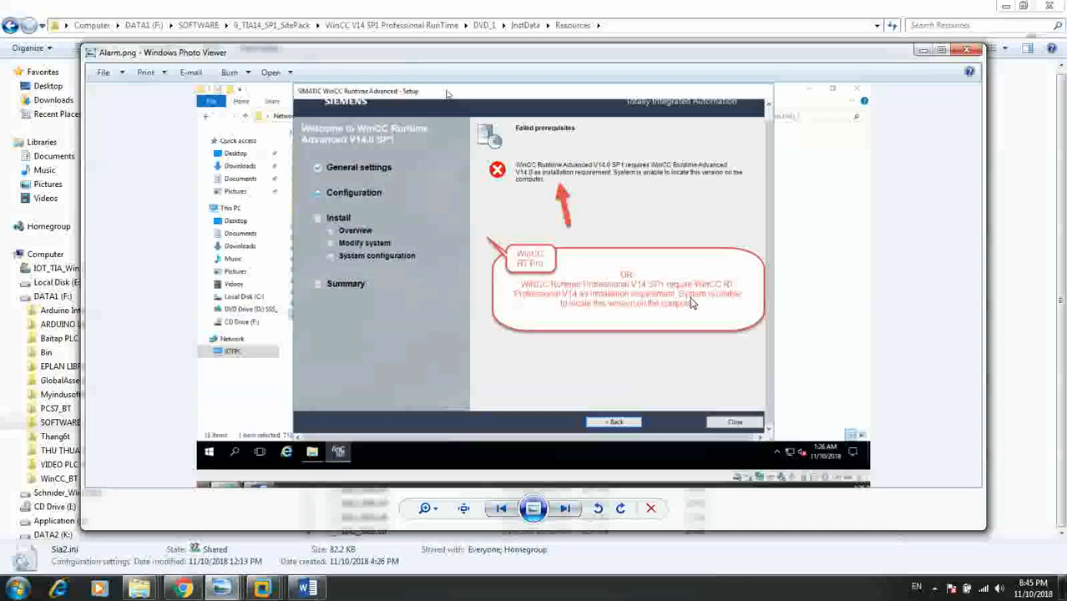
mouse_move(726, 302)
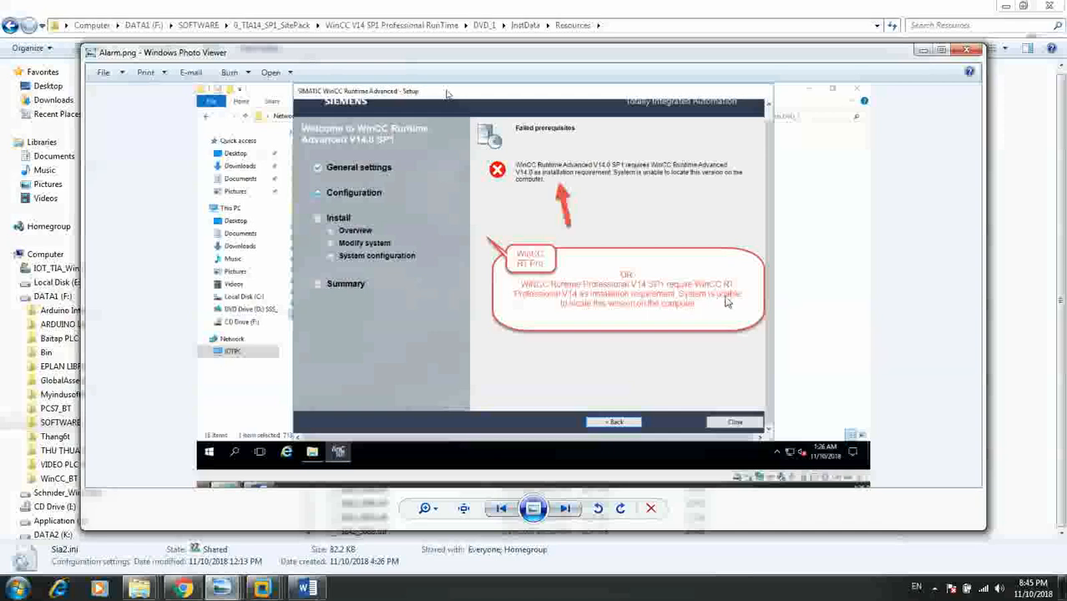
mouse_move(613, 318)
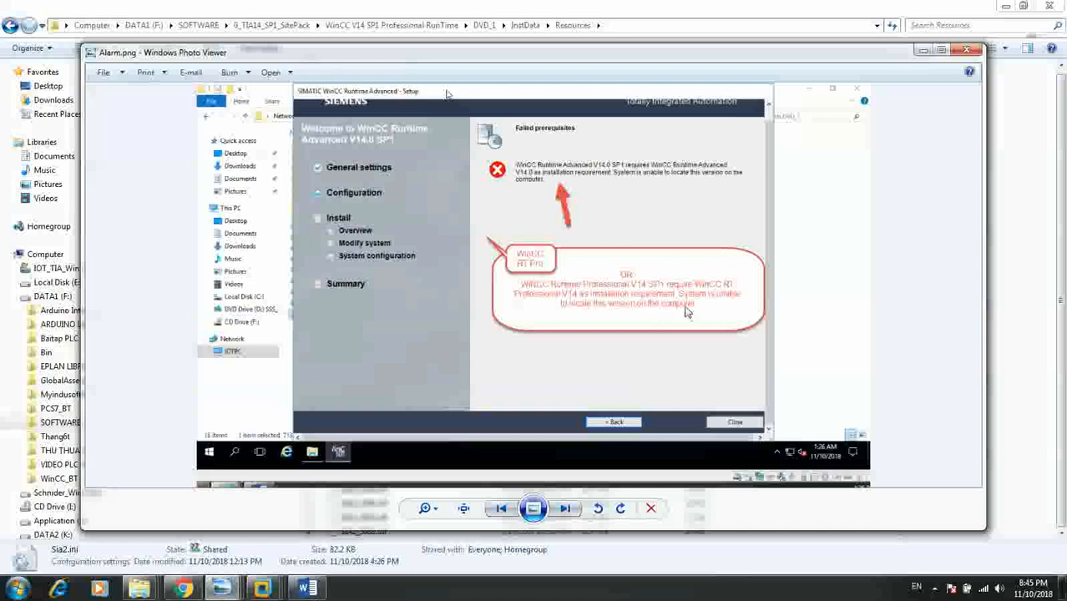
mouse_move(609, 317)
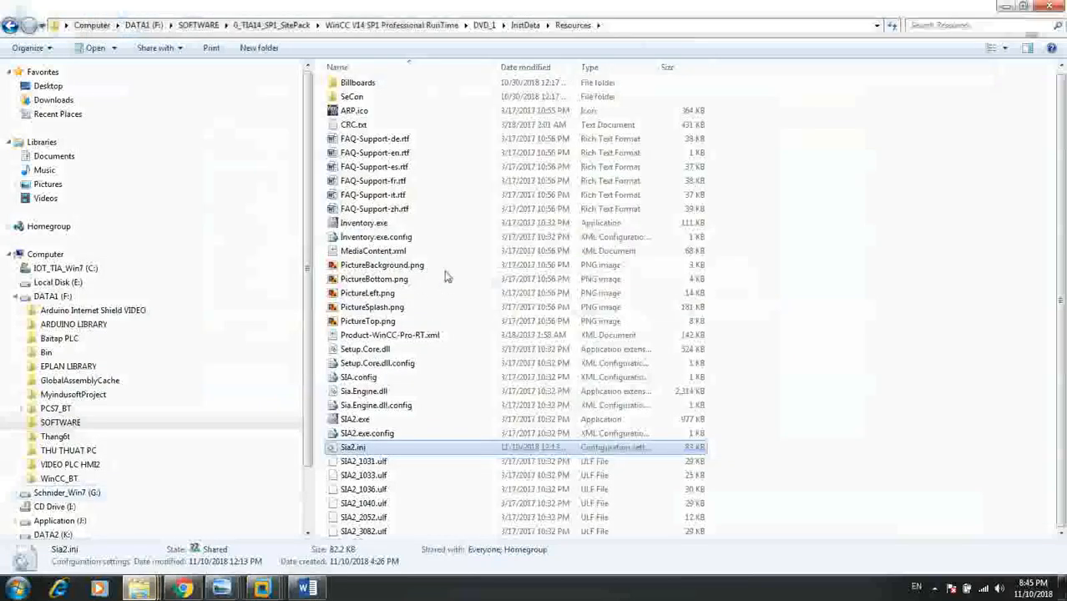
mouse_move(355, 456)
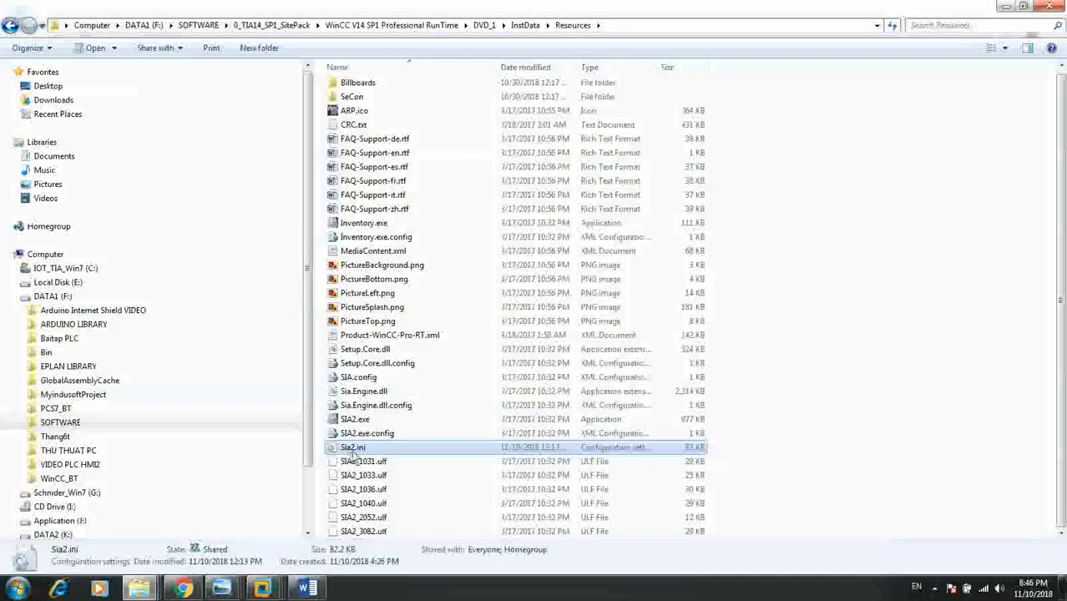
mouse_move(354, 447)
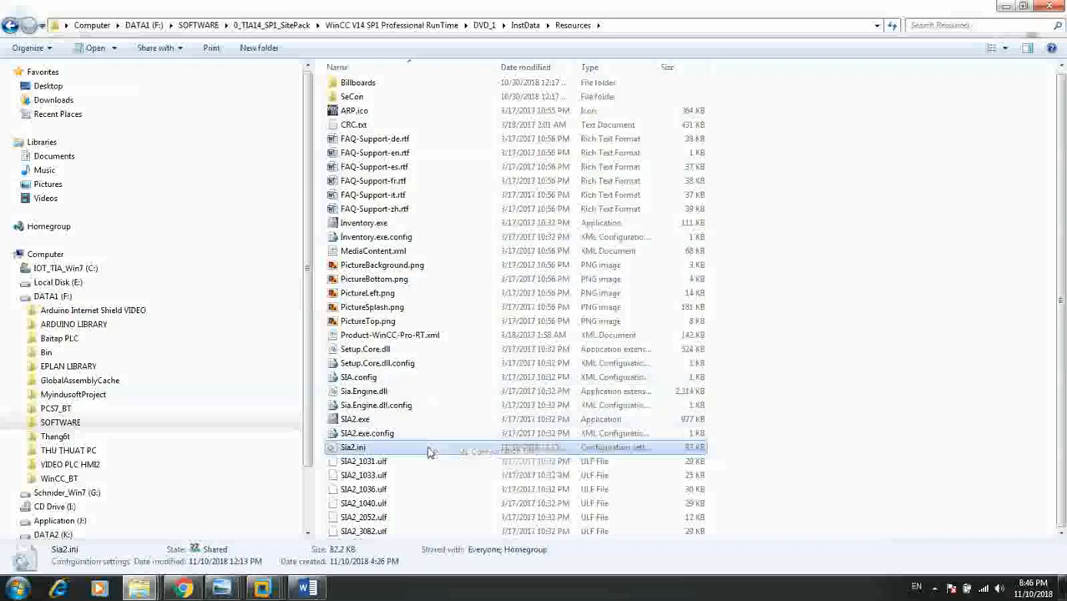
Step: Open the context menu for Sia2.ini in the Resources folder
right_click(352, 447)
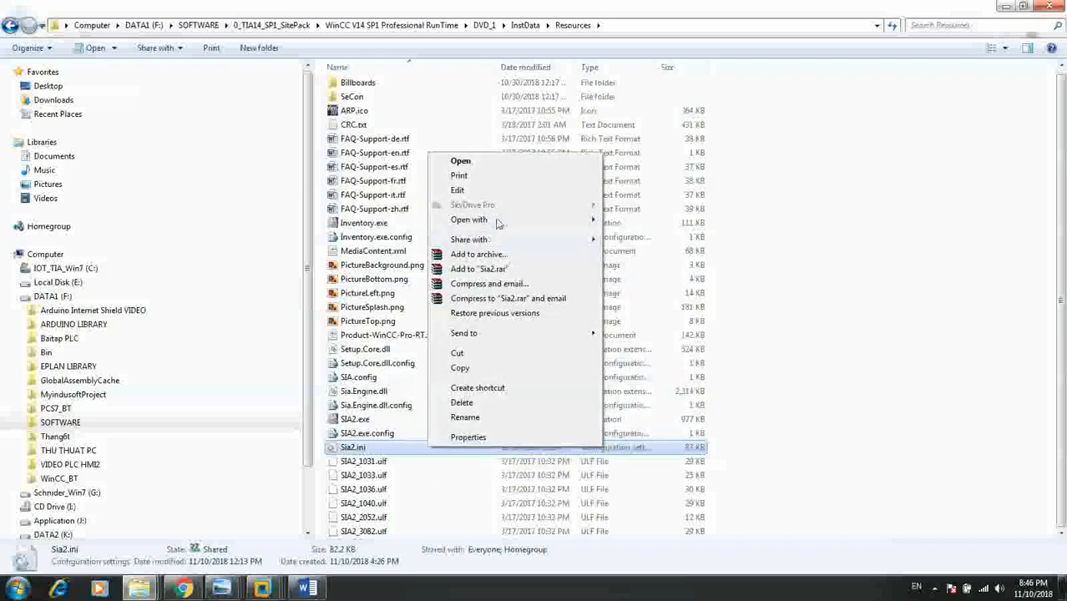
Step: Open the Resources Sia2.ini in Notepad, search TERM until [TERMS] appears, then close it
left_click(460, 160)
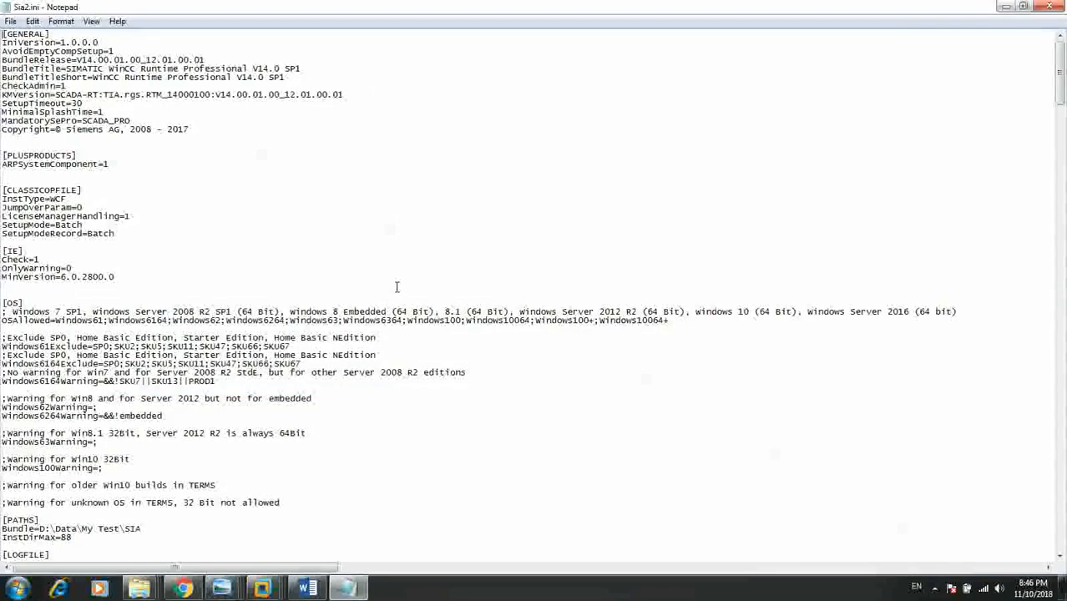
mouse_move(357, 422)
type("TERM")
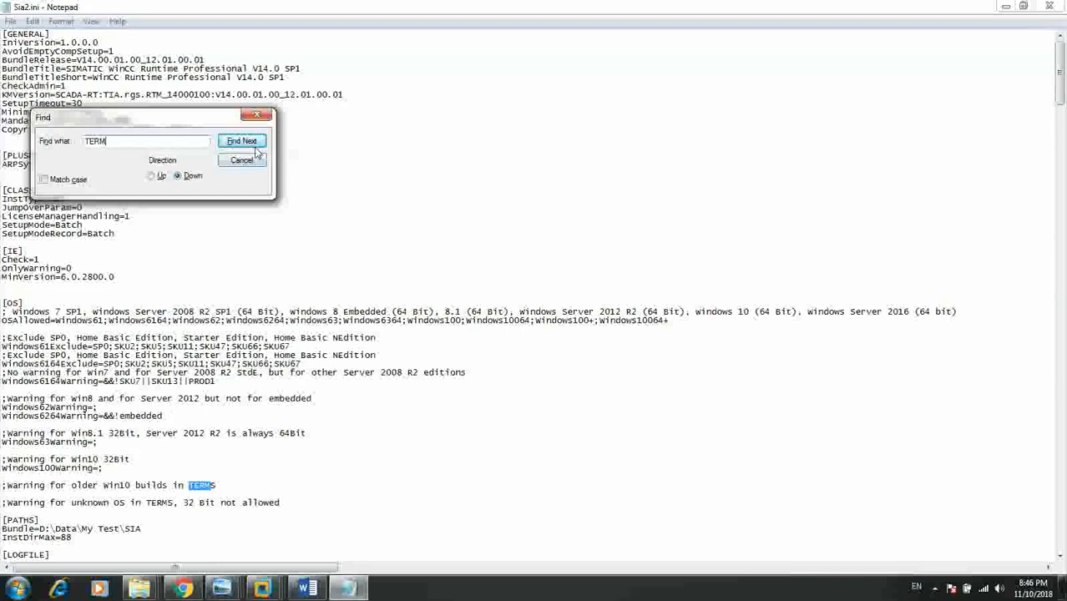
left_click(242, 141)
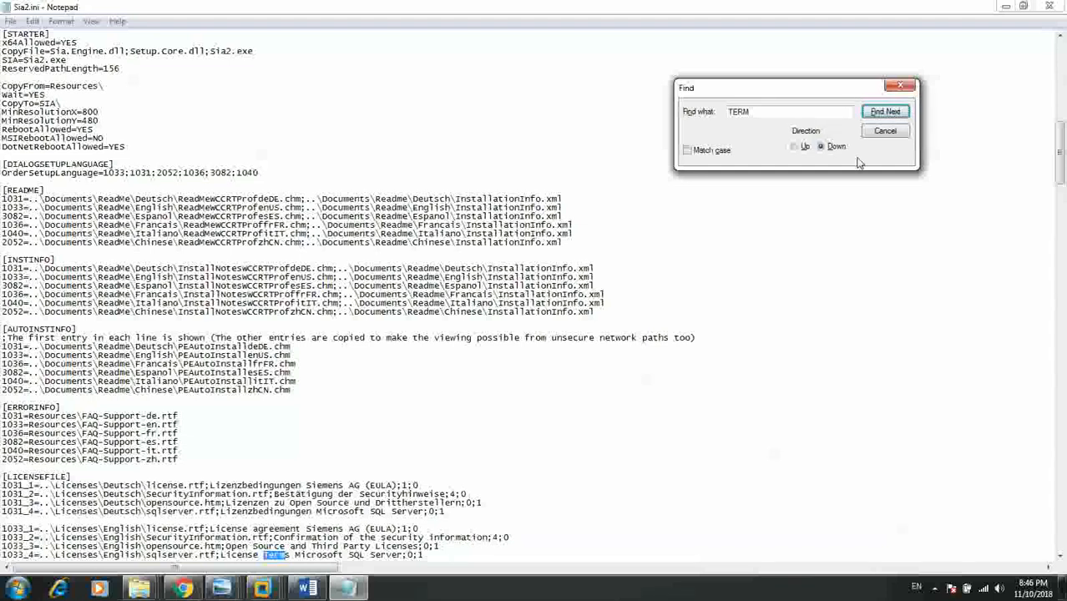
left_click(884, 111)
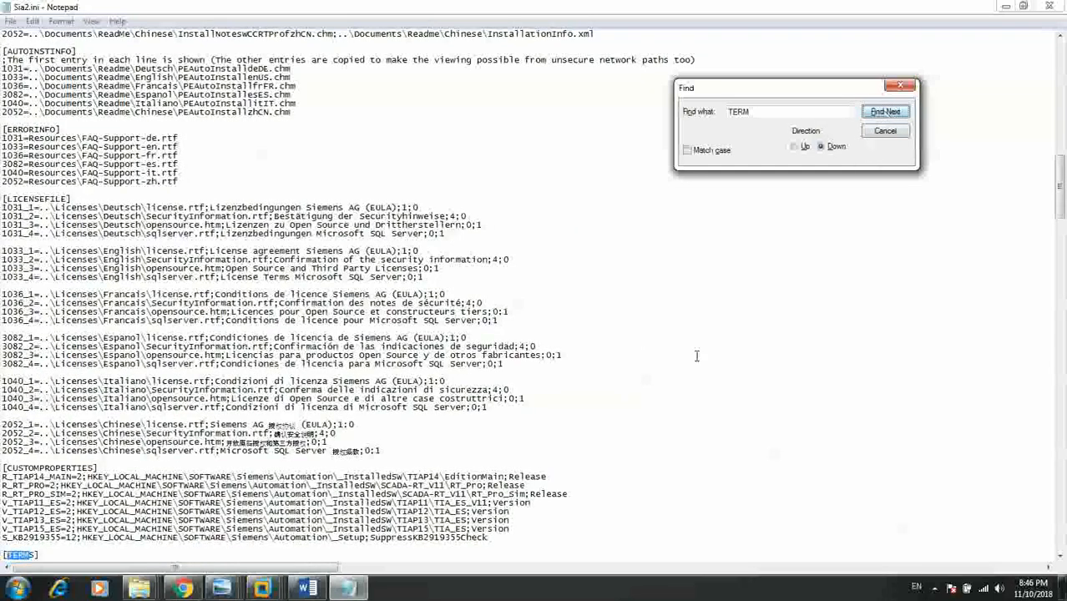
left_click(884, 111)
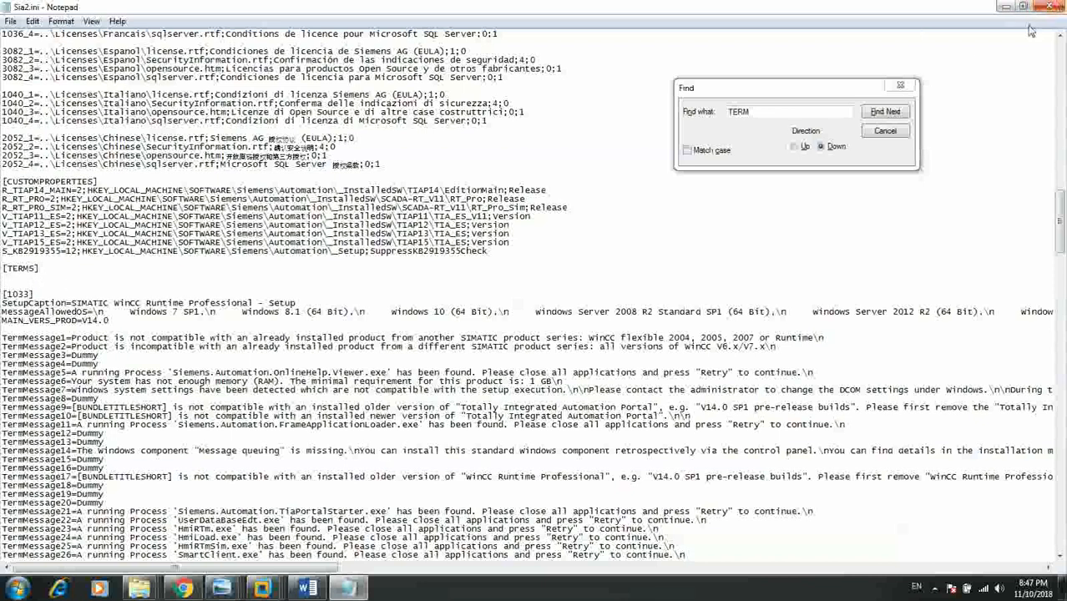
left_click(10, 21)
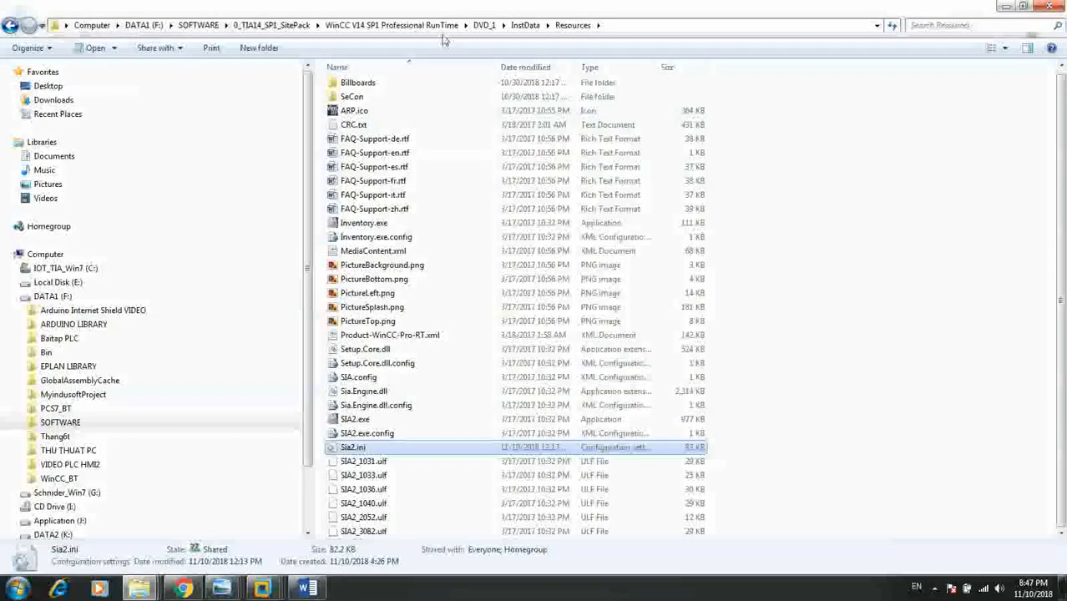
Step: Open the original Sia2.ini from DVD_1's OriginalFileSia2INI folder in Notepad
left_click(484, 25)
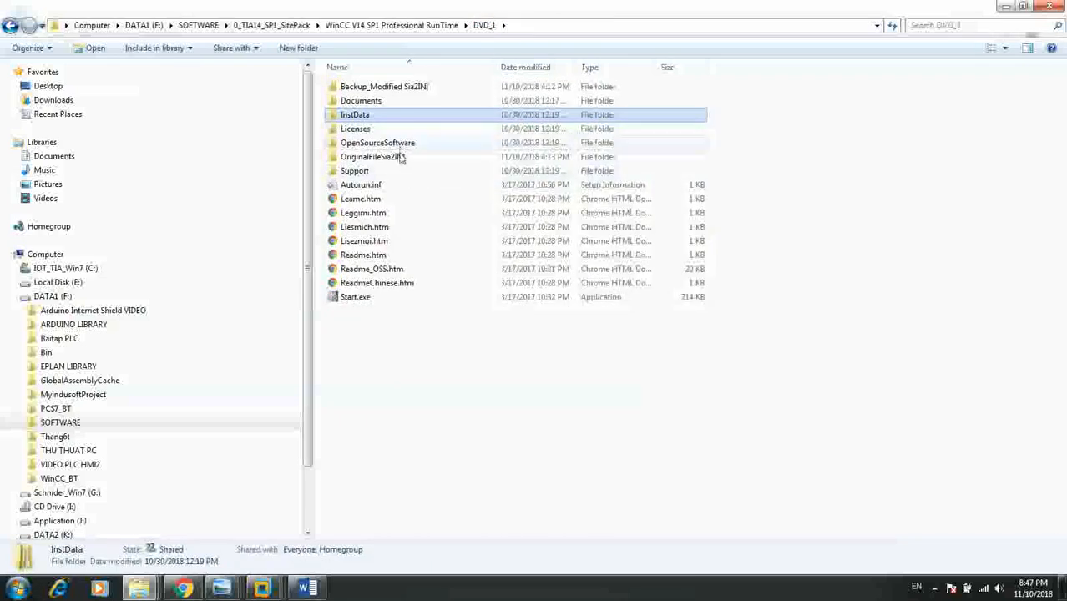
double_click(378, 157)
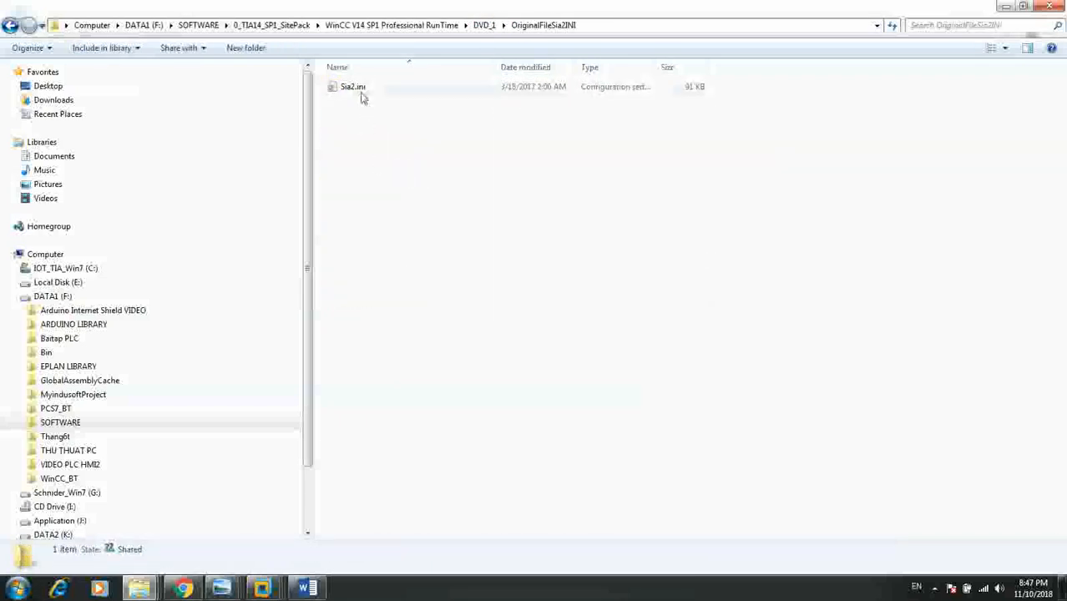
right_click(352, 86)
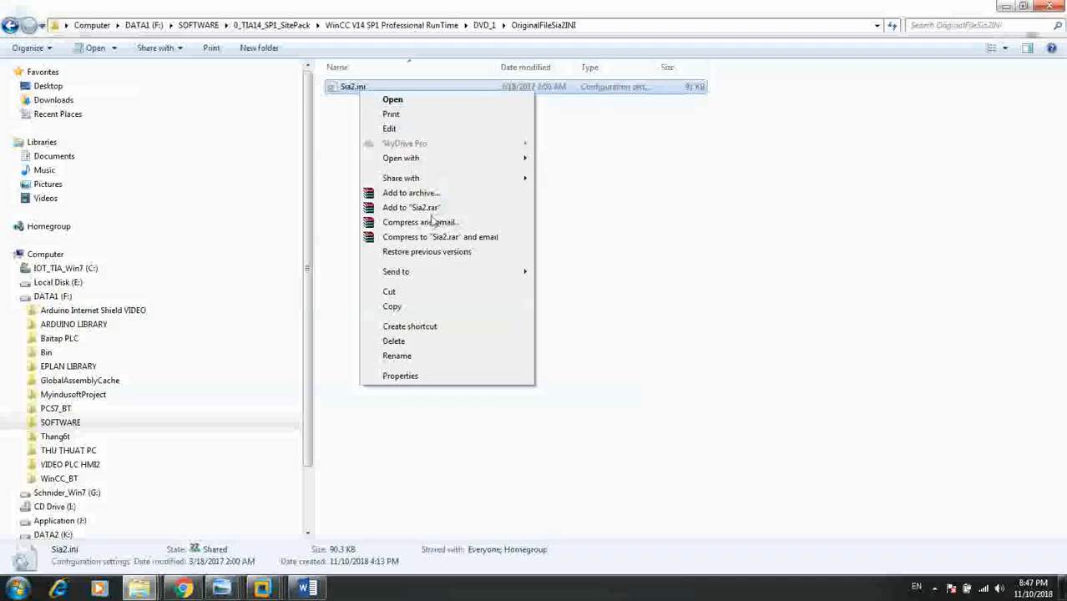
mouse_move(401, 178)
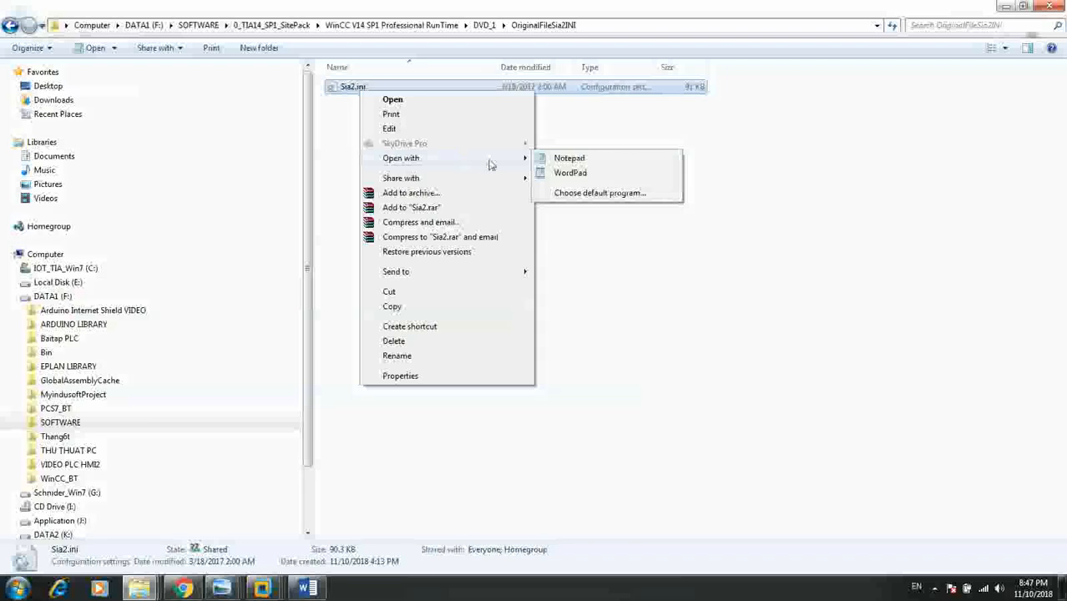
left_click(569, 158)
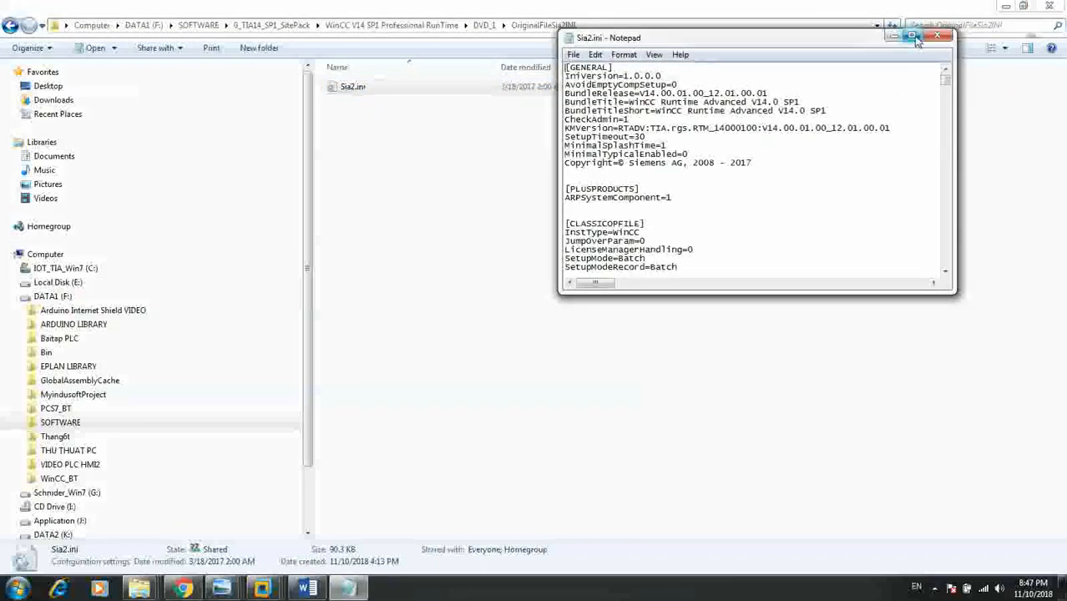
Step: Maximize the original Sia2.ini and search for TERM down to the [TERMS] heading
left_click(912, 36)
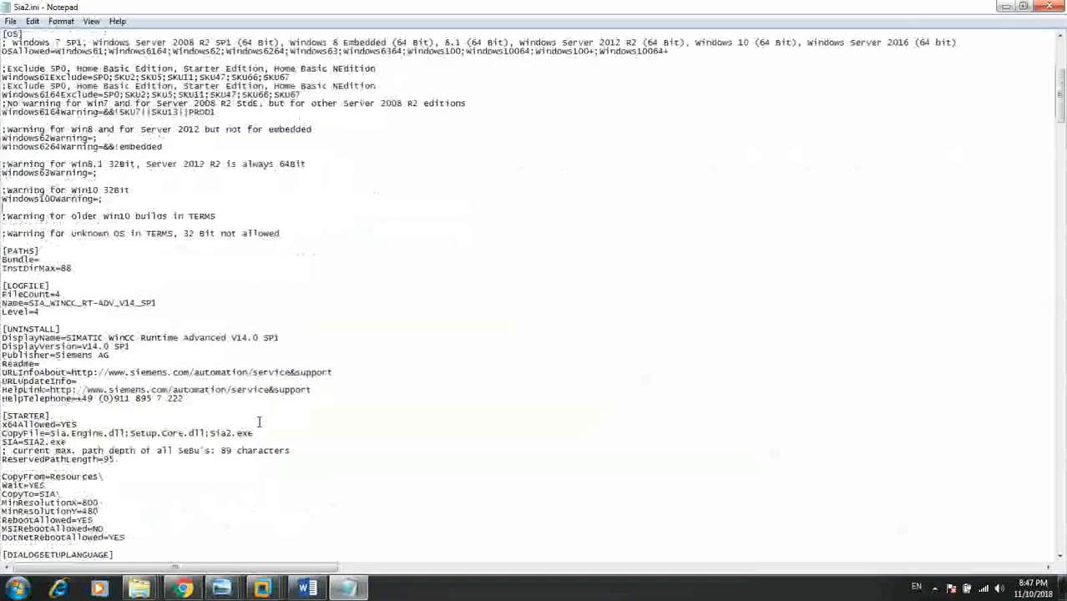
scroll("down", 3)
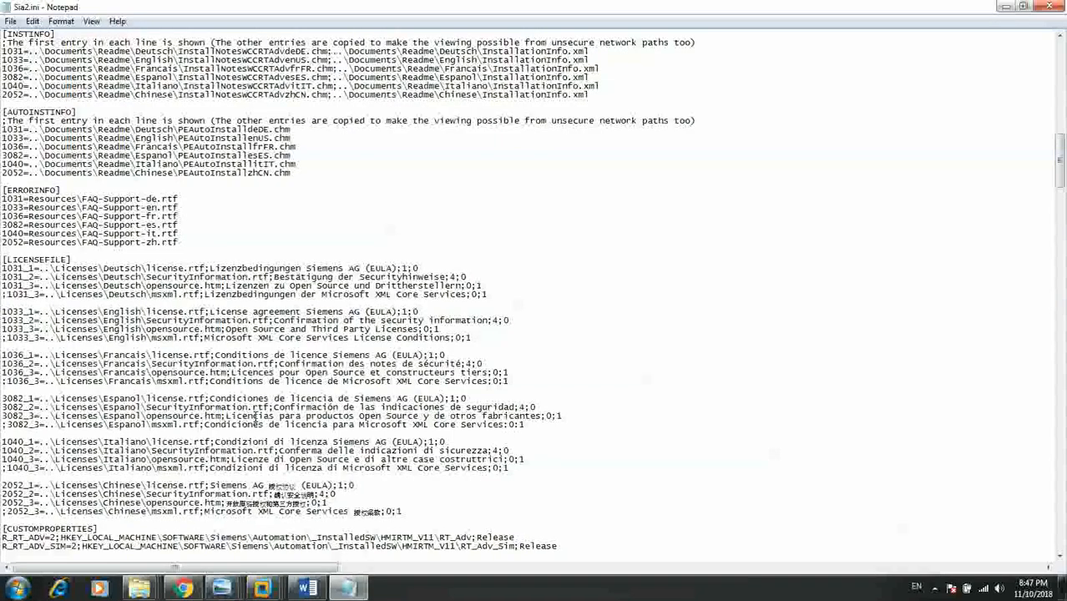
scroll("down", 3)
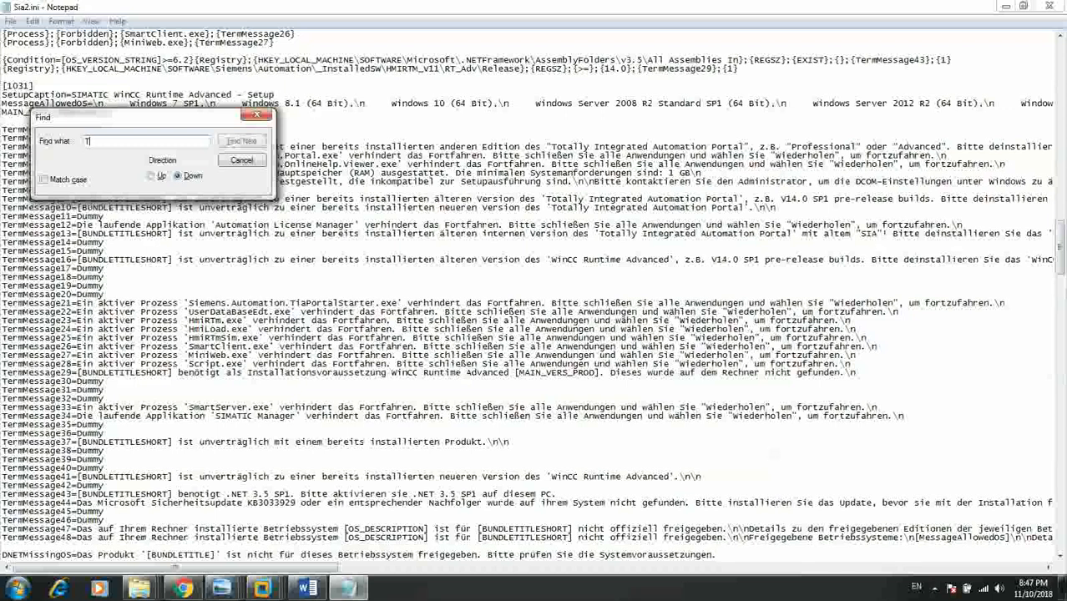
type("ERM")
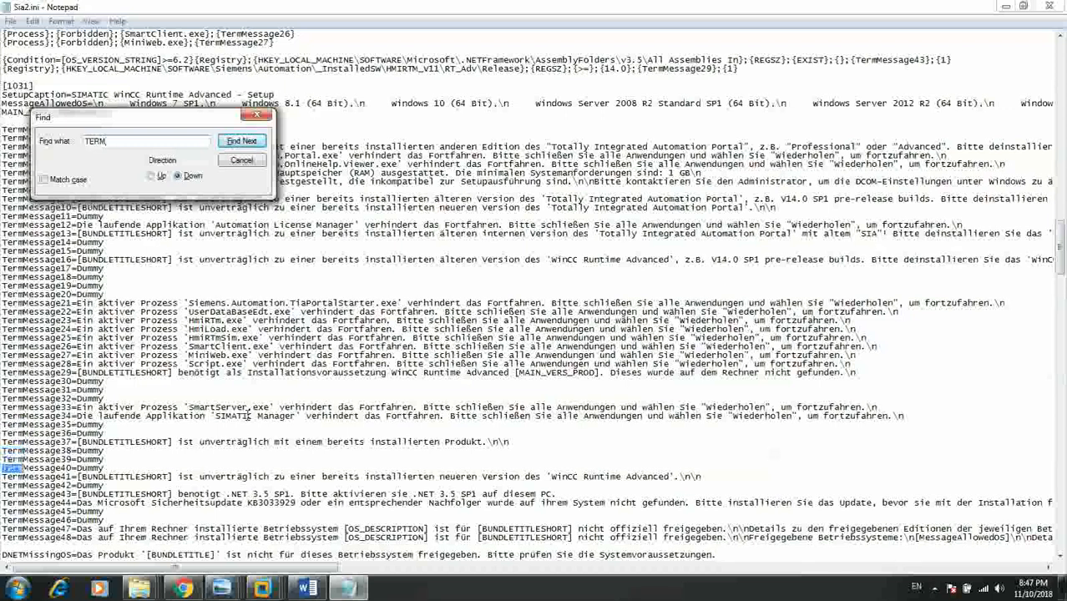
left_click(241, 141)
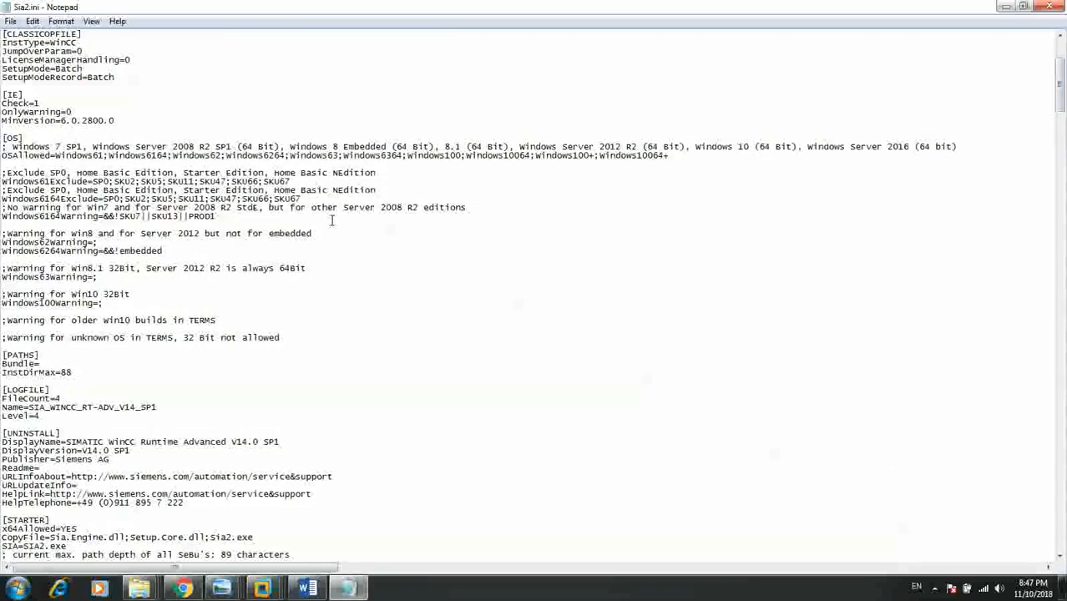
key("ctrl+f")
type("TERM")
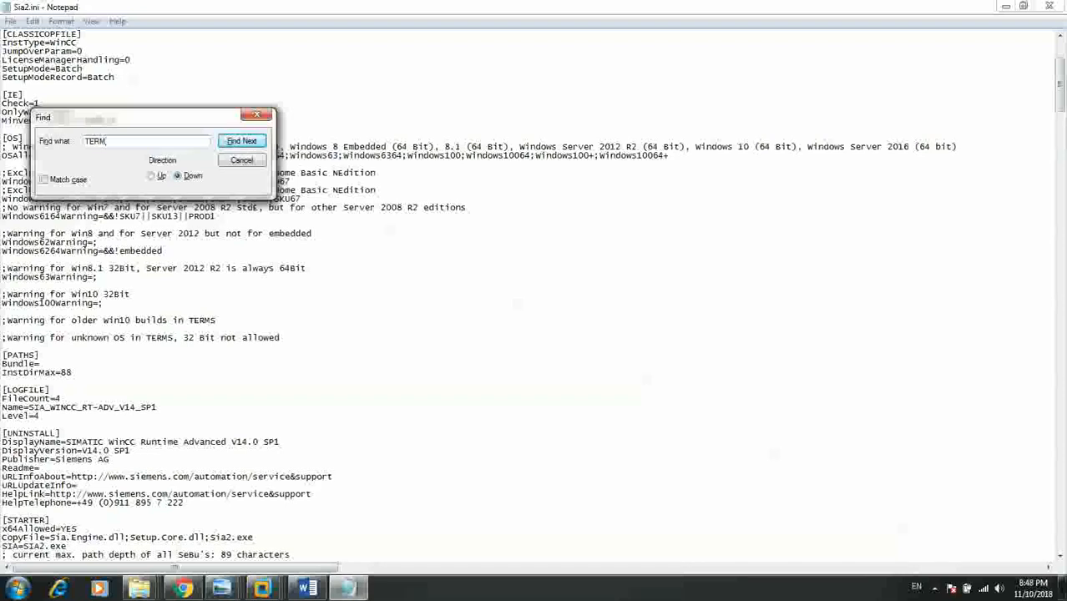
left_click(241, 140)
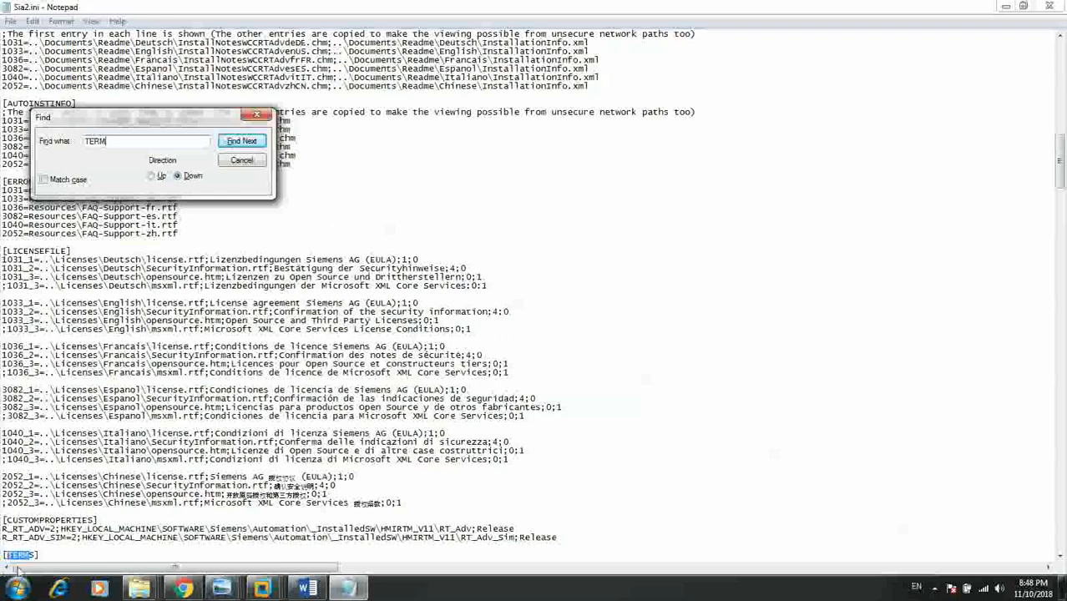
left_click(241, 140)
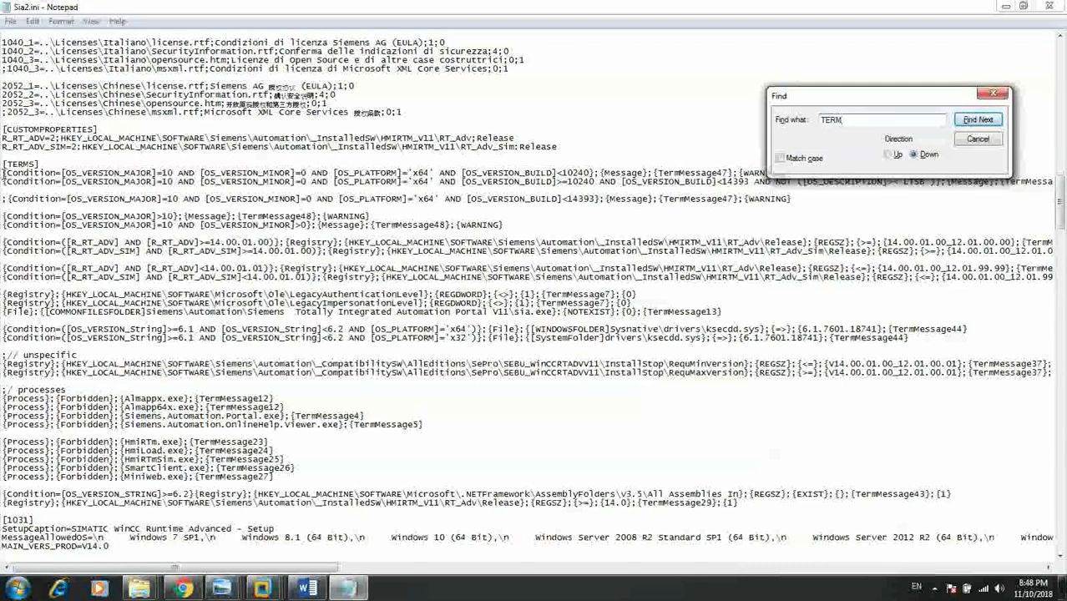
Step: Delete the condition rules and German messages between [TERMS] and [1033]
left_click(978, 120)
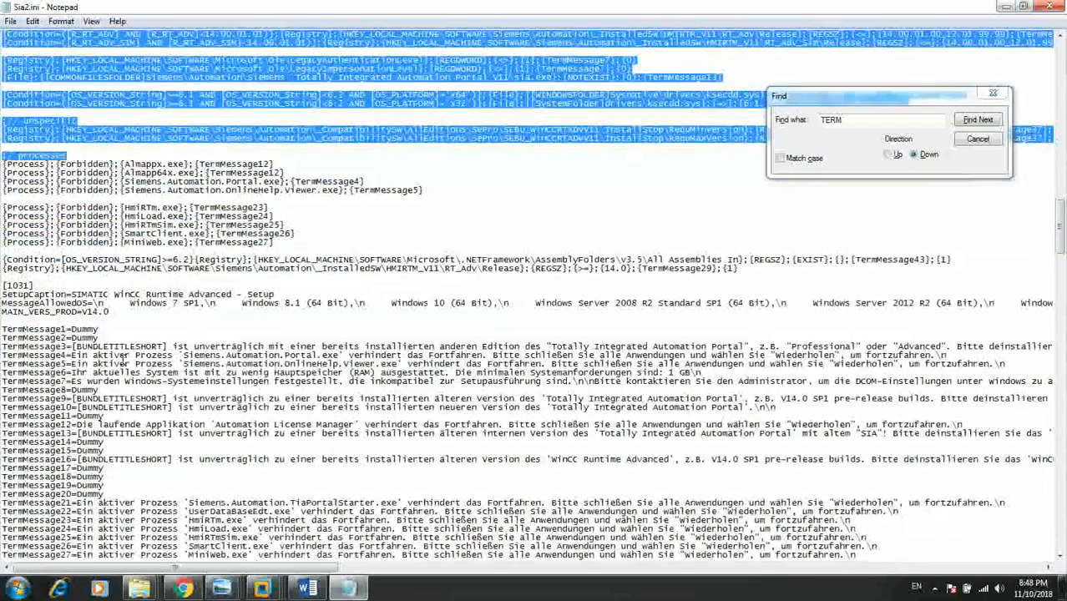
left_click(977, 120)
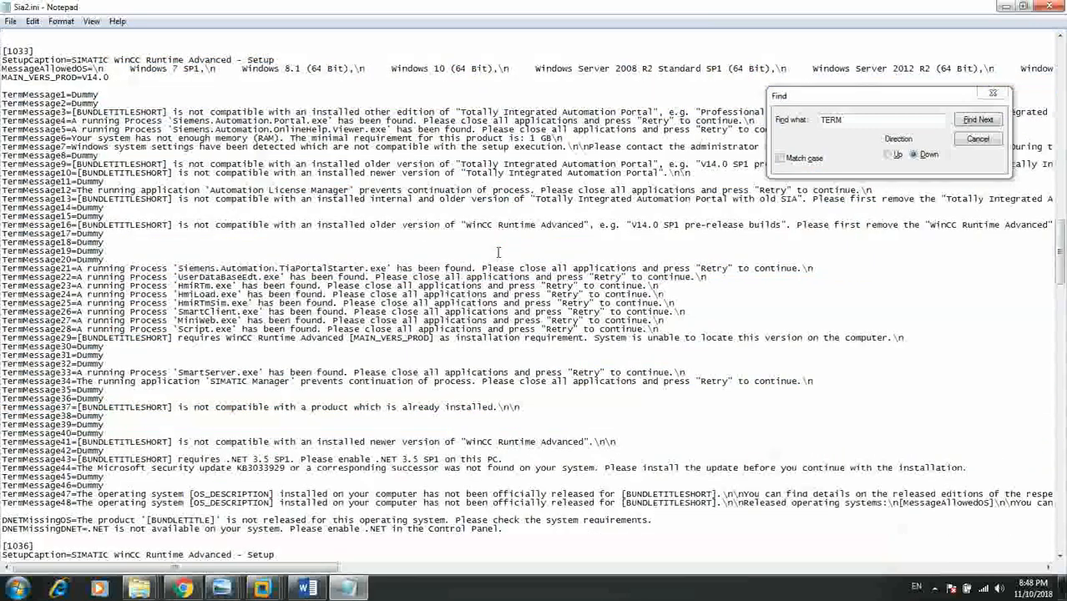
left_click(978, 119)
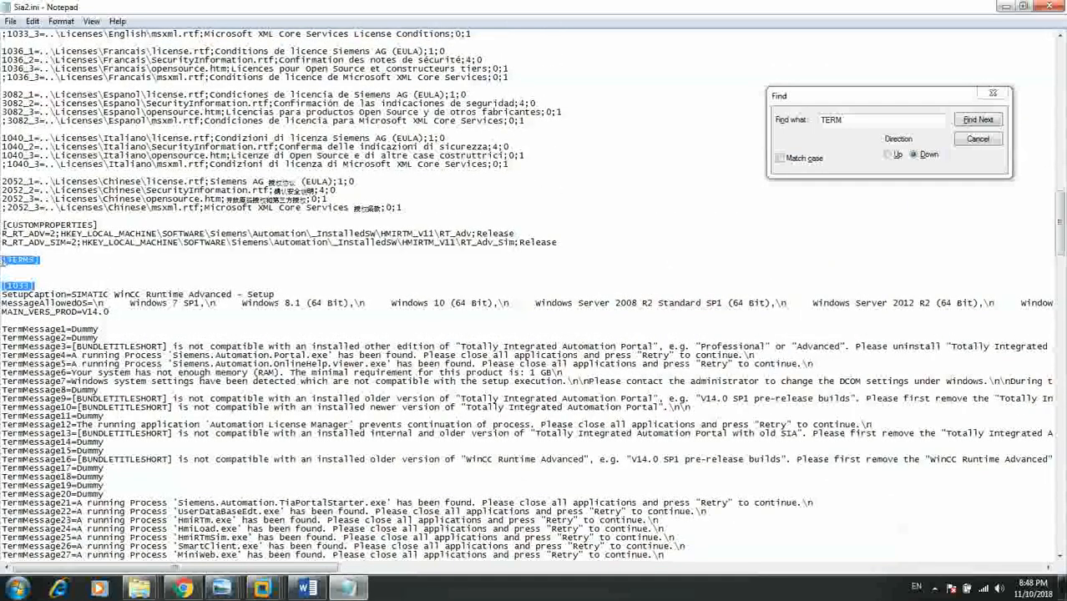
left_click(11, 21)
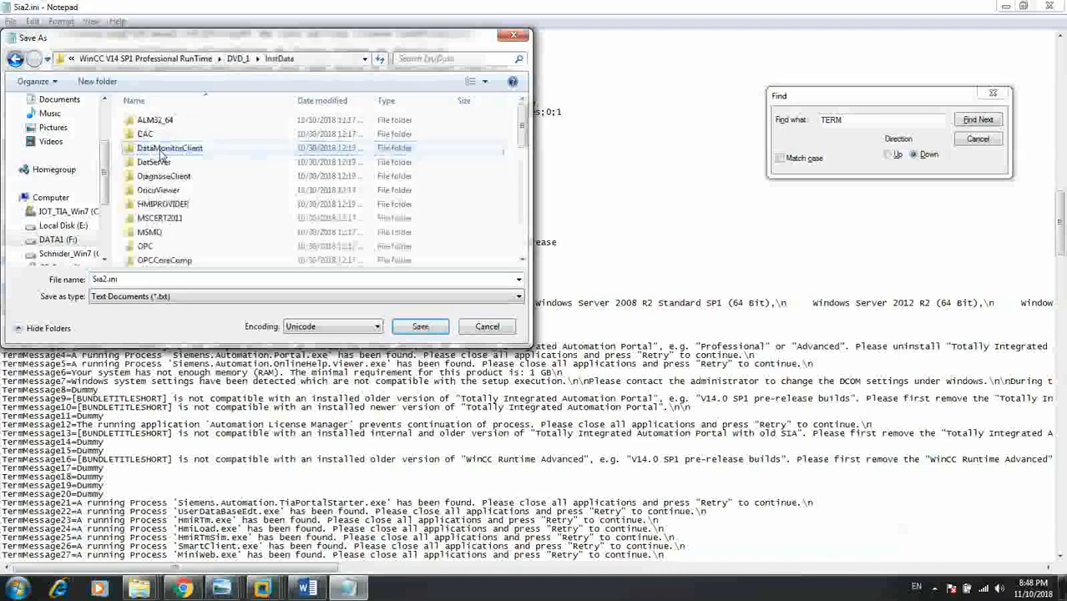
Step: Browse Save As into InstData\Resources, then close Notepad and answer the save prompt
left_click(158, 190)
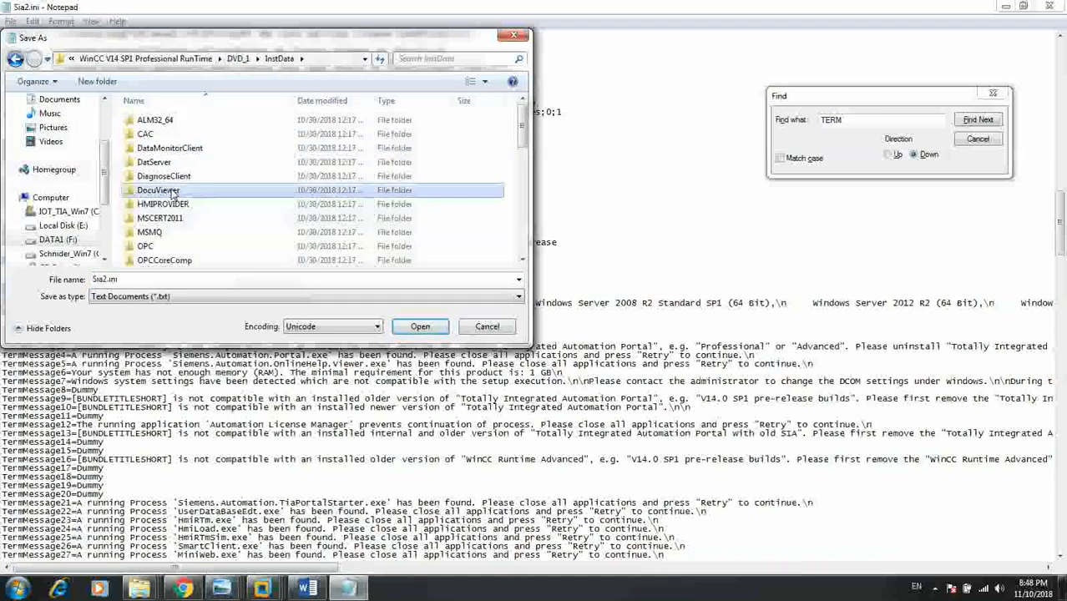
scroll("down", 3)
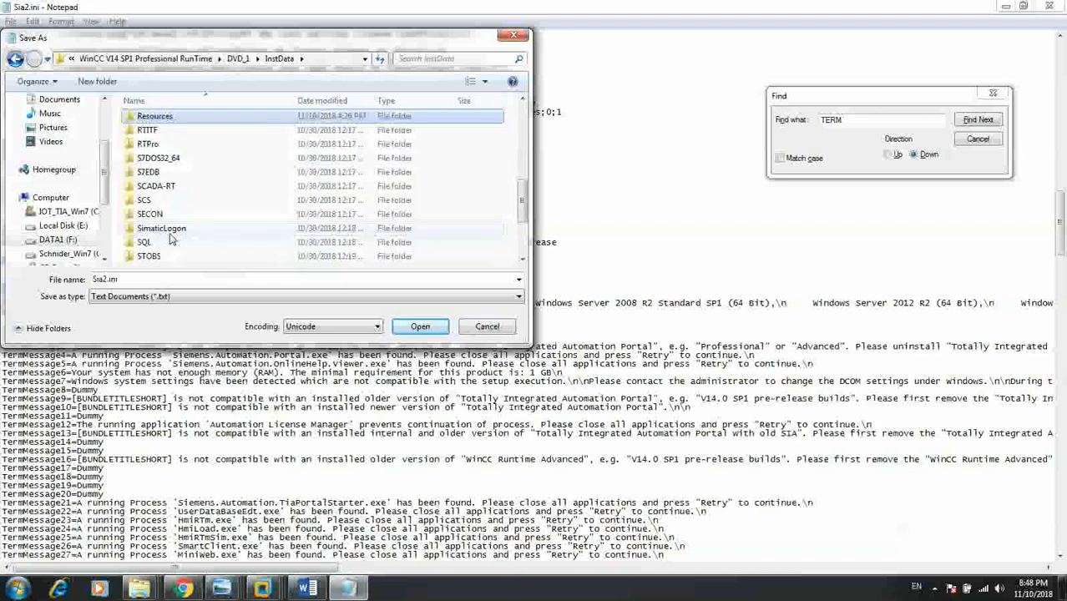
double_click(154, 116)
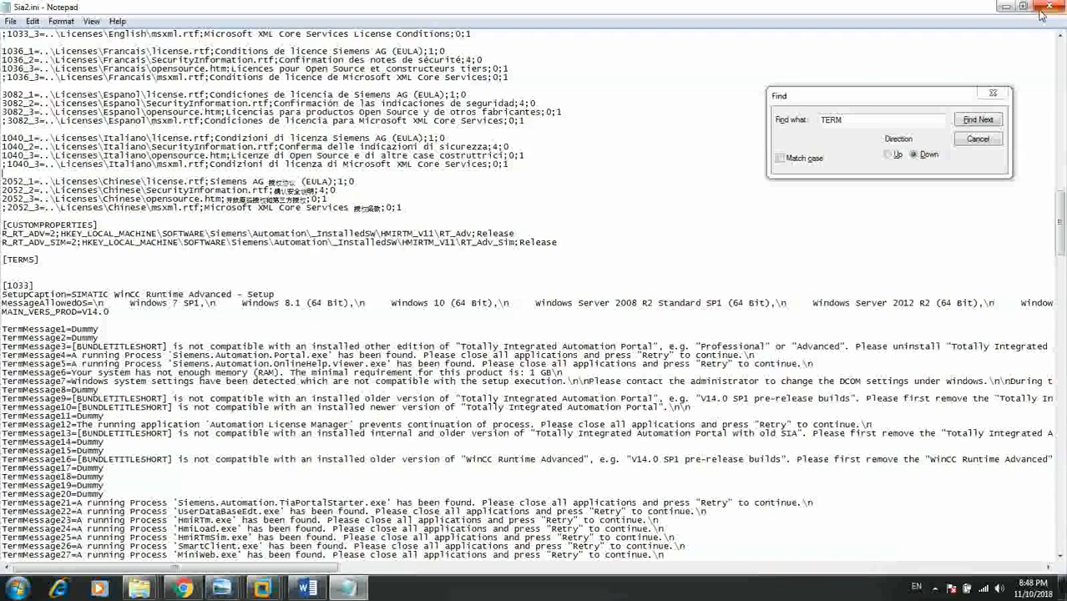
left_click(1049, 7)
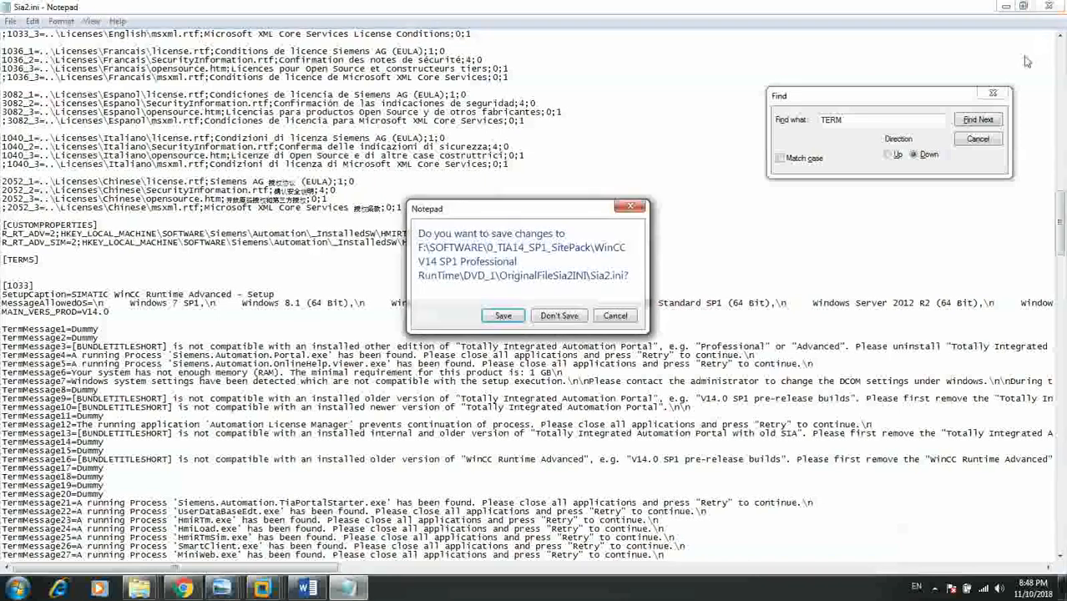
left_click(558, 316)
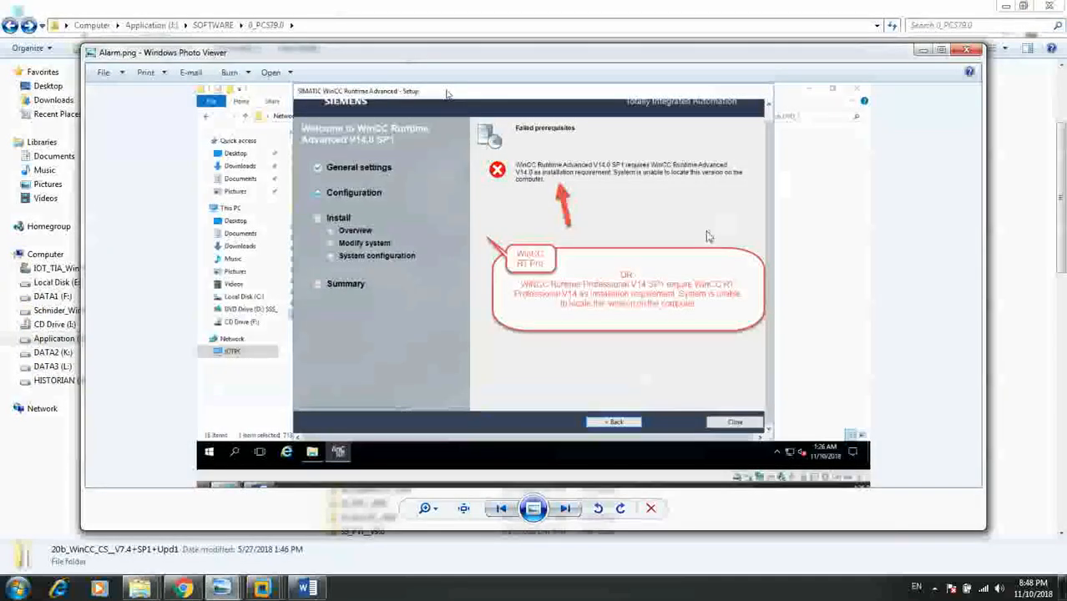
mouse_move(449, 445)
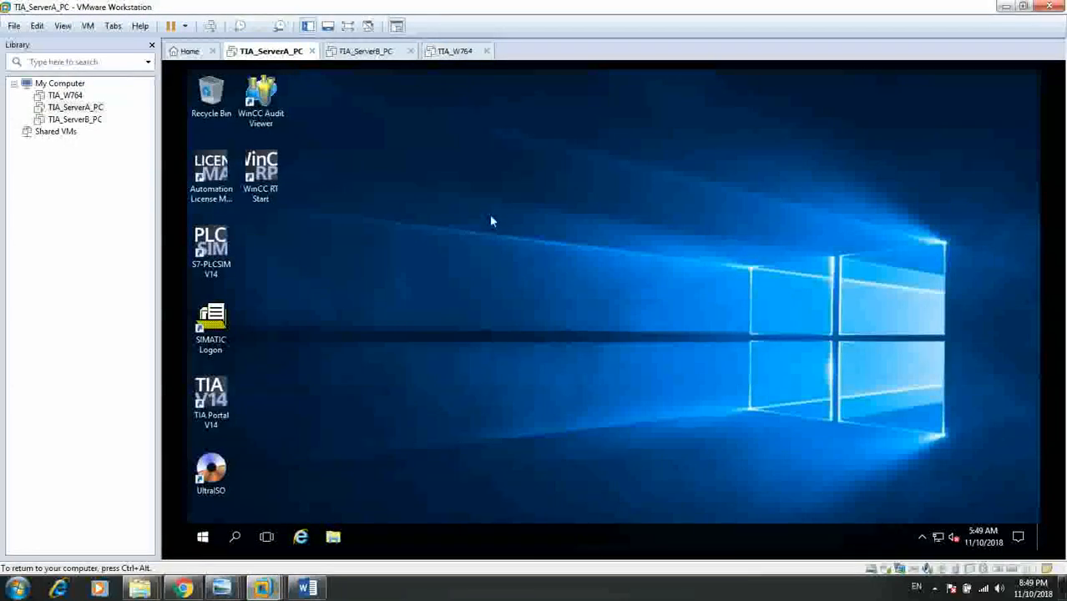
mouse_move(487, 463)
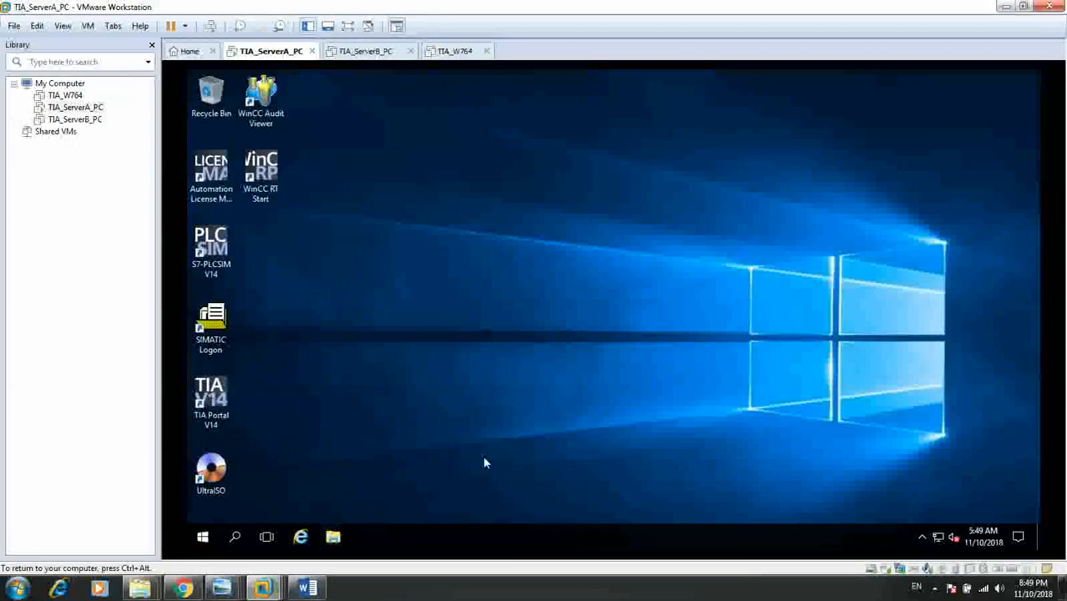
Step: Open File Explorer at Quick access on the TIA_ServerA_PC virtual machine
left_click(333, 536)
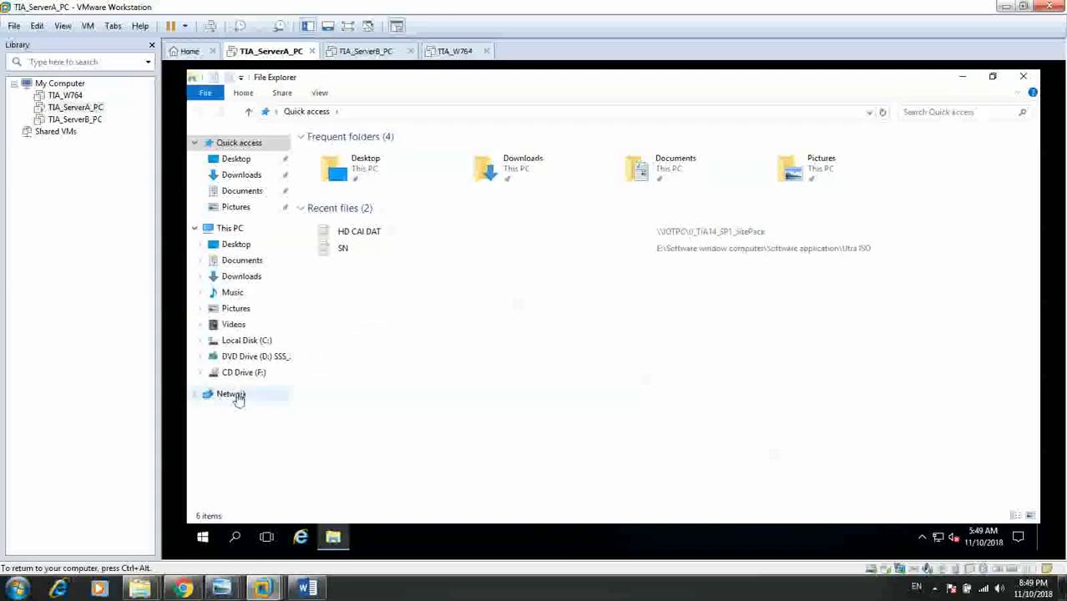
Step: Browse Network to find IOTPC and review the server's Windows Server 2016 system properties
left_click(231, 393)
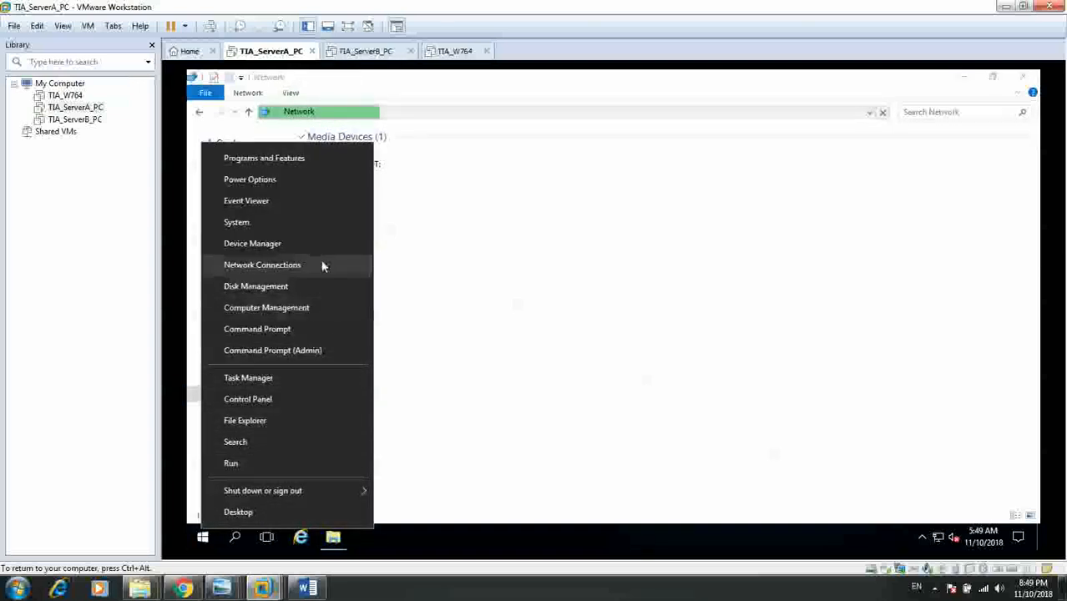
mouse_move(308, 512)
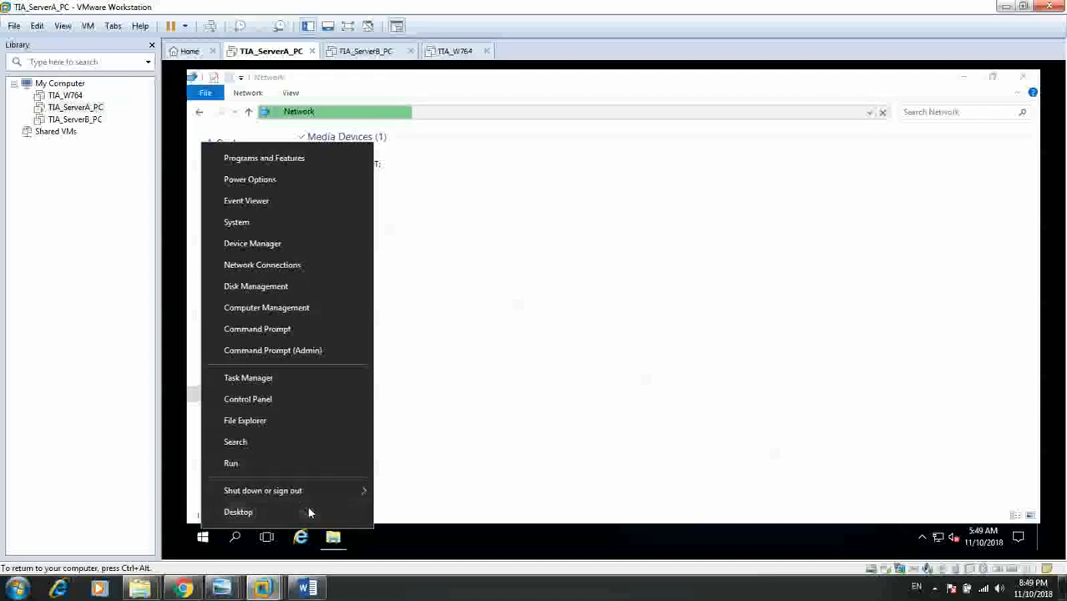
left_click(238, 512)
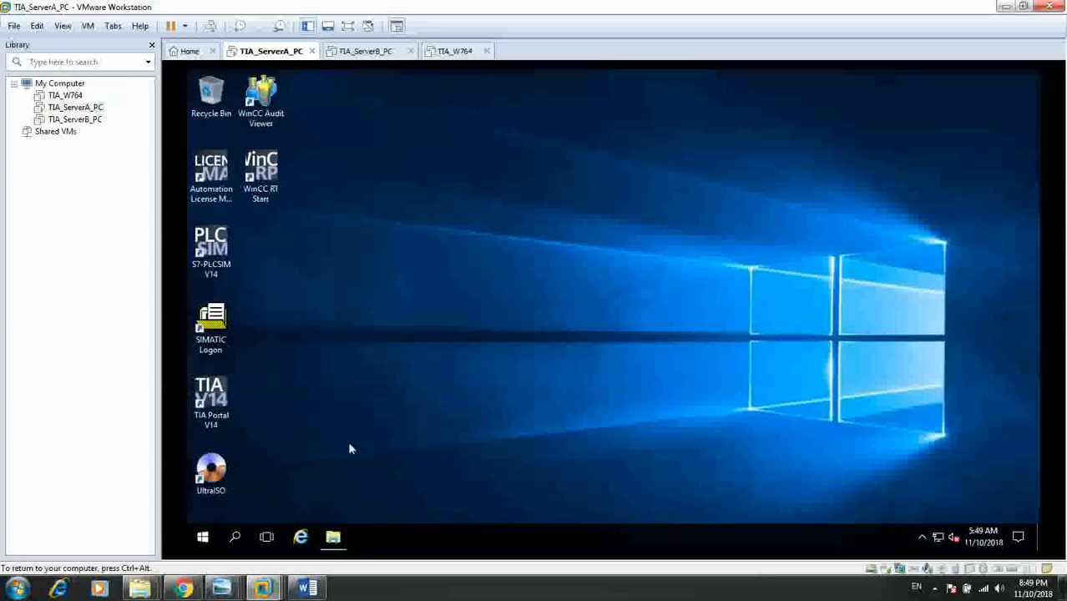
left_click(333, 537)
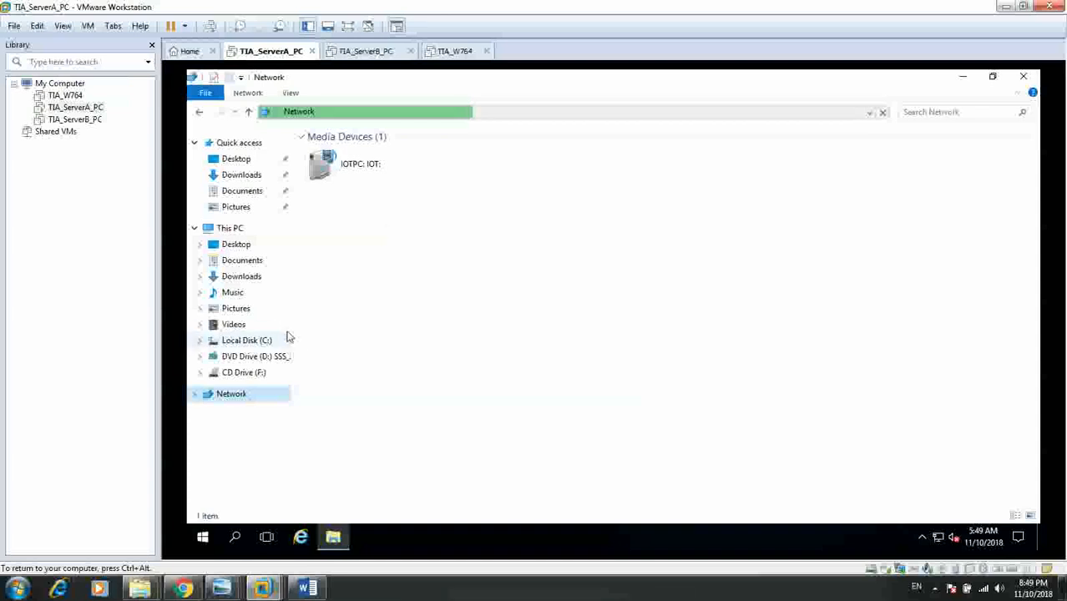
right_click(229, 227)
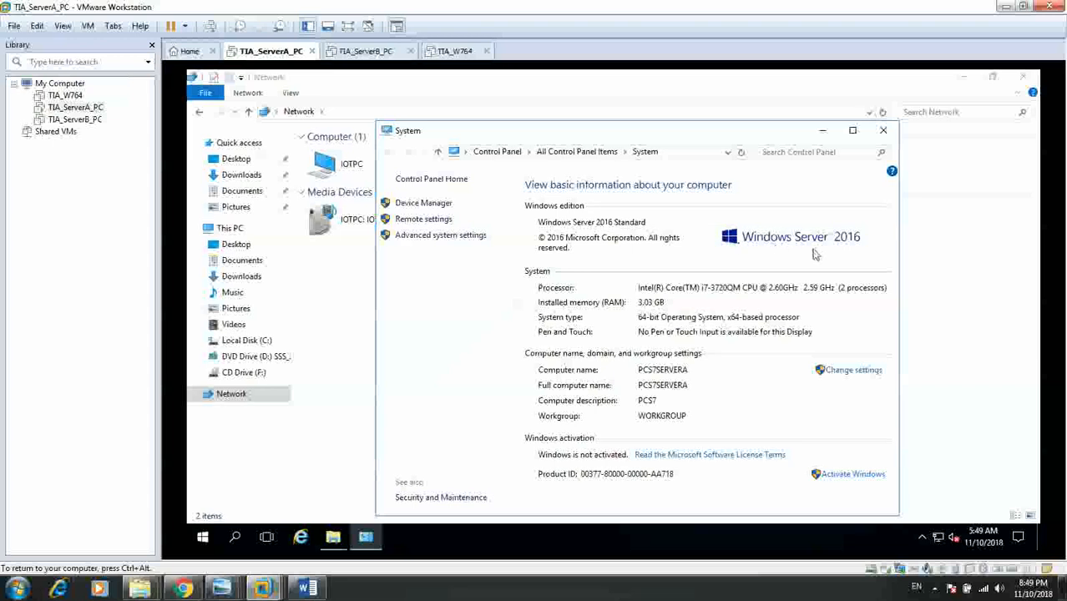
mouse_move(844, 247)
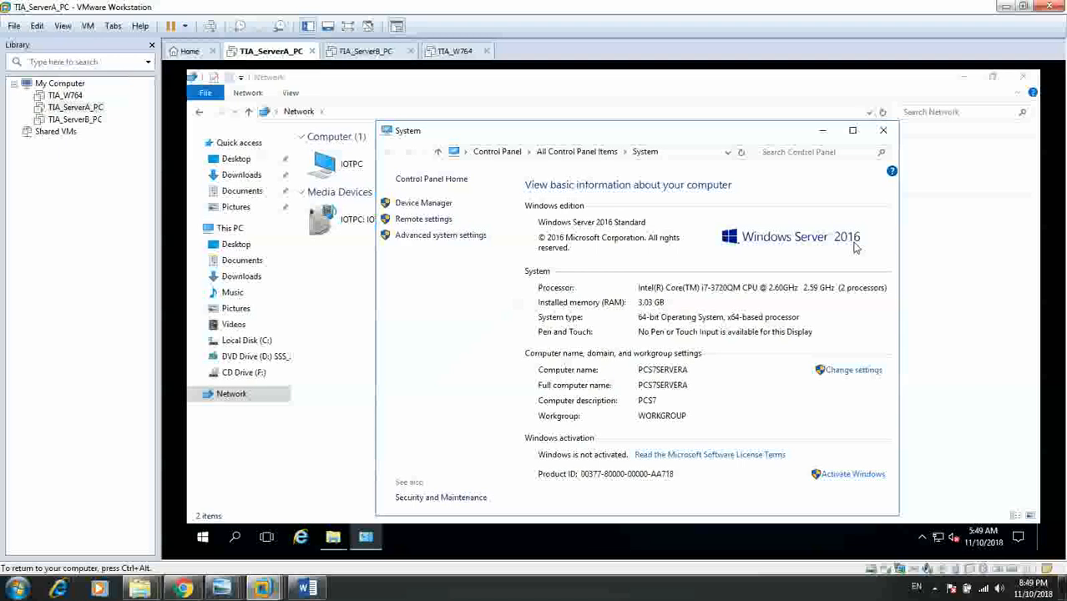
mouse_move(588, 229)
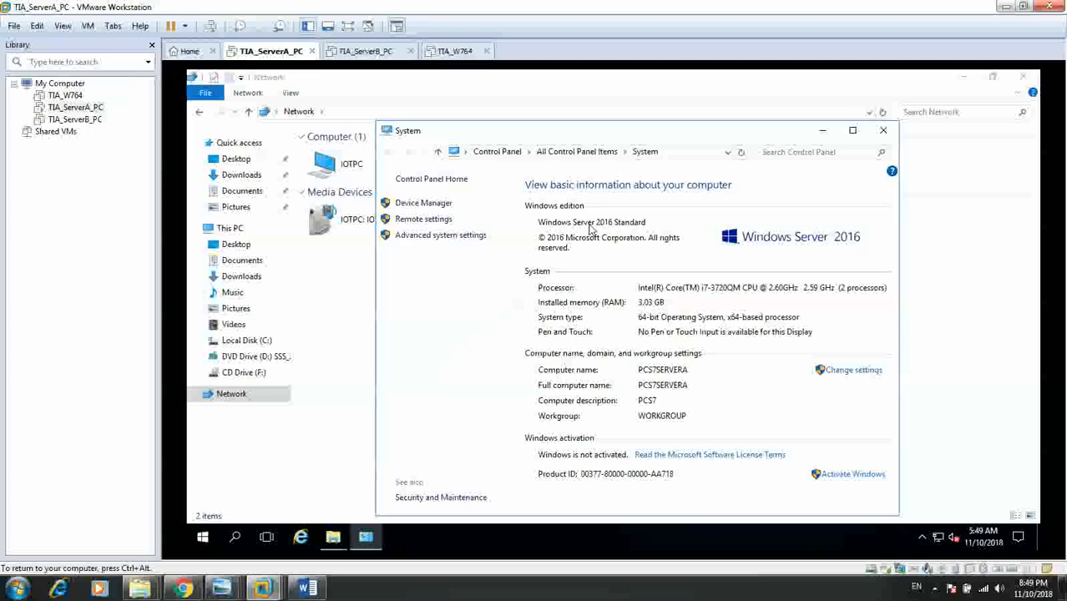
mouse_move(629, 229)
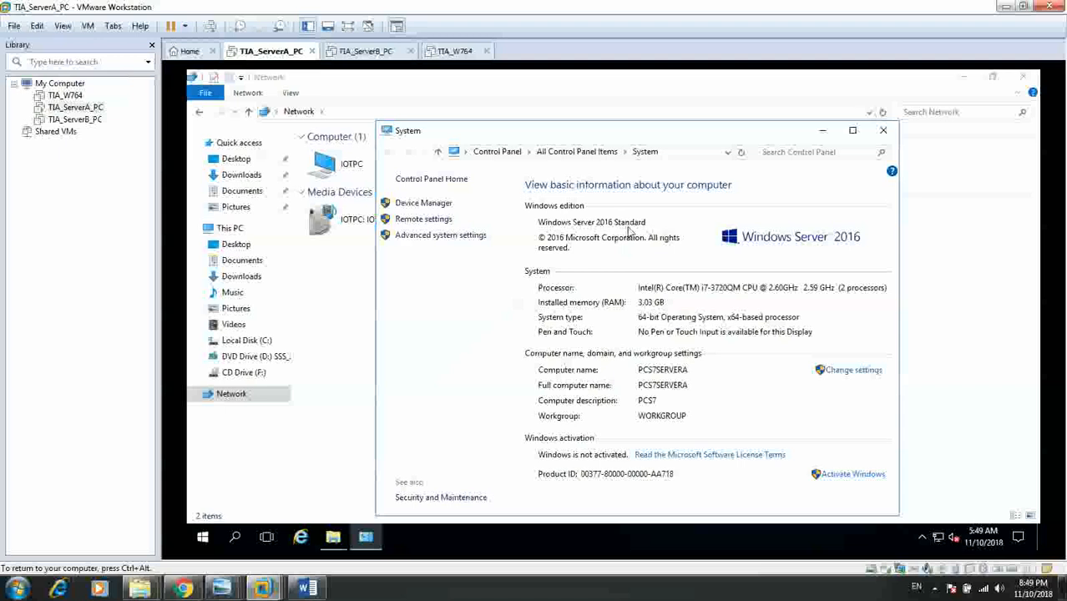
mouse_move(629, 445)
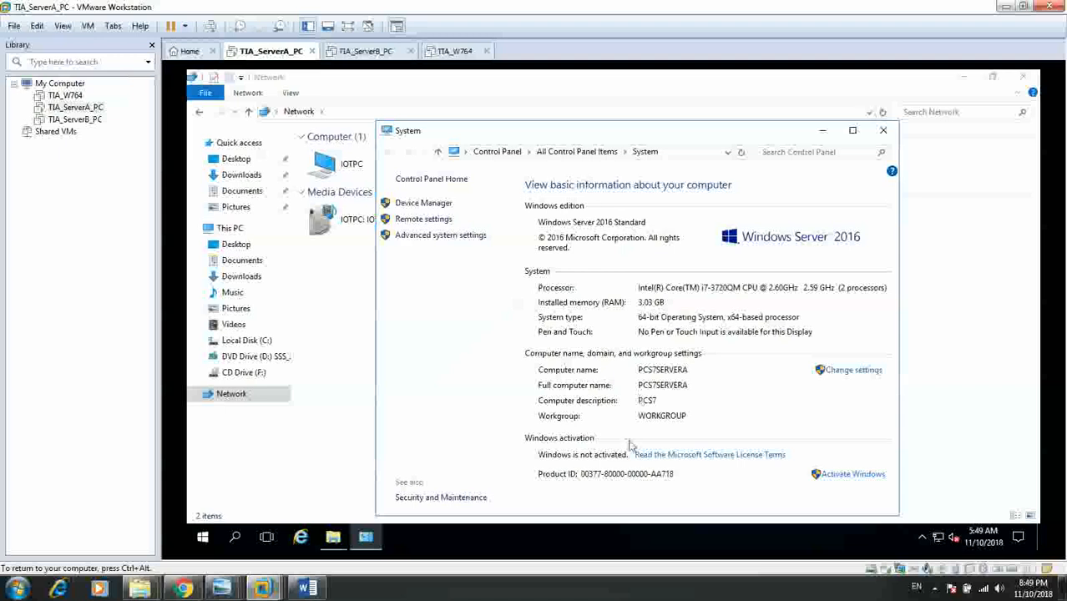
left_click(882, 129)
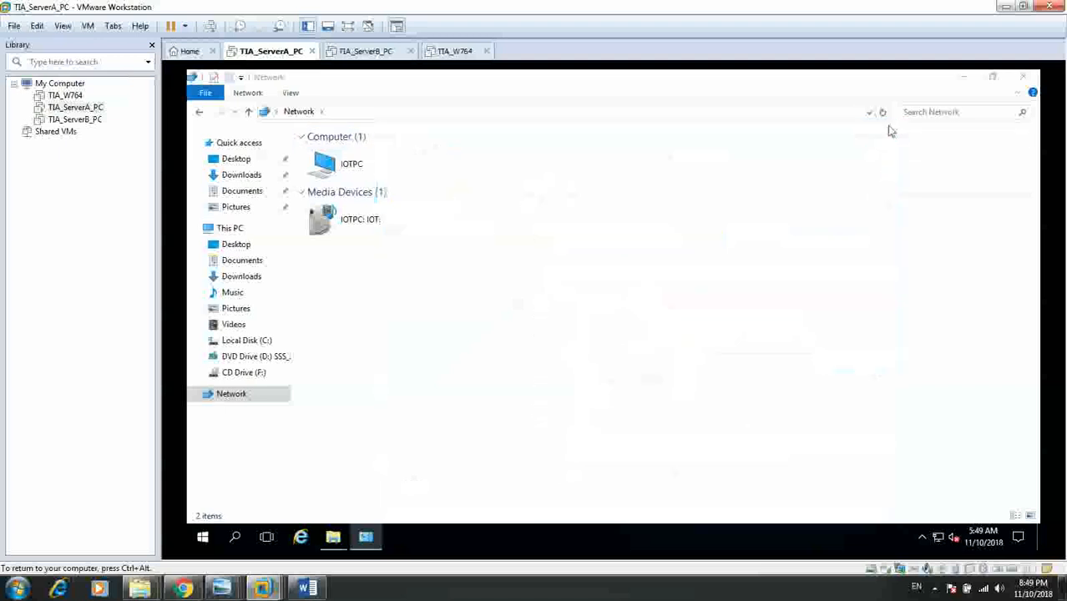
Step: Run Start.exe from IOTPC > 0_TIA14_SP1_SitePack > WinCC V14 SP1 Professional RunTime > DVD_1
double_click(350, 163)
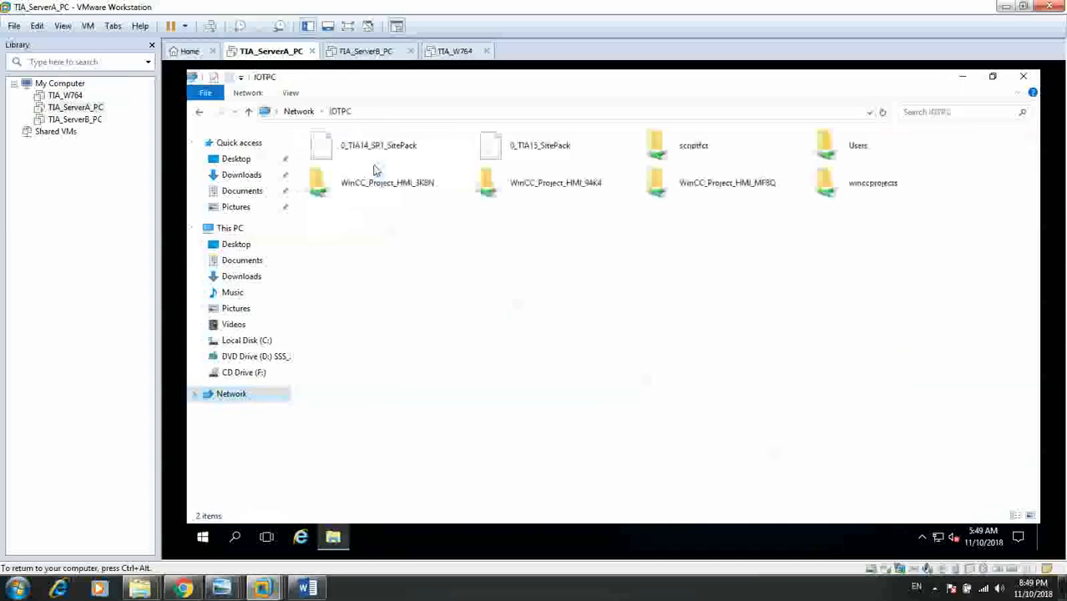
double_click(377, 146)
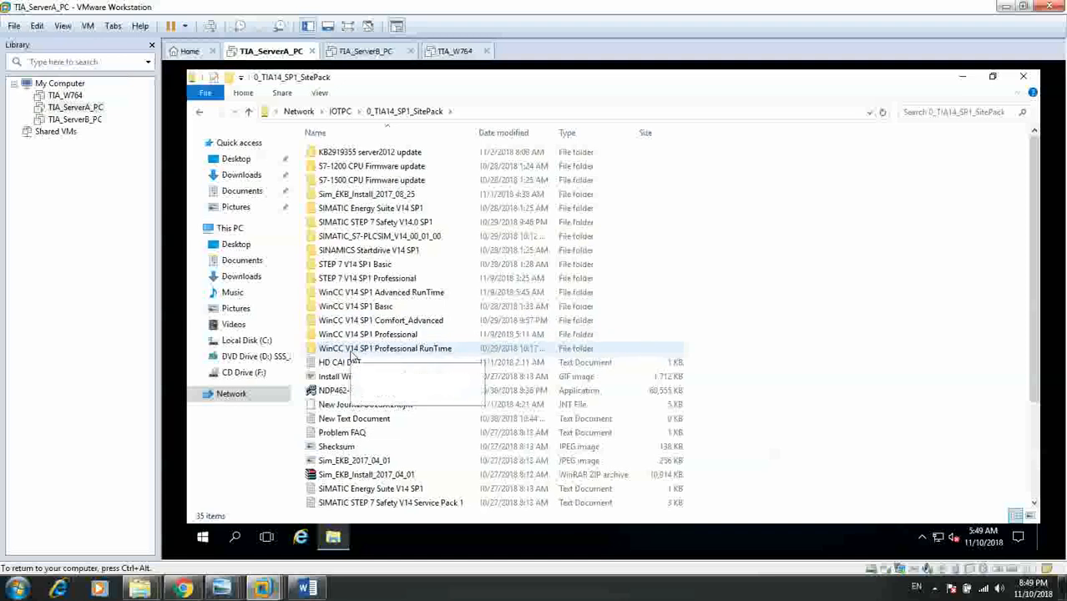
double_click(384, 348)
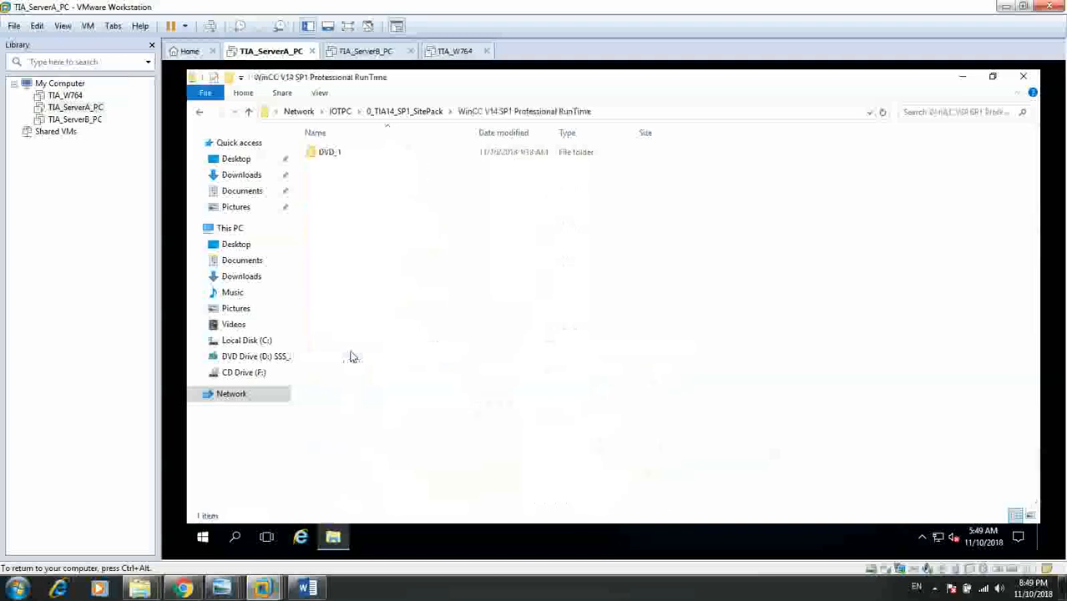
double_click(328, 151)
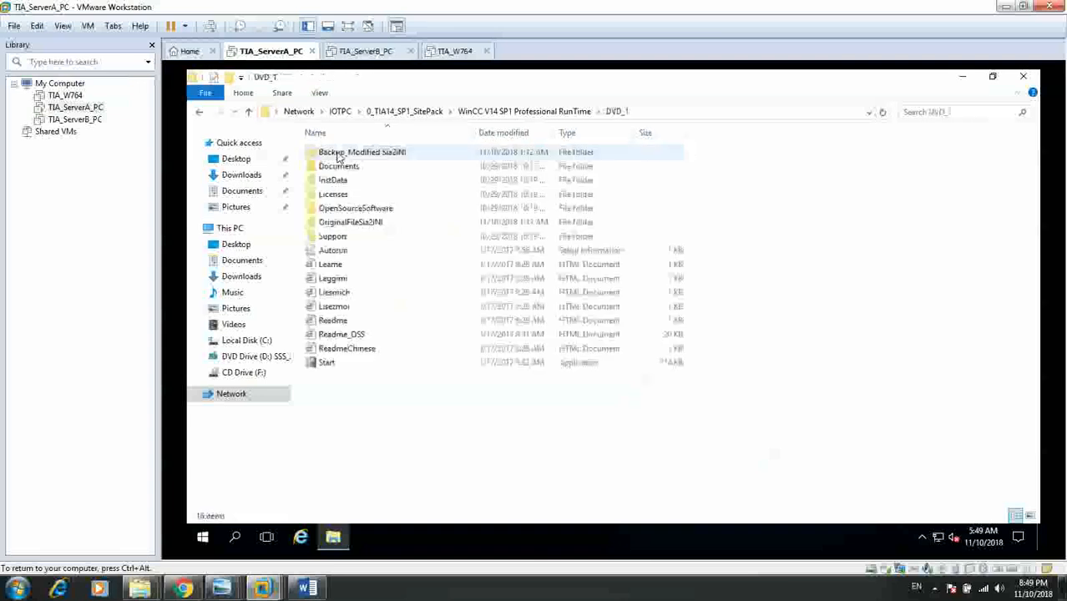
left_click(327, 361)
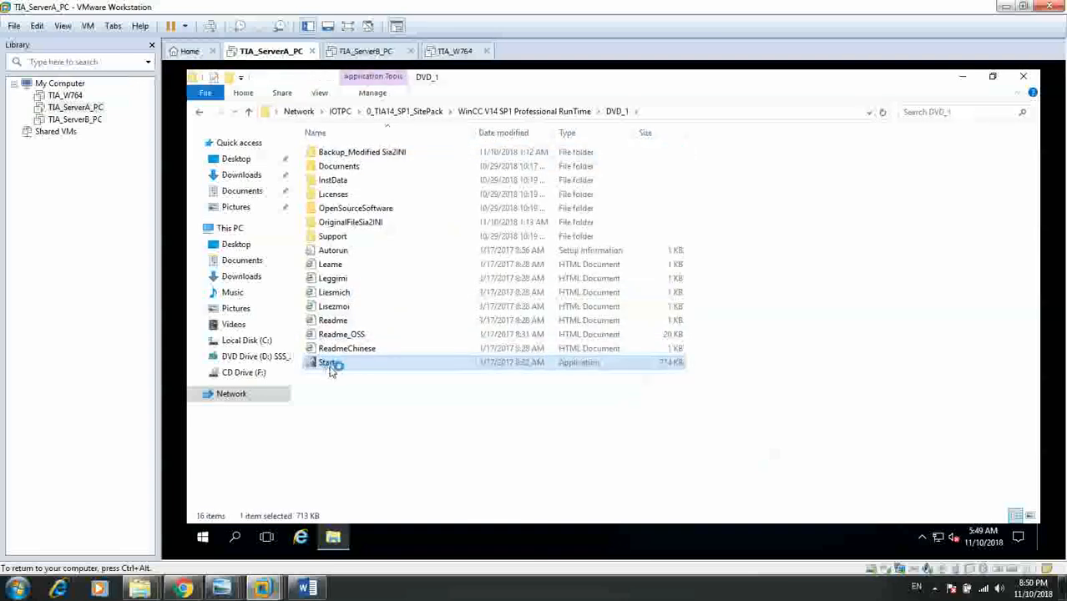
double_click(327, 362)
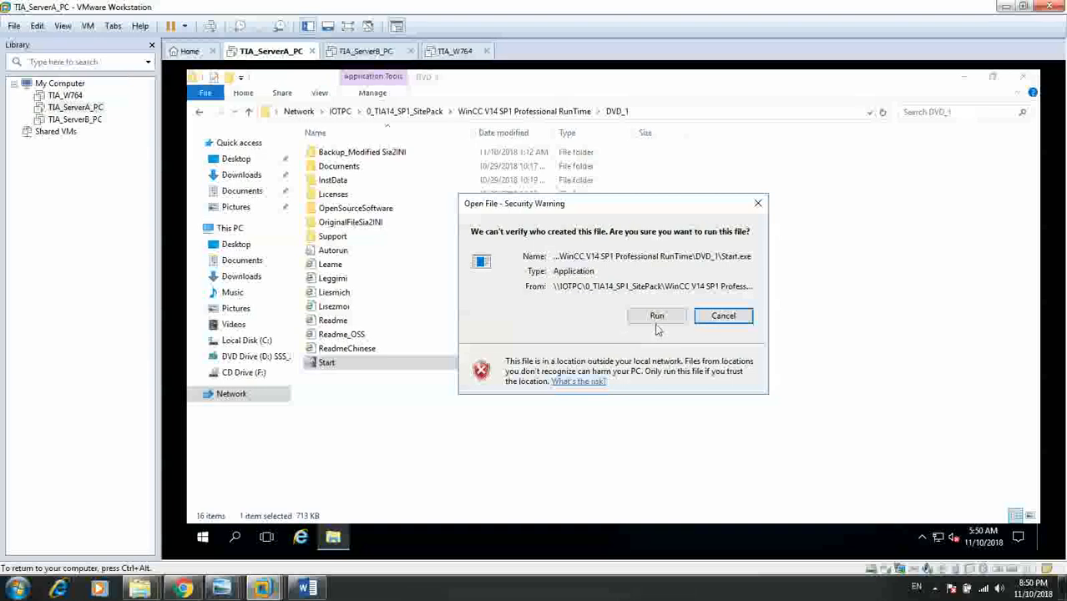
left_click(656, 315)
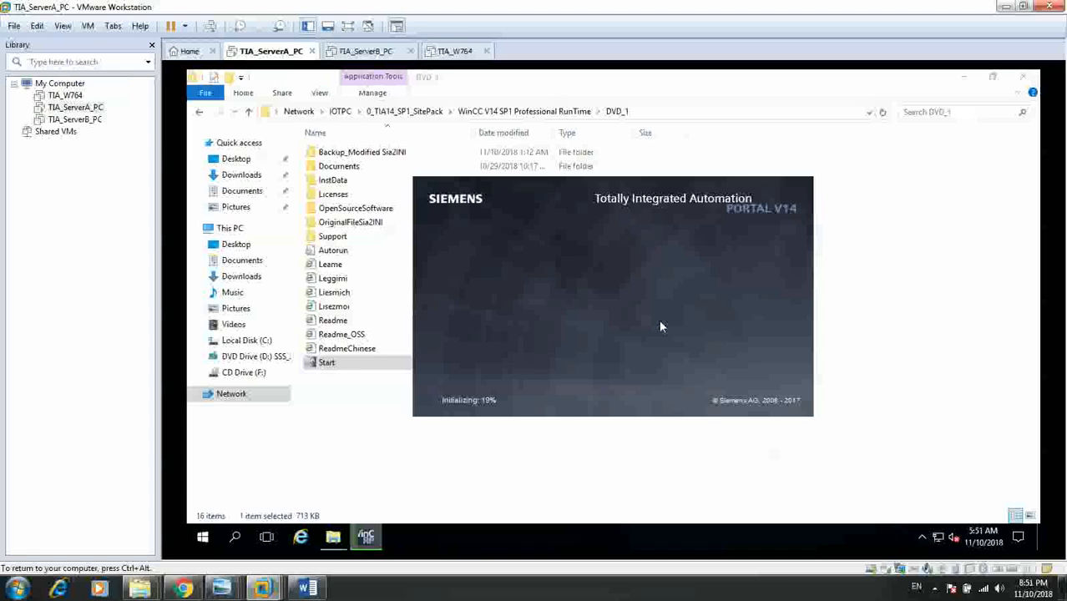
mouse_move(654, 312)
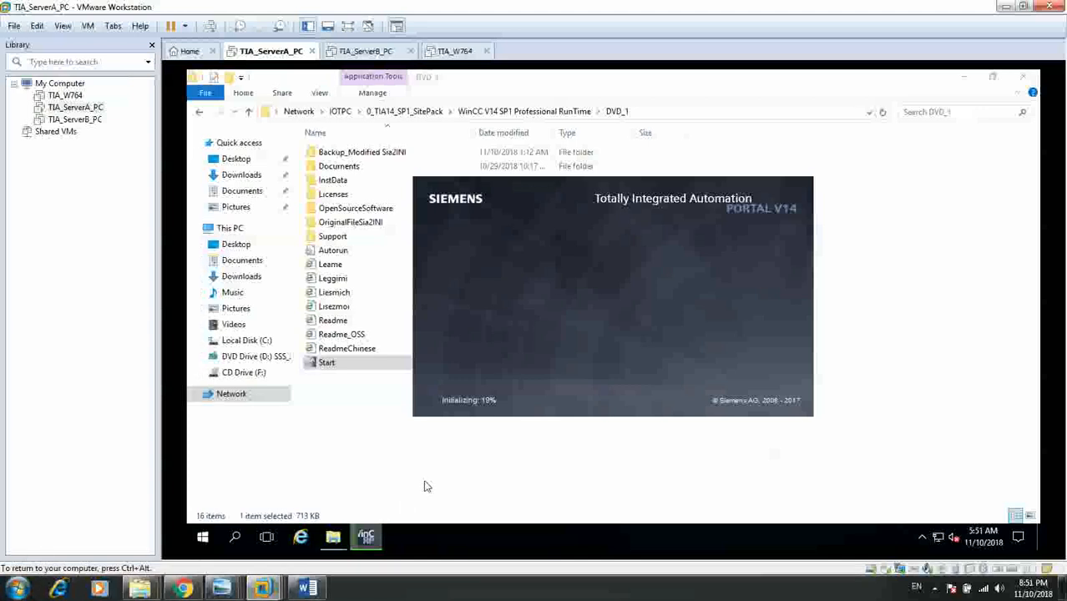
mouse_move(433, 475)
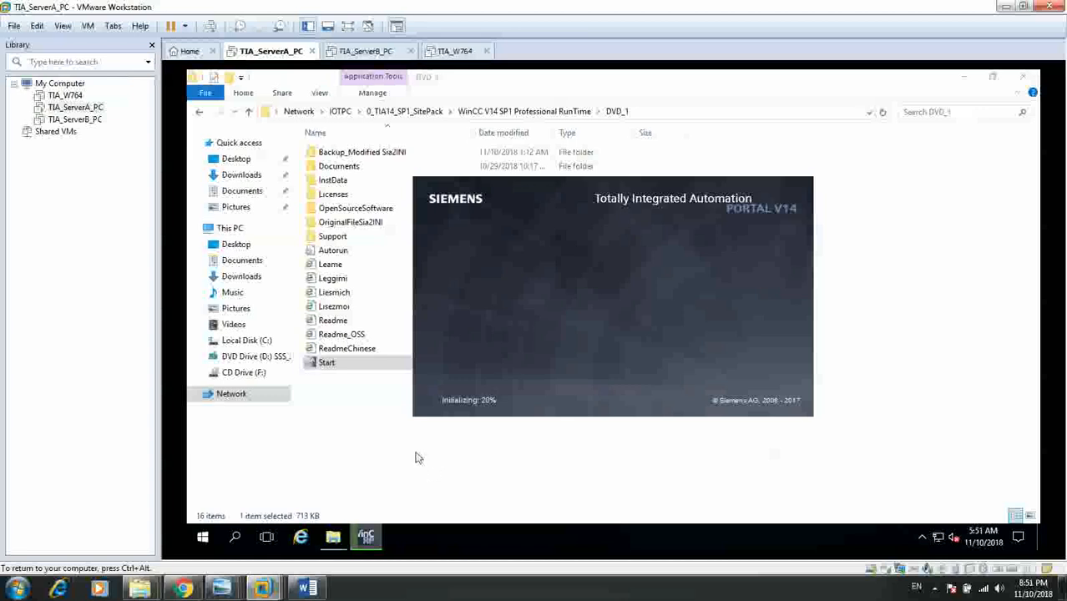
mouse_move(417, 456)
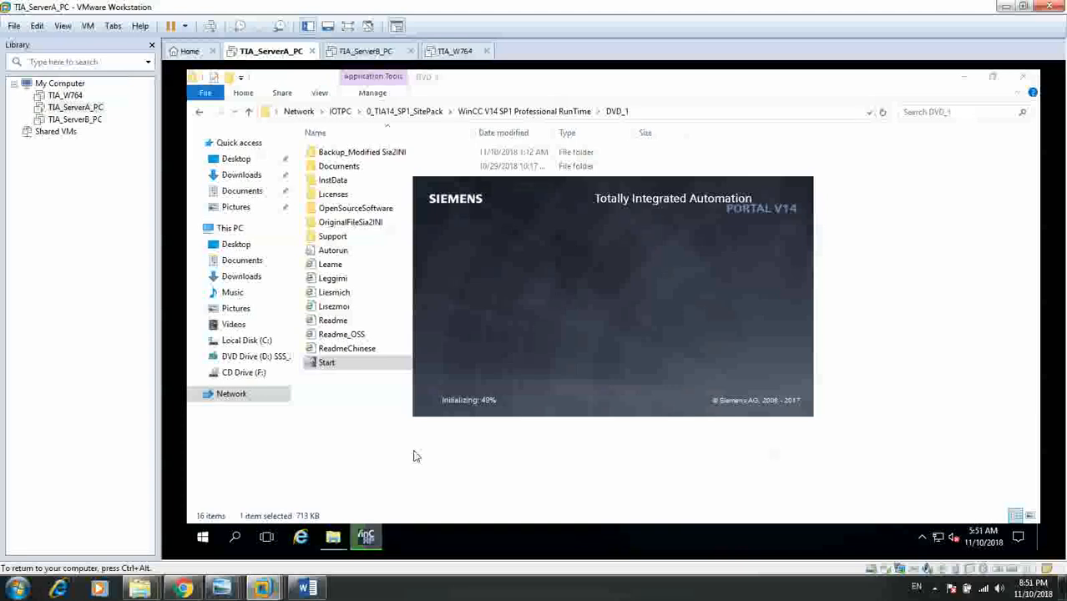
mouse_move(454, 440)
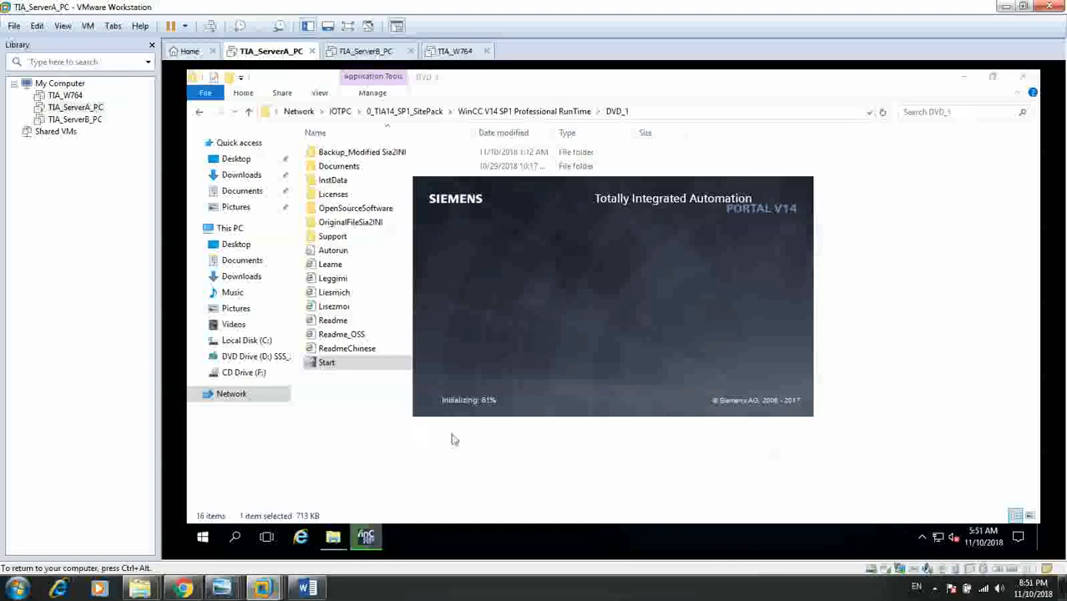
mouse_move(663, 420)
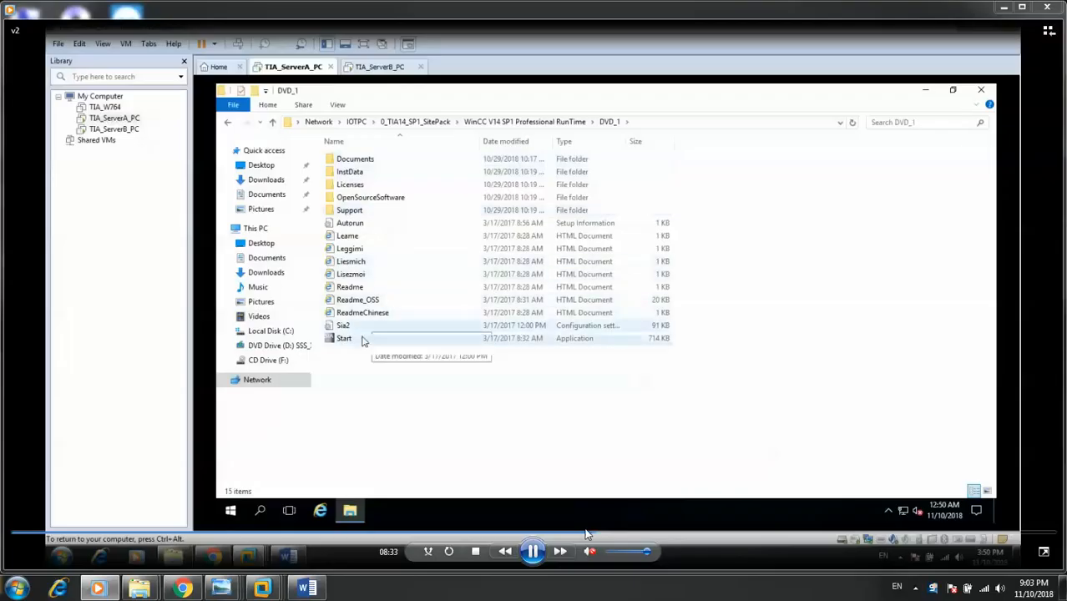
Step: Run Start.exe from DVD_1 again and allow it past the security warning
double_click(344, 338)
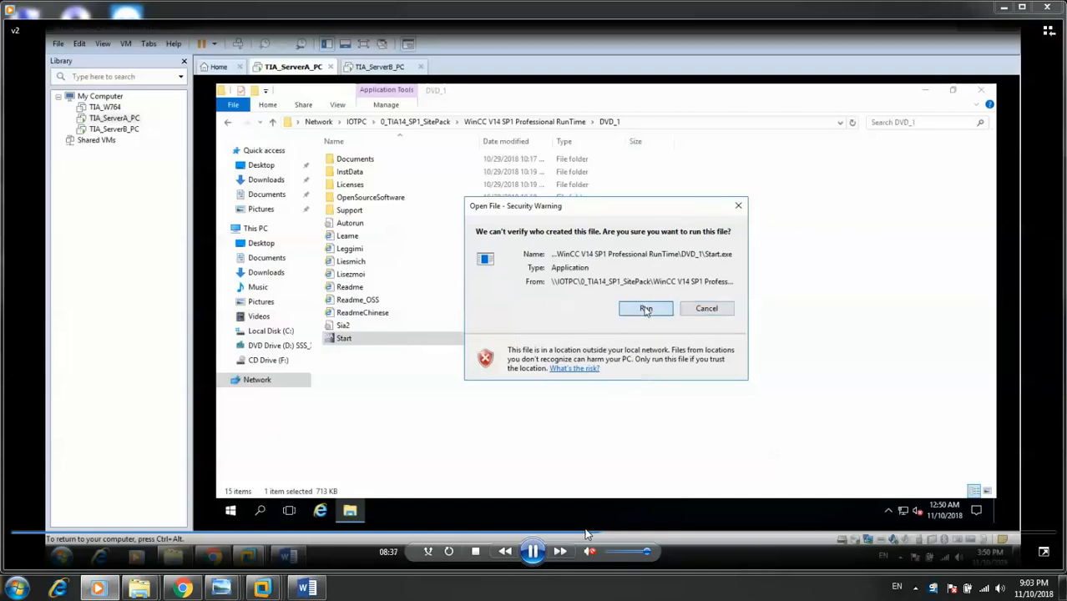
left_click(646, 308)
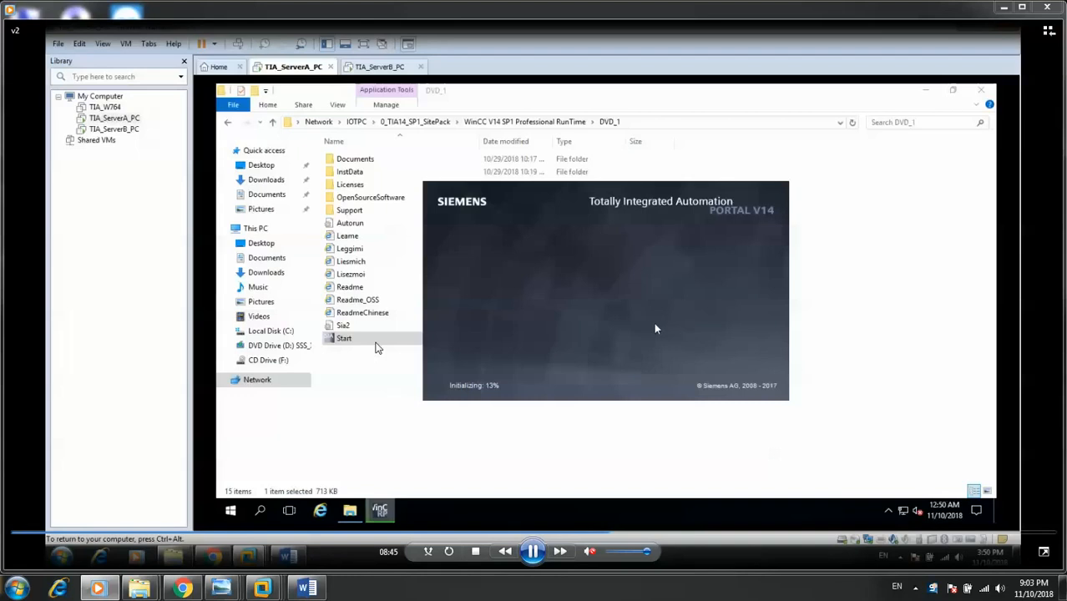
mouse_move(571, 310)
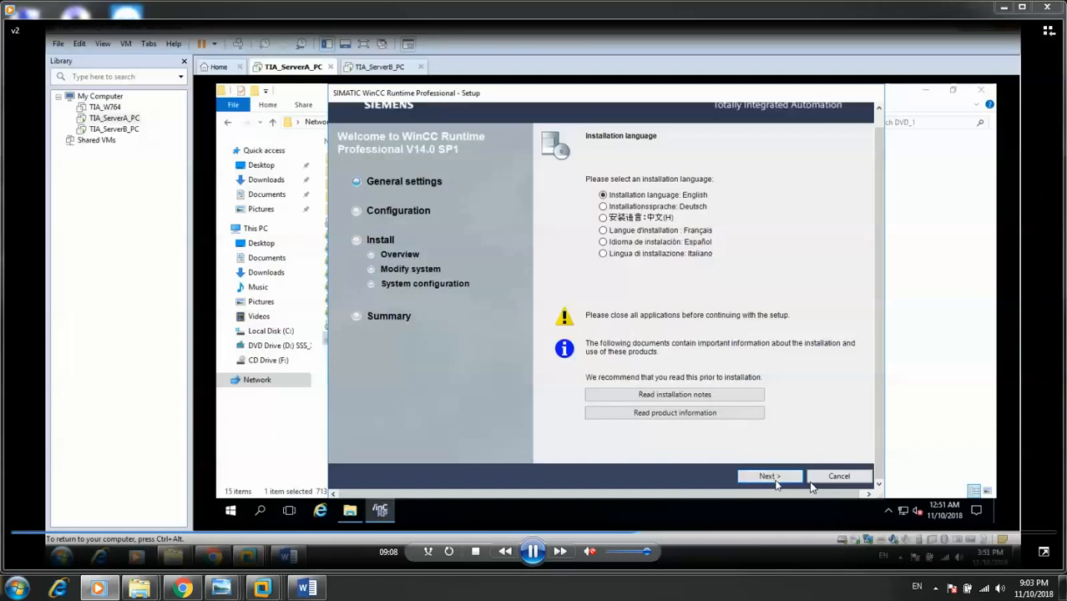
Step: Proceed past product languages and add all Webnavigator components and WebUX
left_click(768, 476)
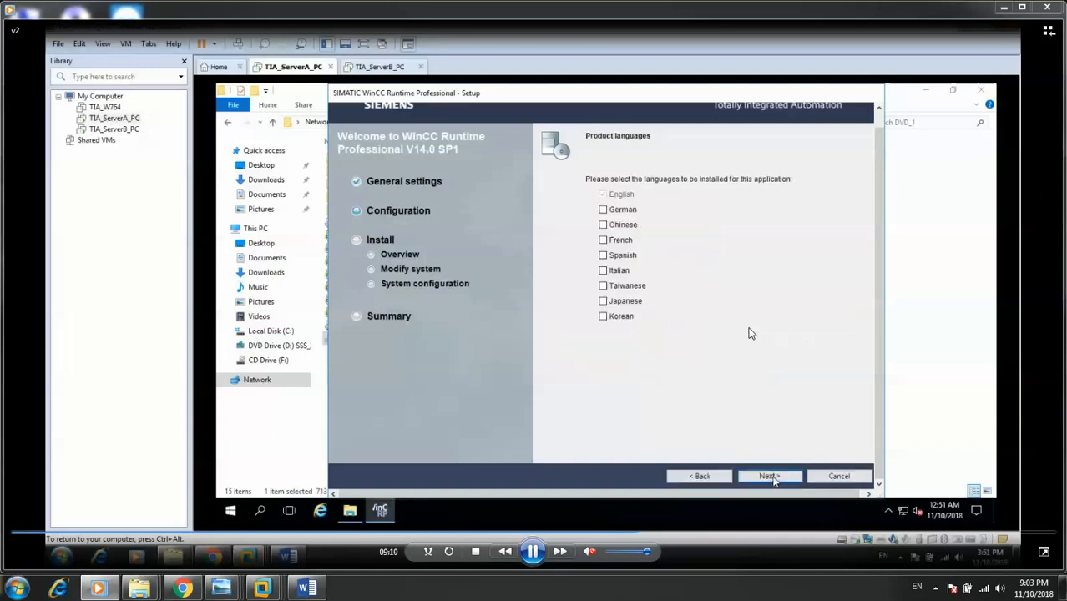
mouse_move(622, 211)
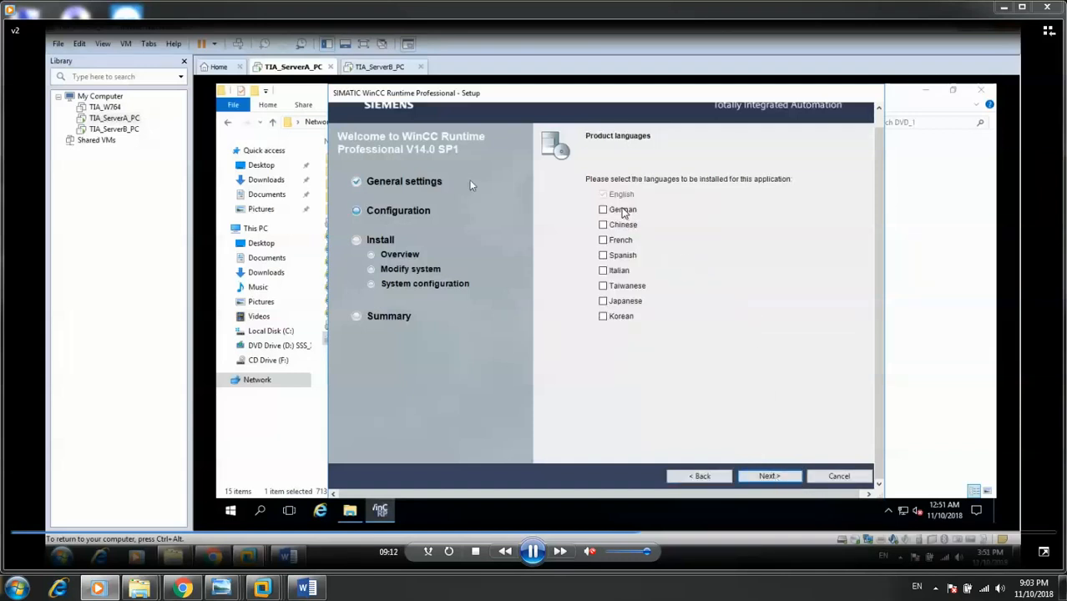
mouse_move(572, 187)
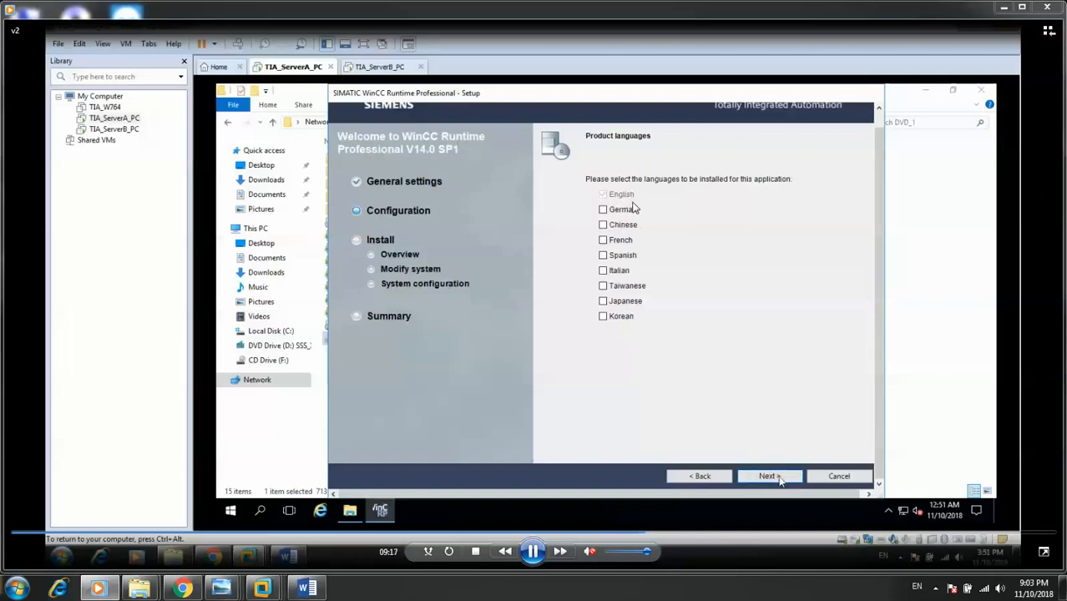
left_click(766, 475)
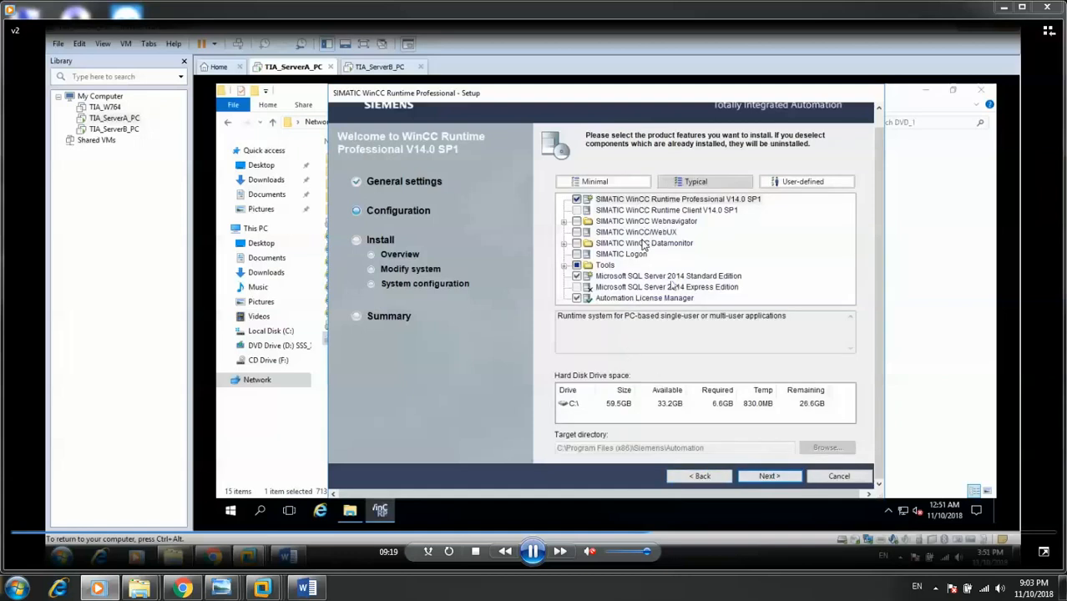
left_click(677, 198)
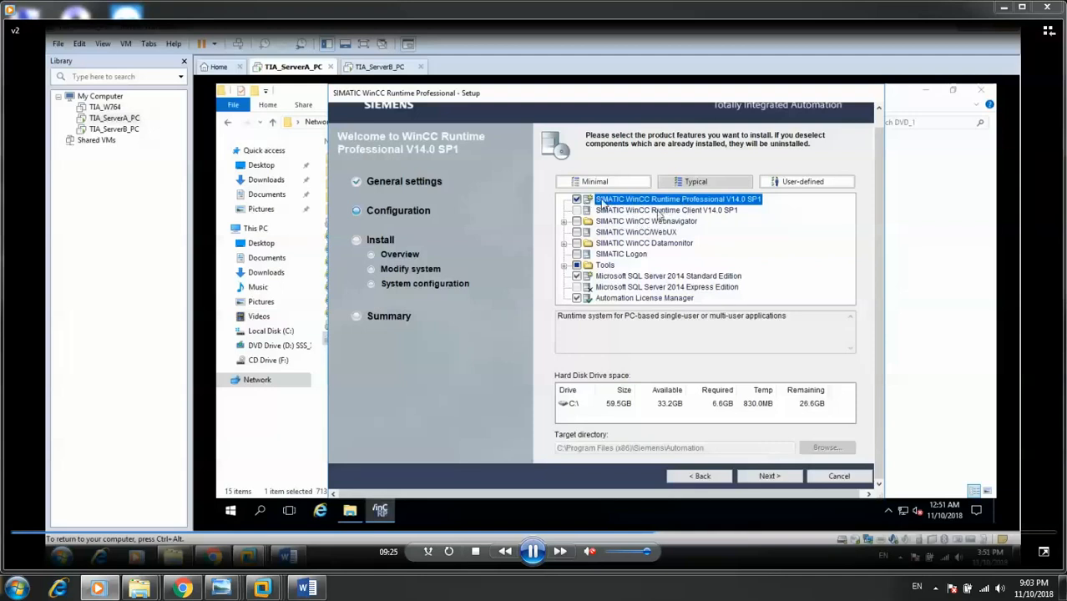
left_click(666, 209)
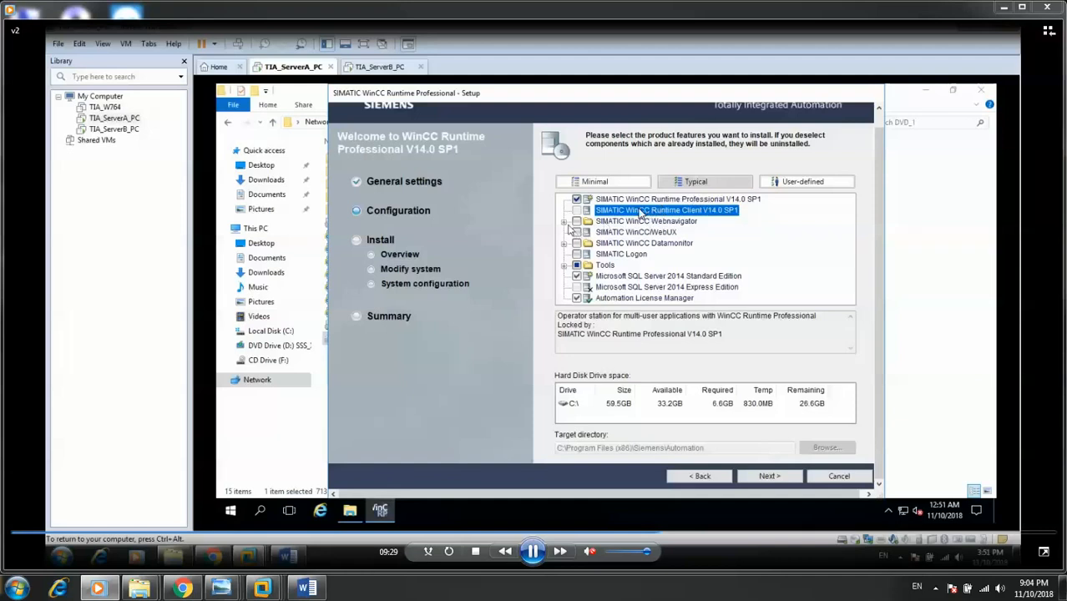
left_click(565, 221)
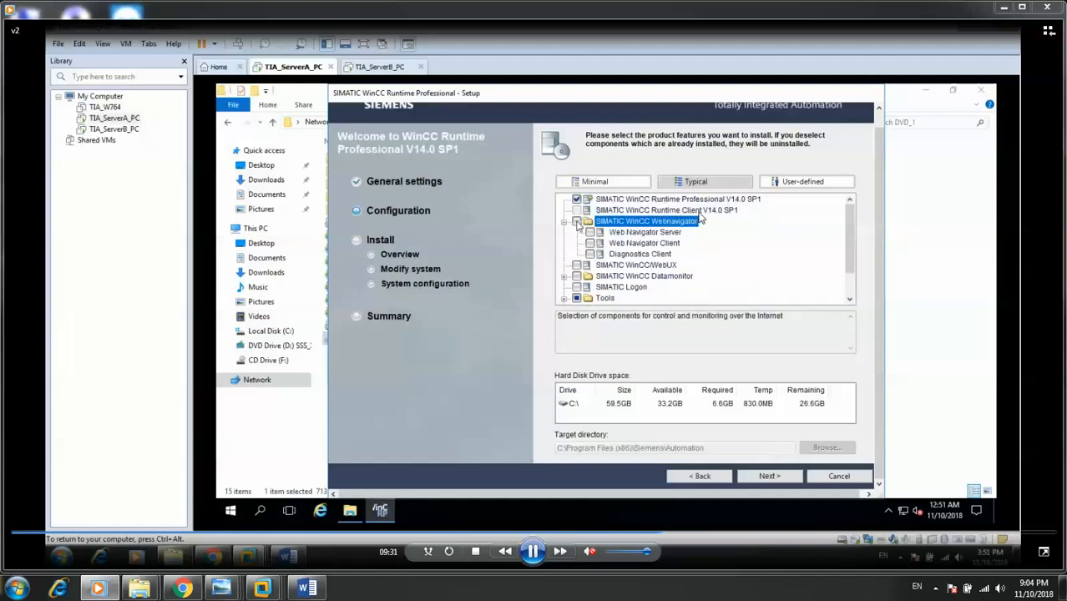
left_click(576, 221)
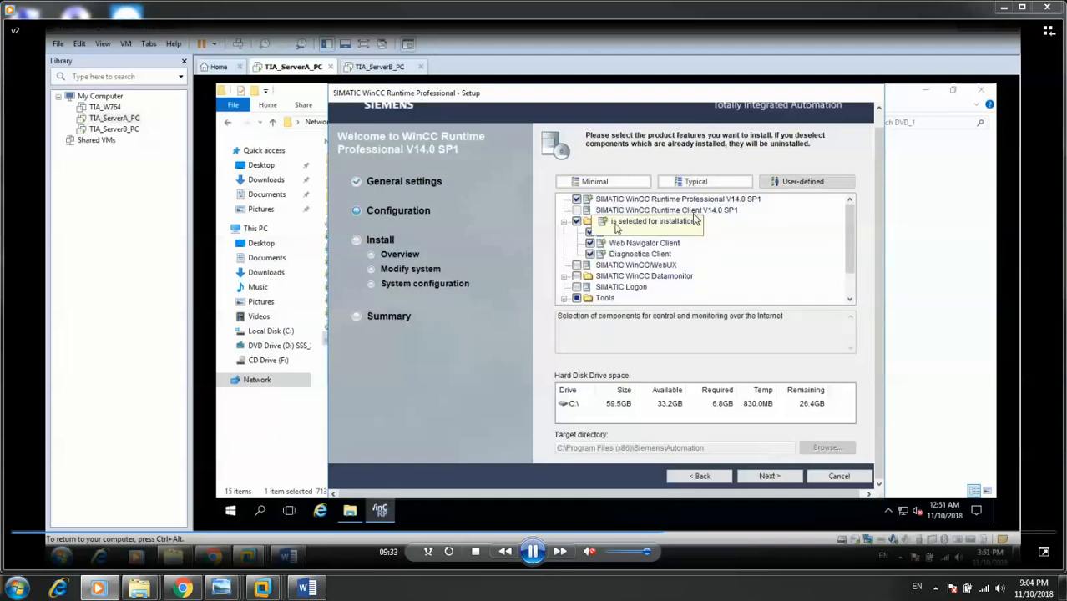
mouse_move(753, 241)
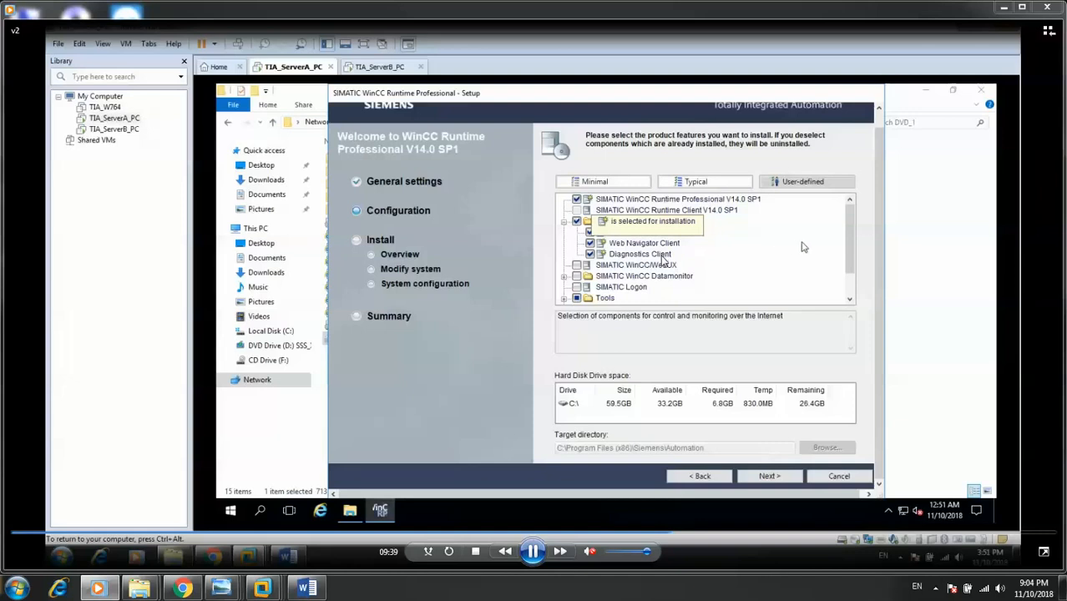
mouse_move(681, 307)
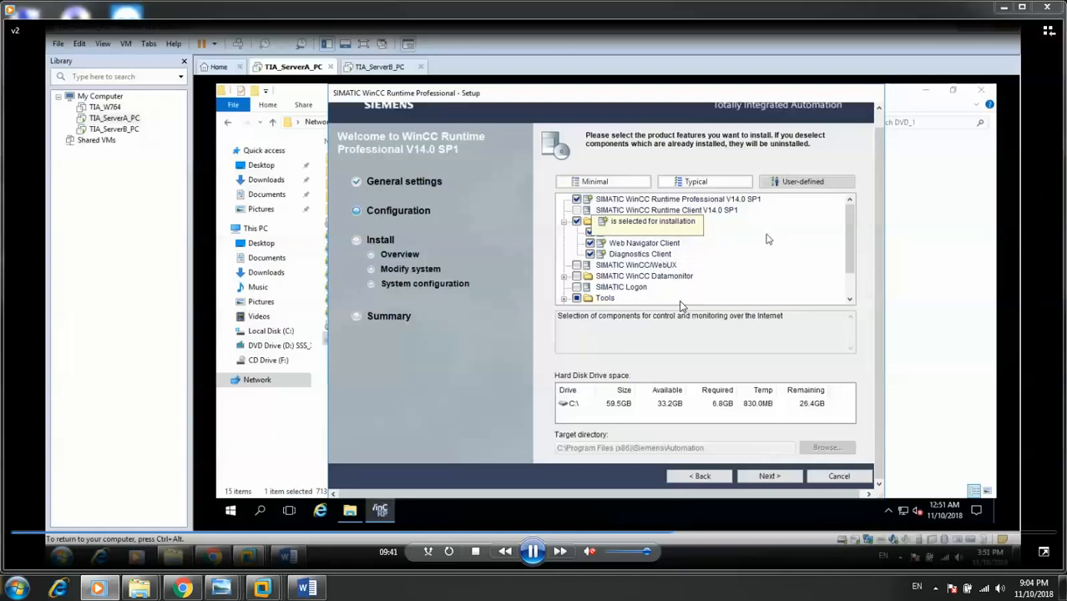
left_click(644, 243)
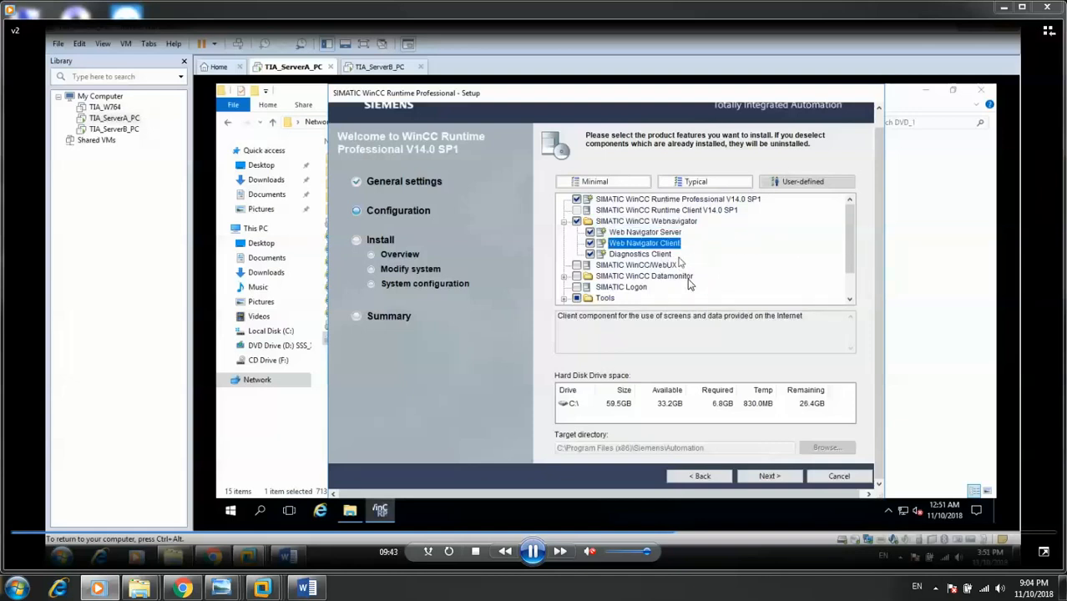
left_click(636, 265)
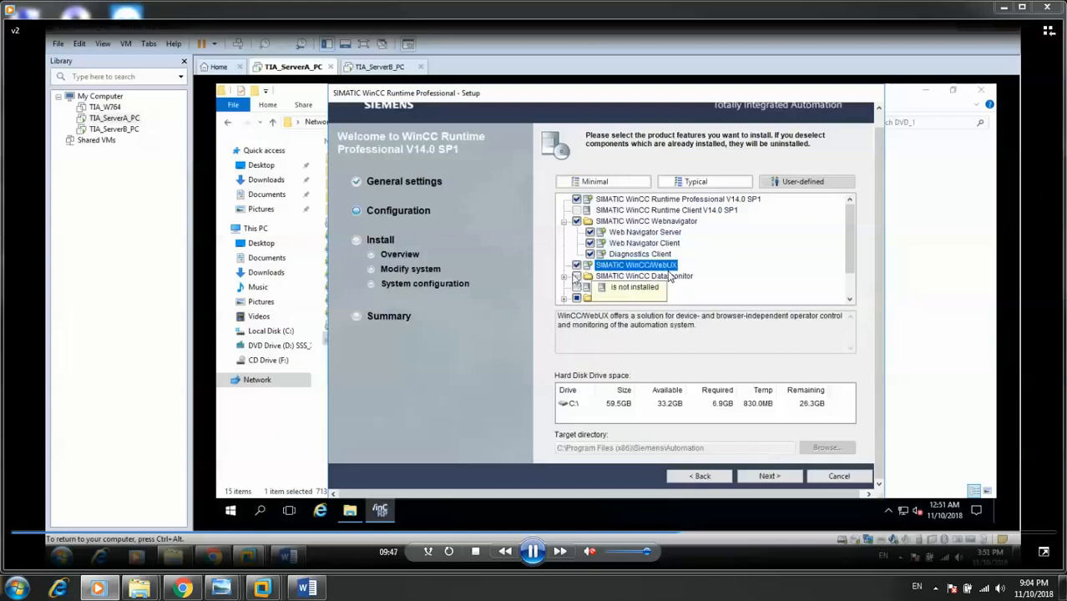
Step: Add SIMATIC Logon and the WinCC OPC DA, HDA, A&E, XML DA and UA servers
scroll("down", 3)
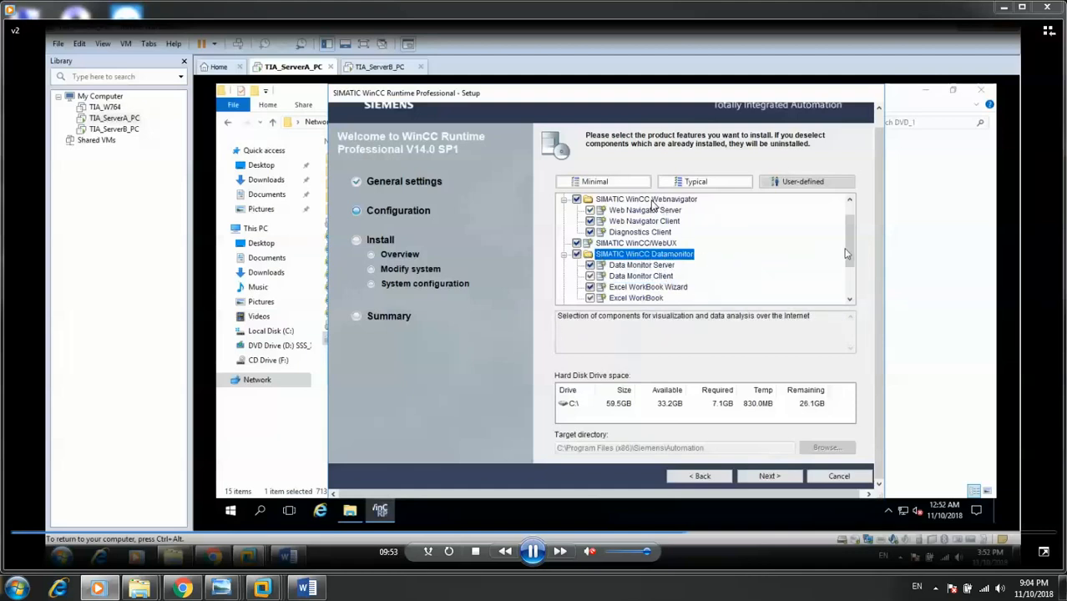
scroll("down", 3)
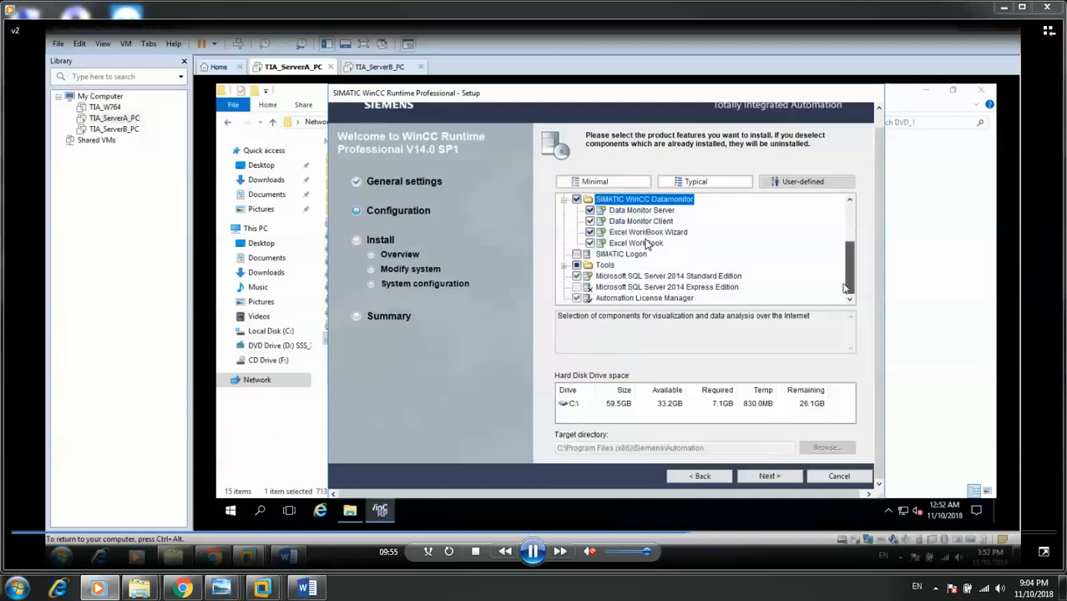
left_click(621, 254)
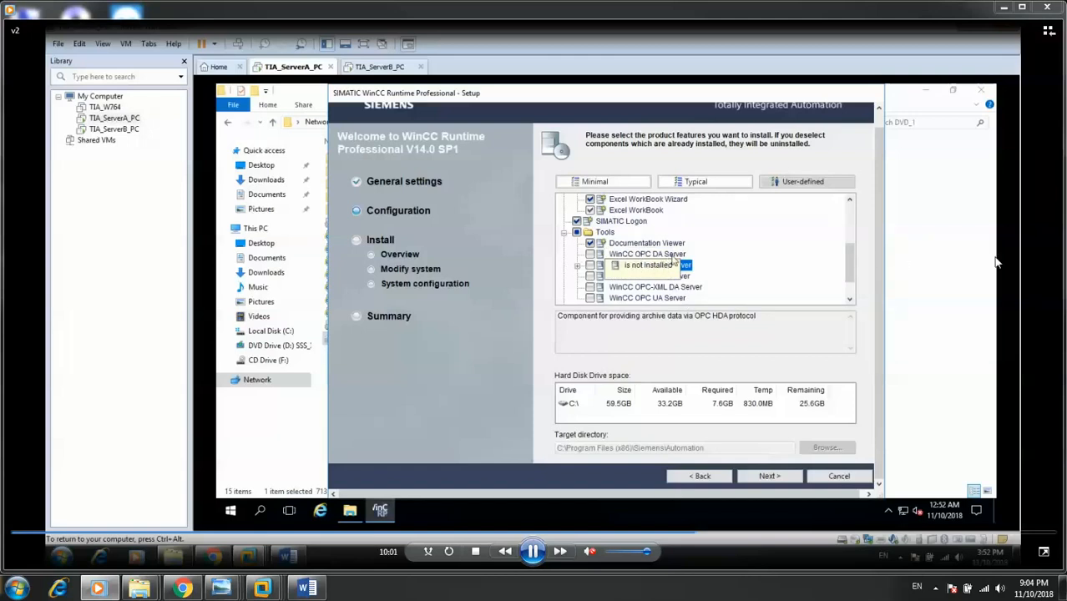
left_click(649, 275)
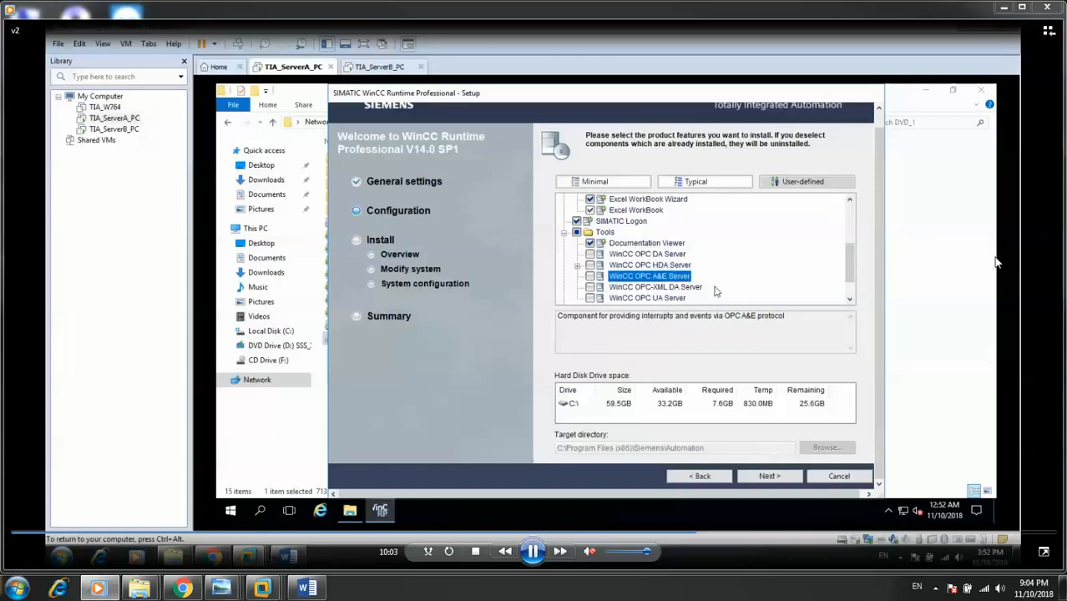
left_click(647, 253)
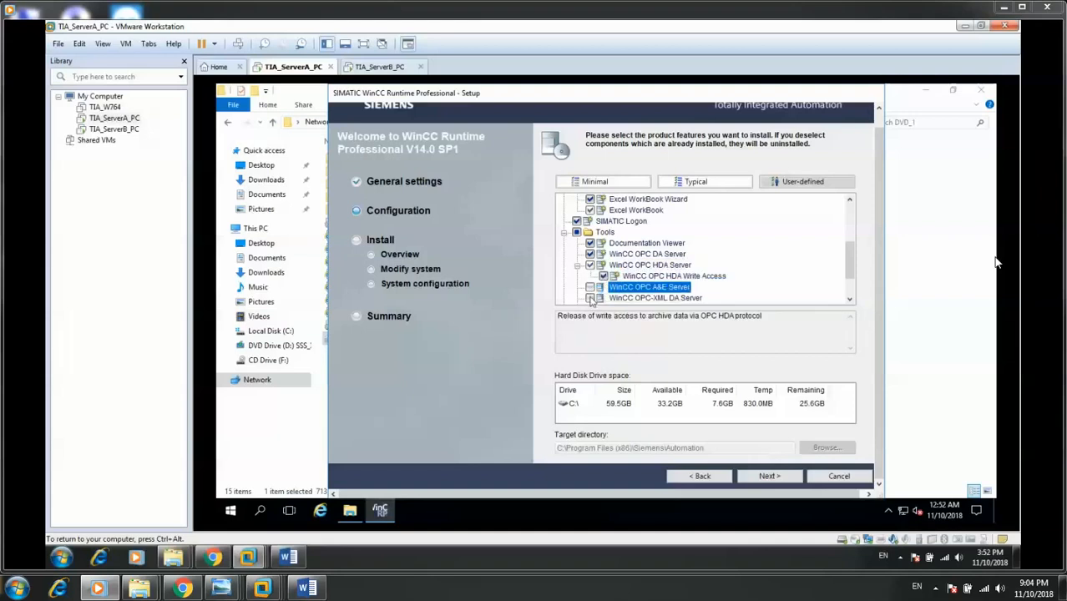
left_click(655, 297)
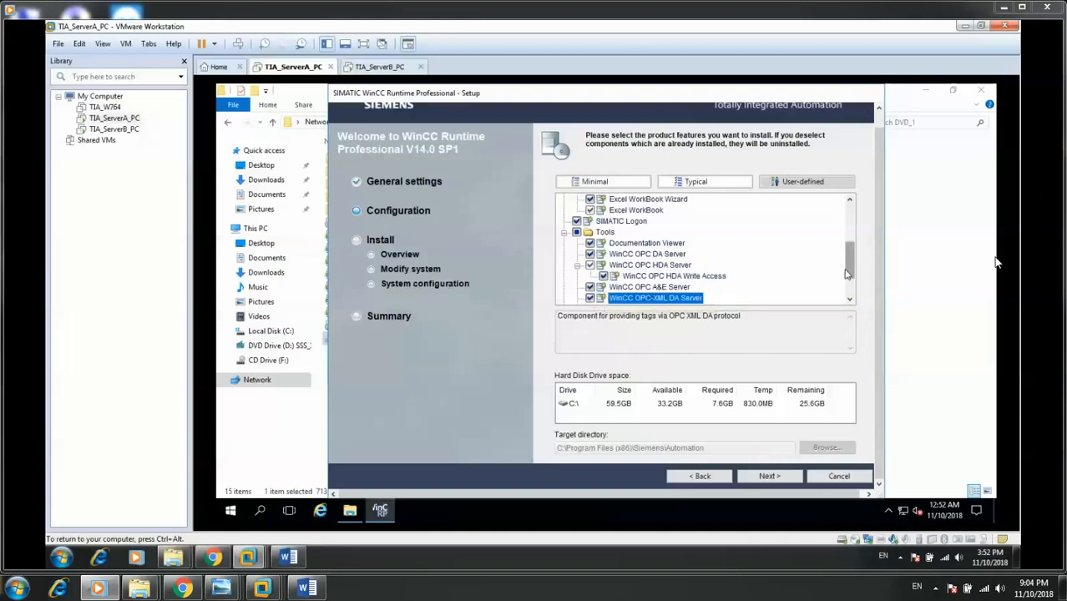
scroll("down", 3)
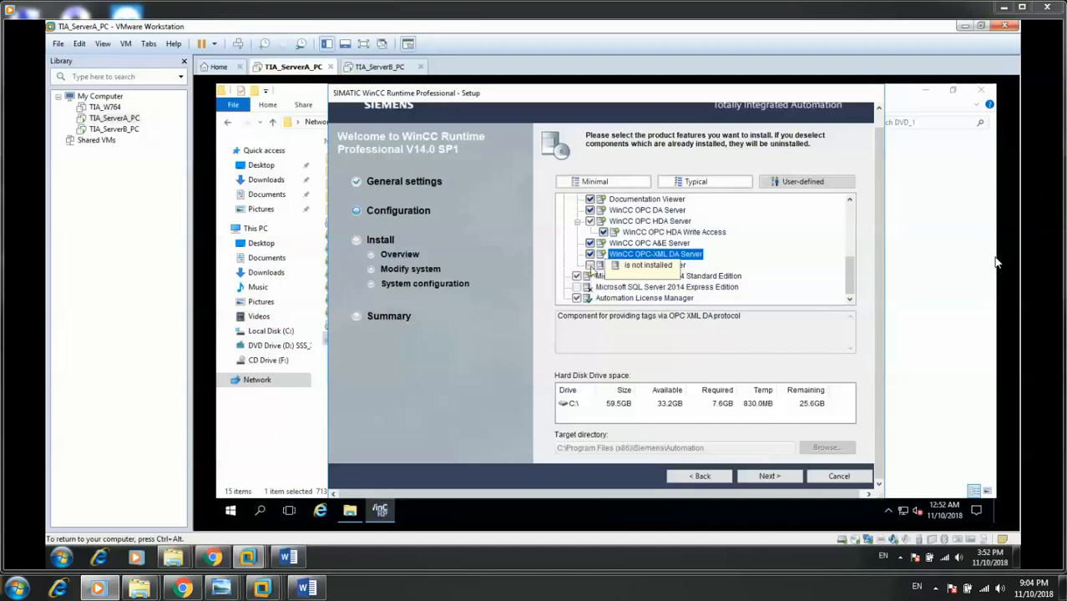
left_click(647, 264)
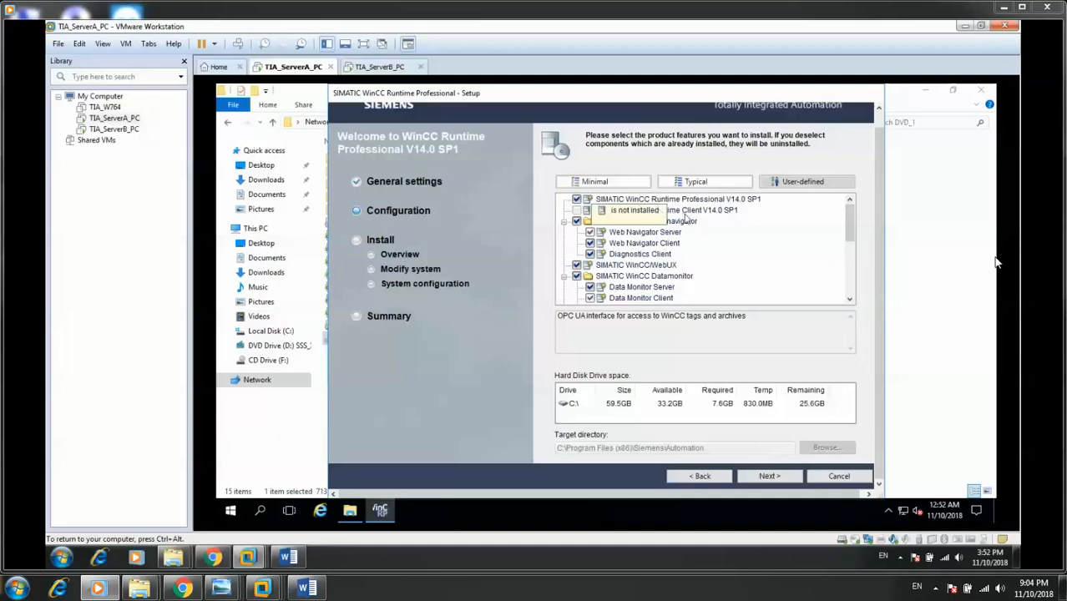
left_click(676, 198)
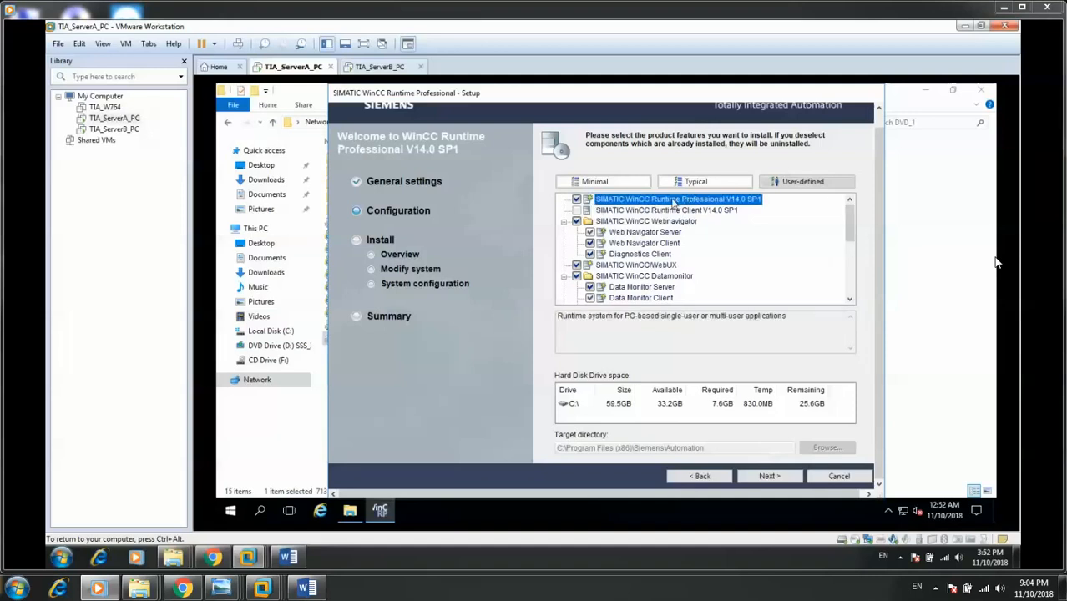
mouse_move(704, 218)
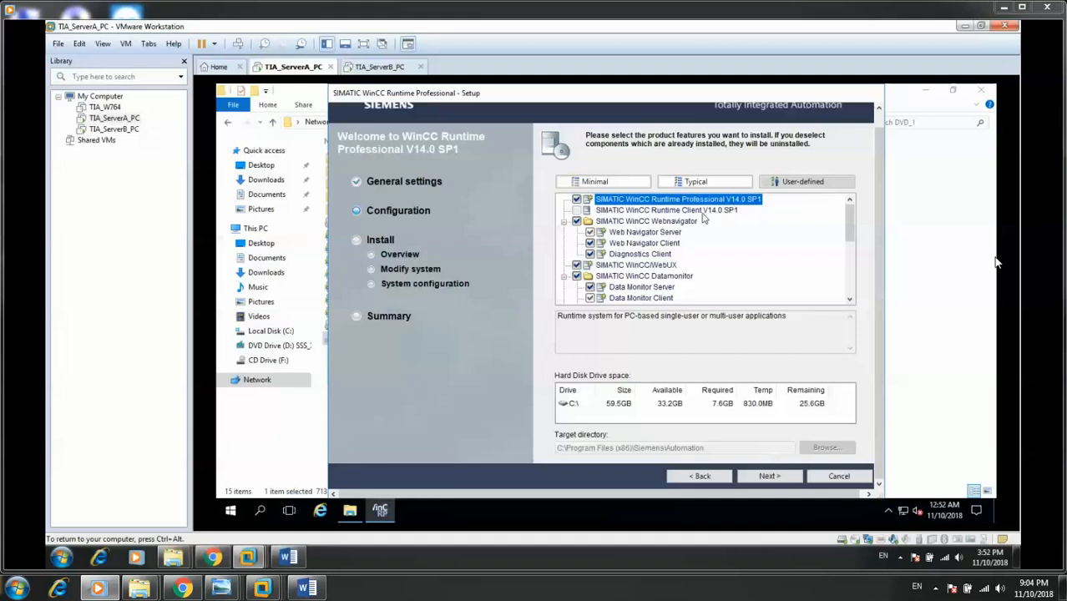
left_click(666, 209)
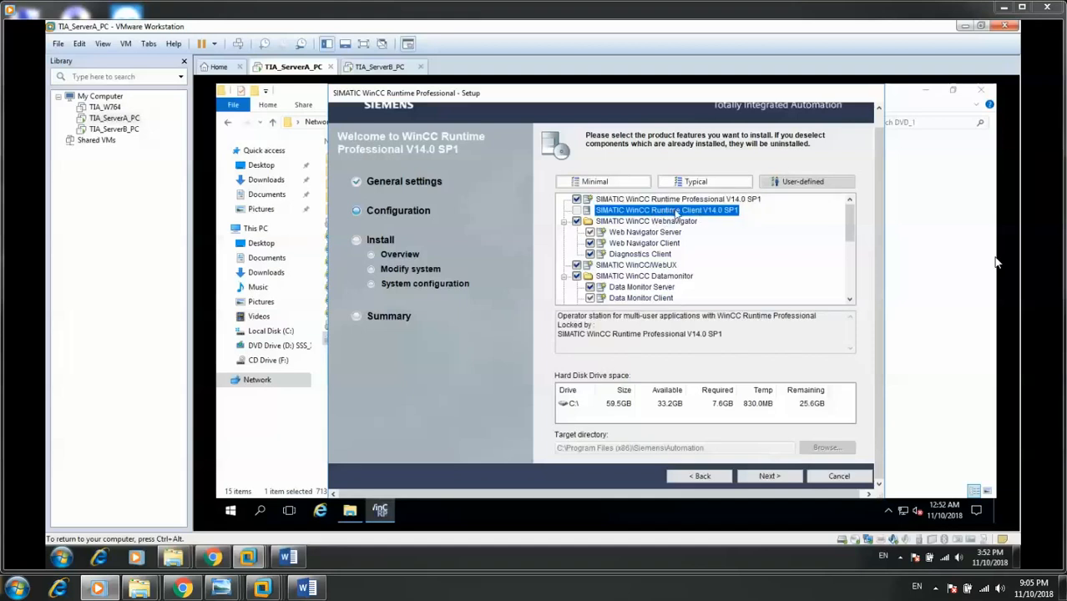
mouse_move(709, 215)
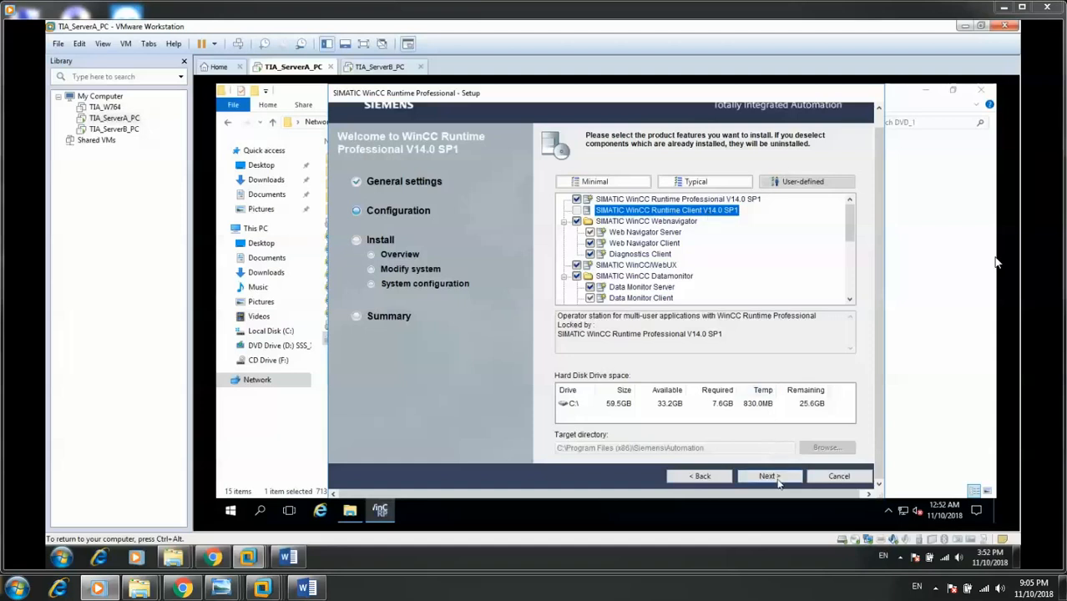
Step: Accept both license terms and the security and permissions settings to reach the overview
left_click(767, 476)
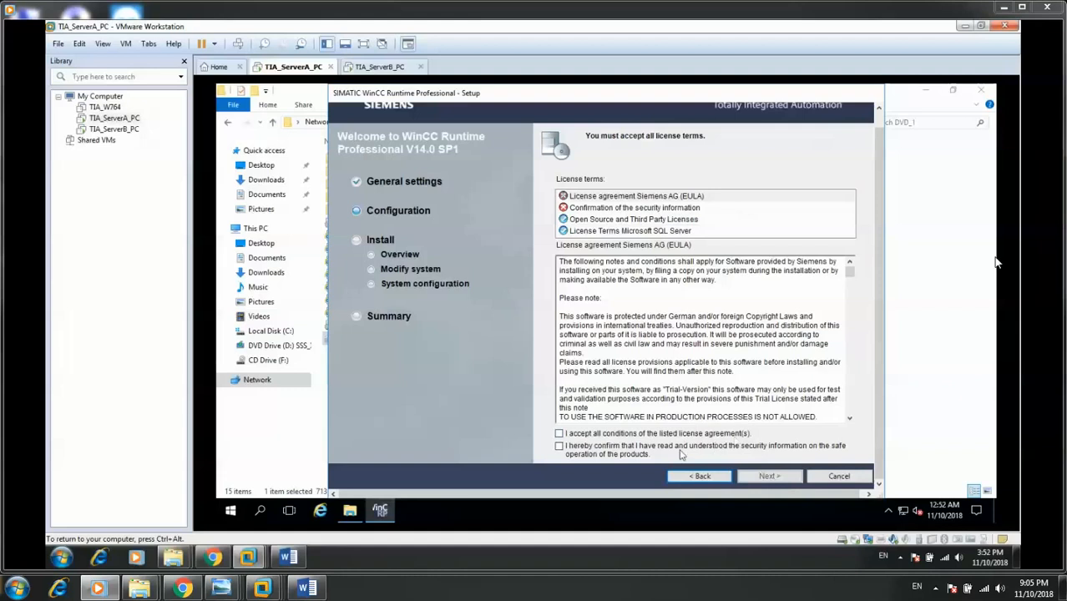
left_click(560, 433)
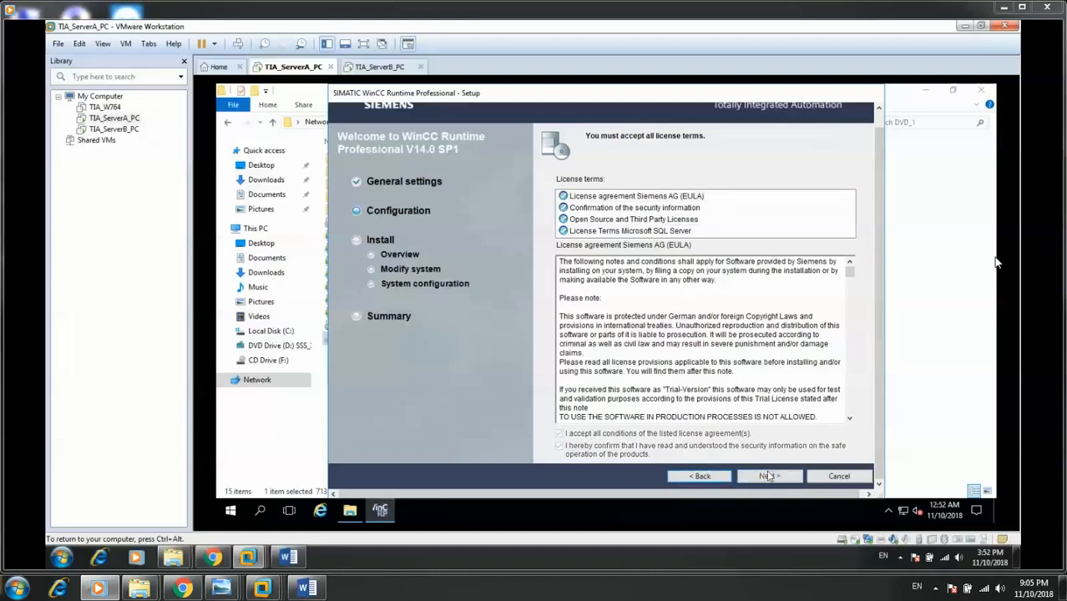
left_click(766, 475)
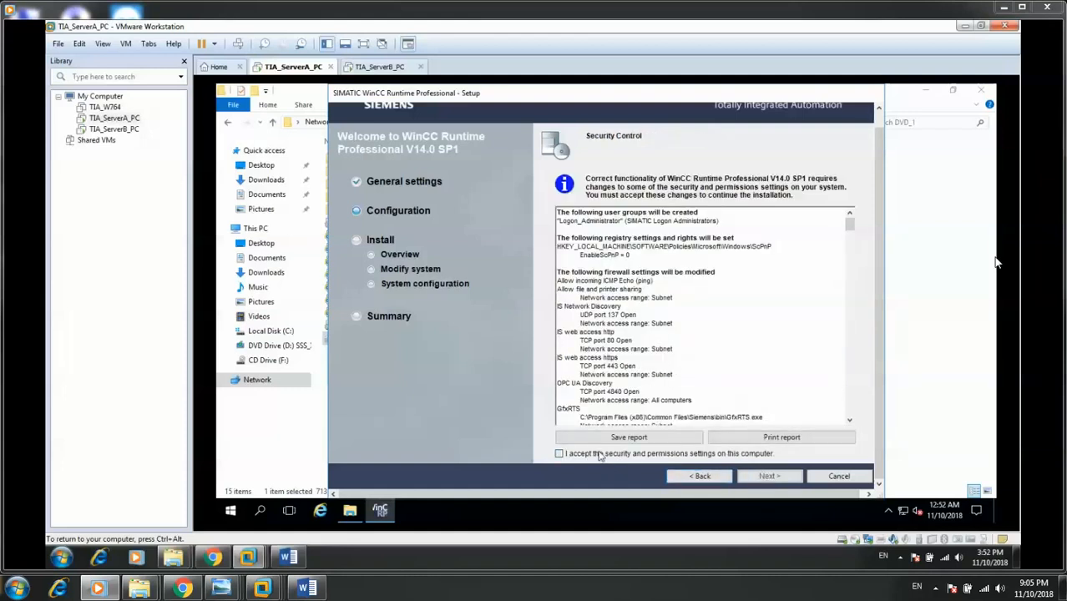
left_click(559, 453)
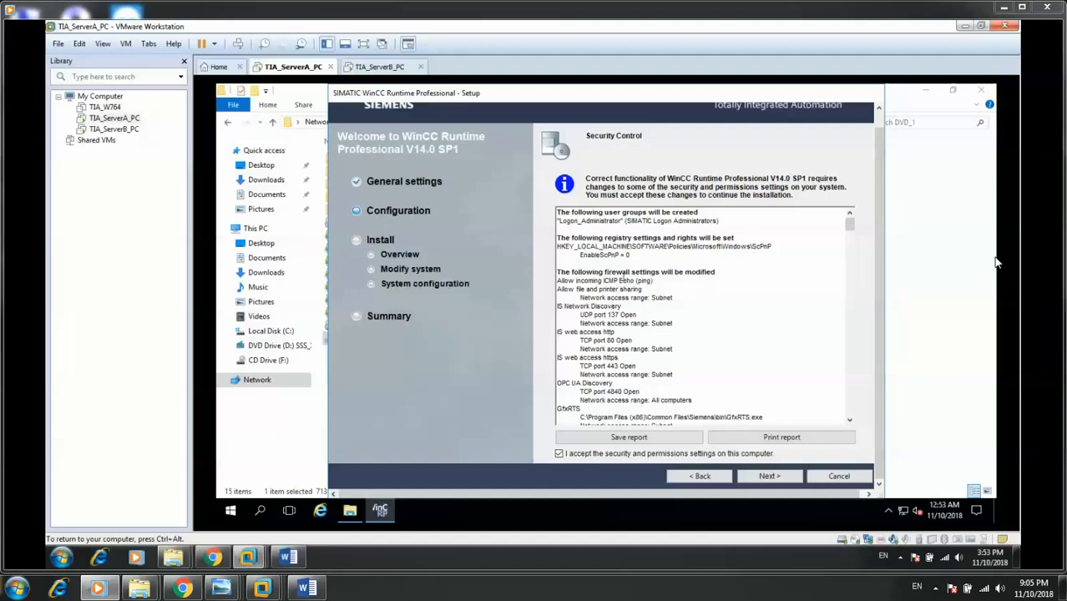
mouse_move(773, 362)
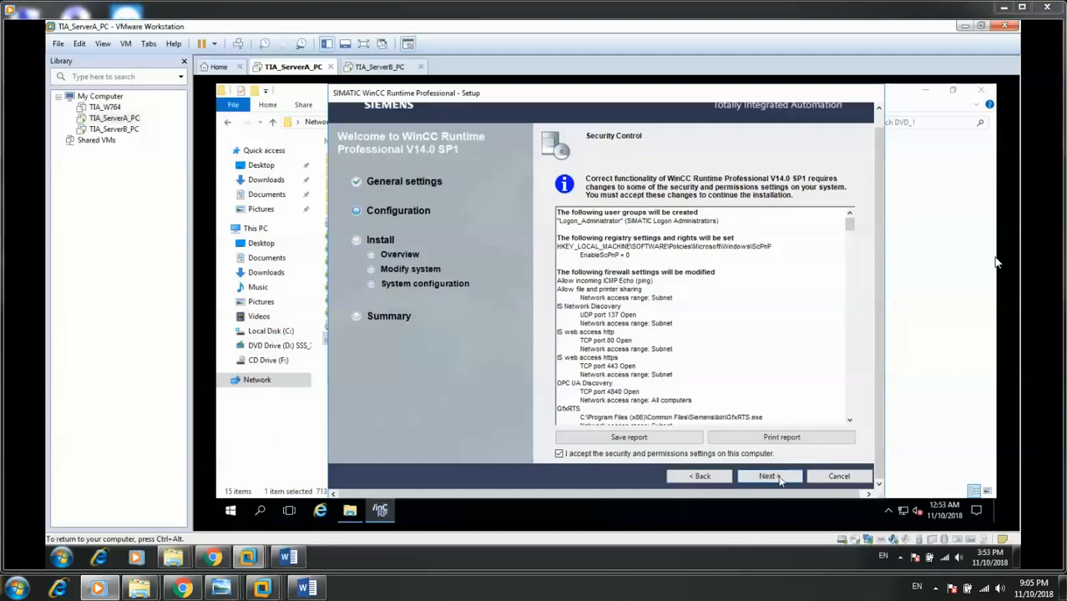
left_click(767, 476)
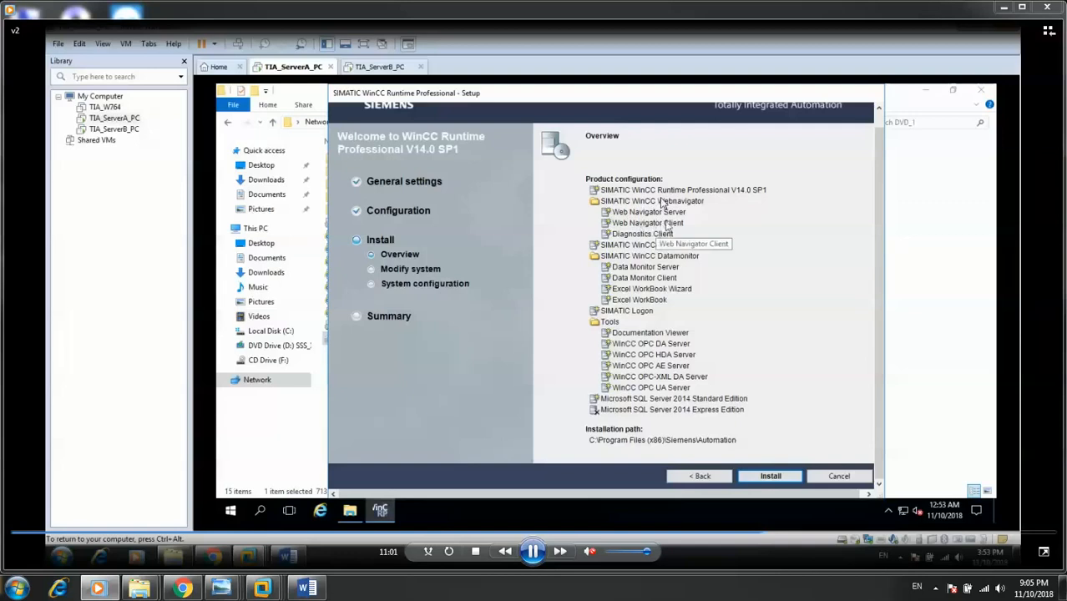
mouse_move(661, 365)
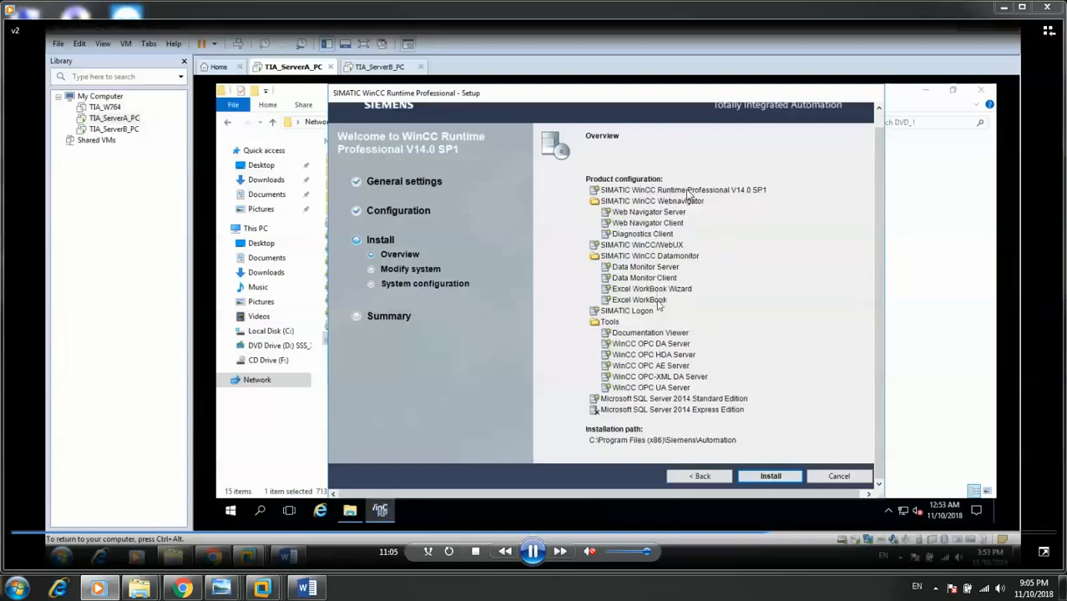
mouse_move(756, 372)
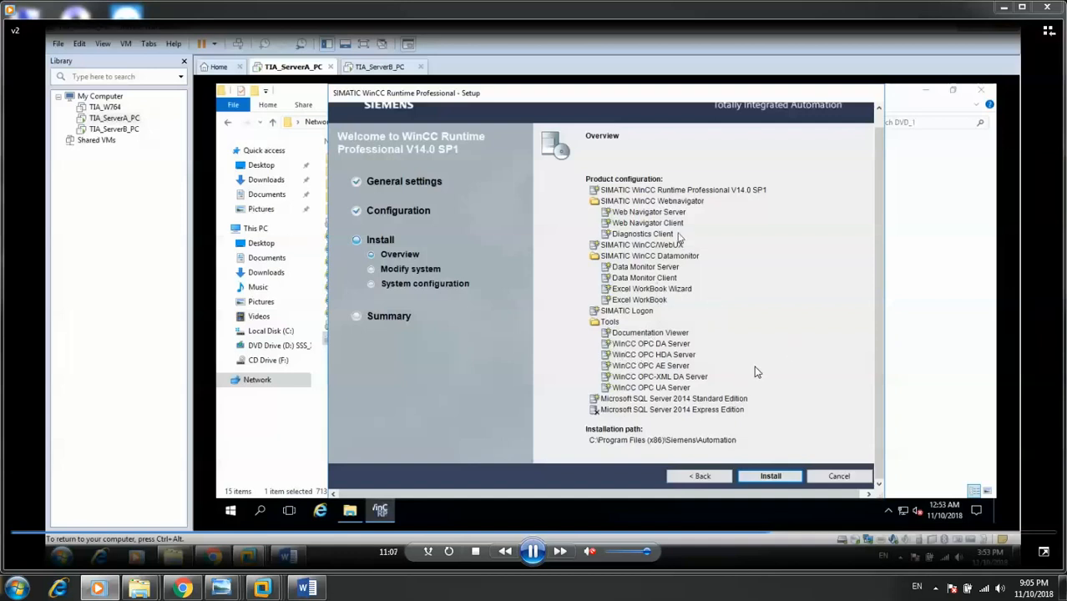
mouse_move(697, 236)
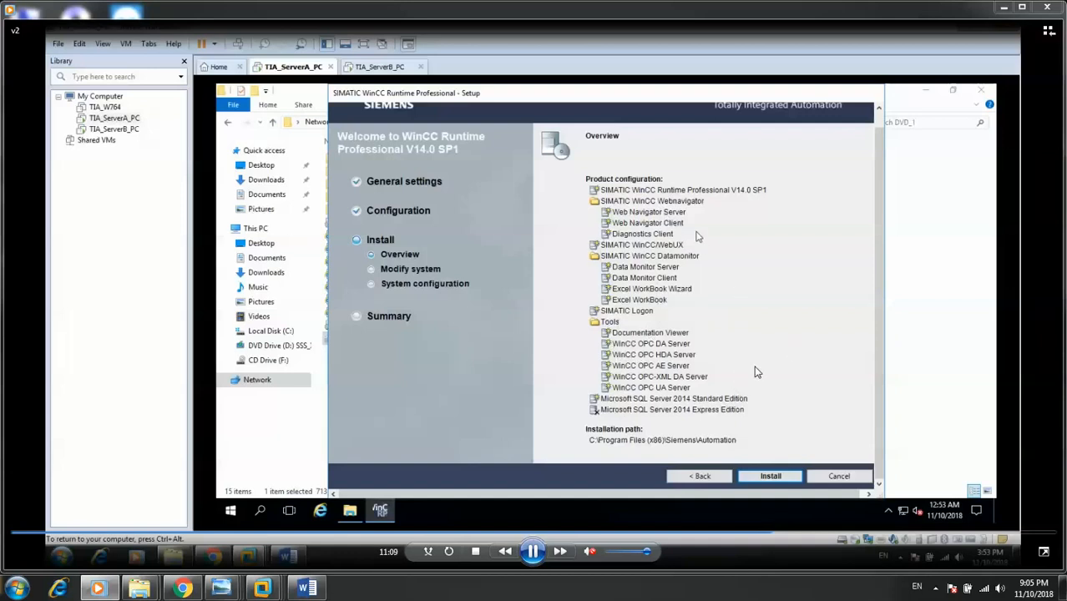
mouse_move(637, 284)
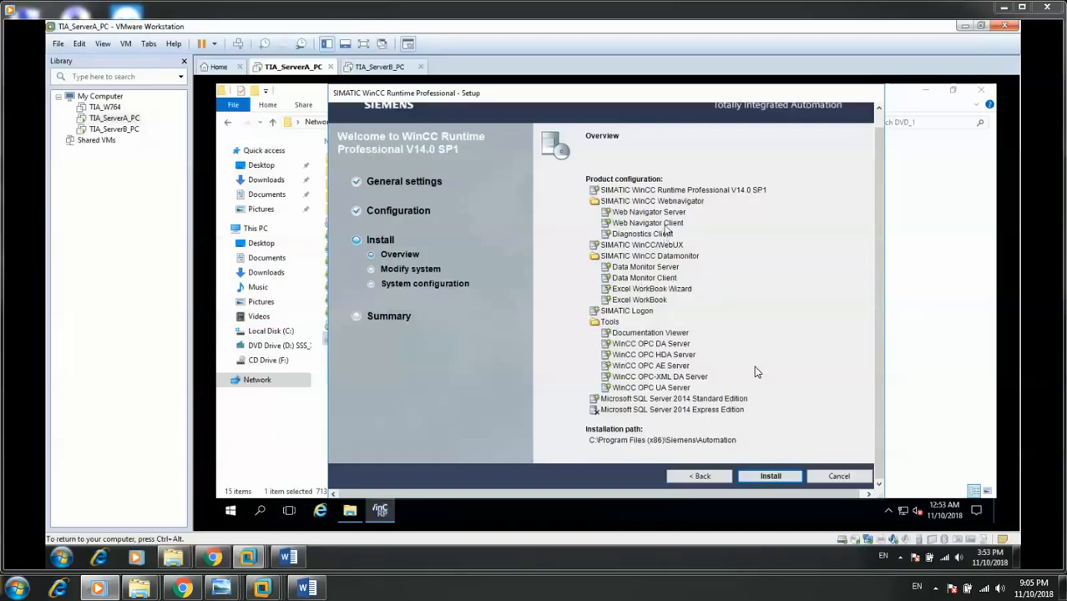
mouse_move(699, 261)
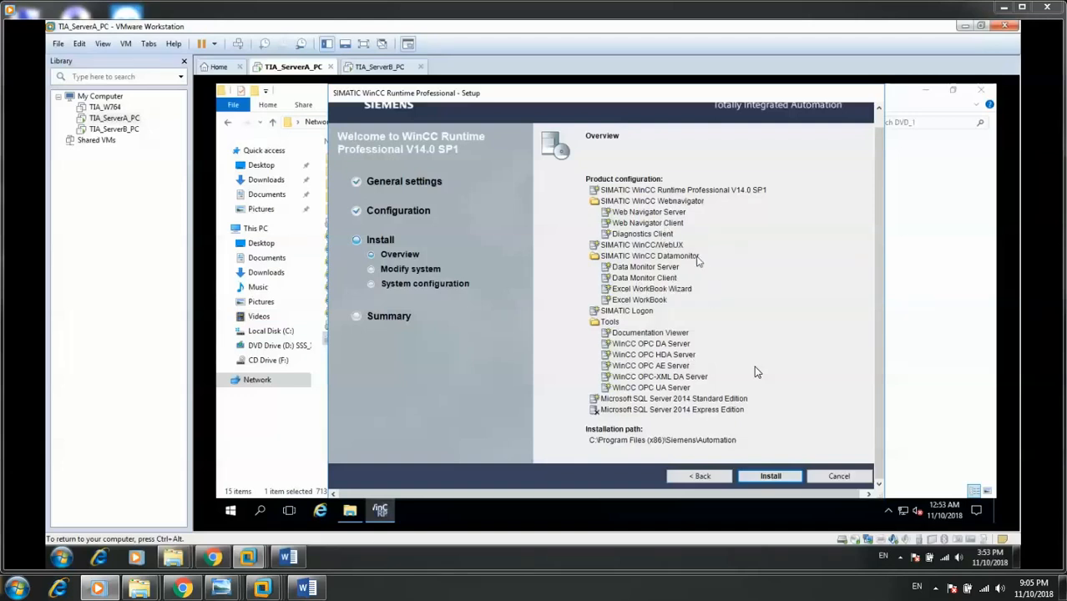
mouse_move(672, 238)
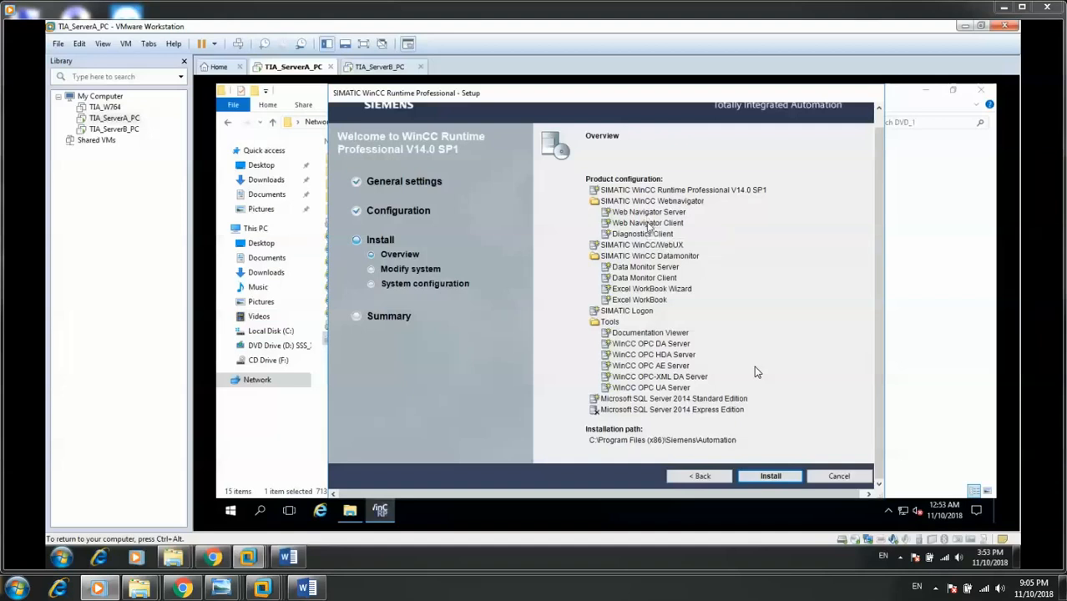
mouse_move(675, 225)
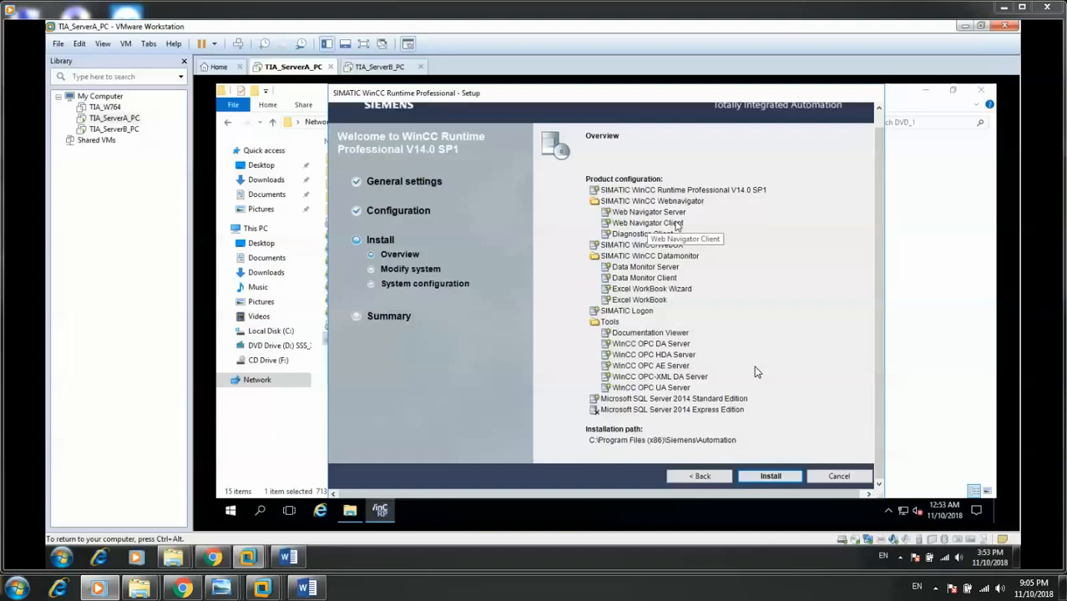
mouse_move(672, 279)
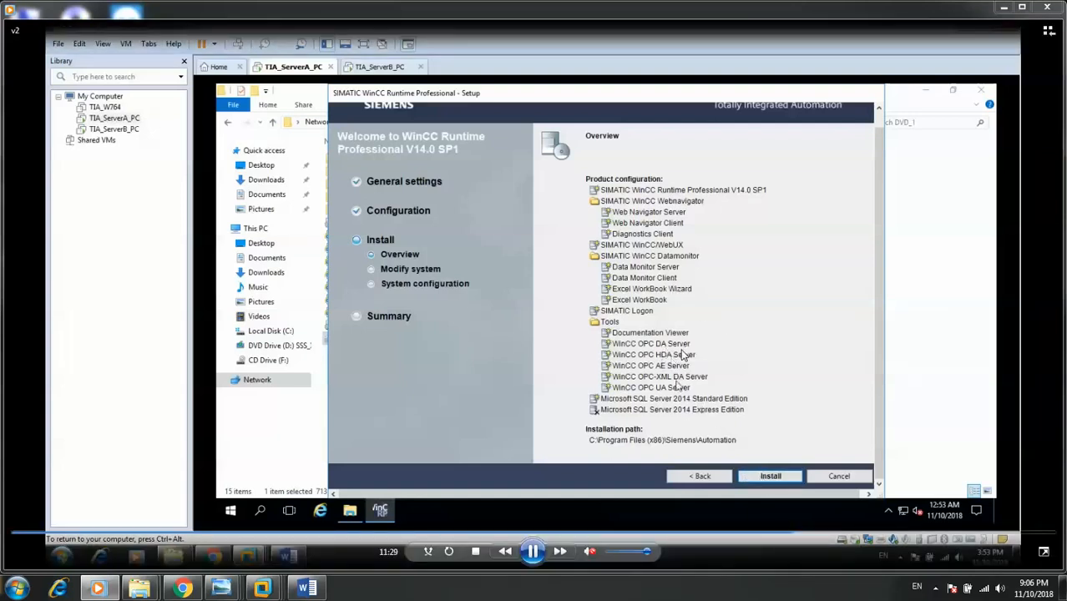
mouse_move(772, 433)
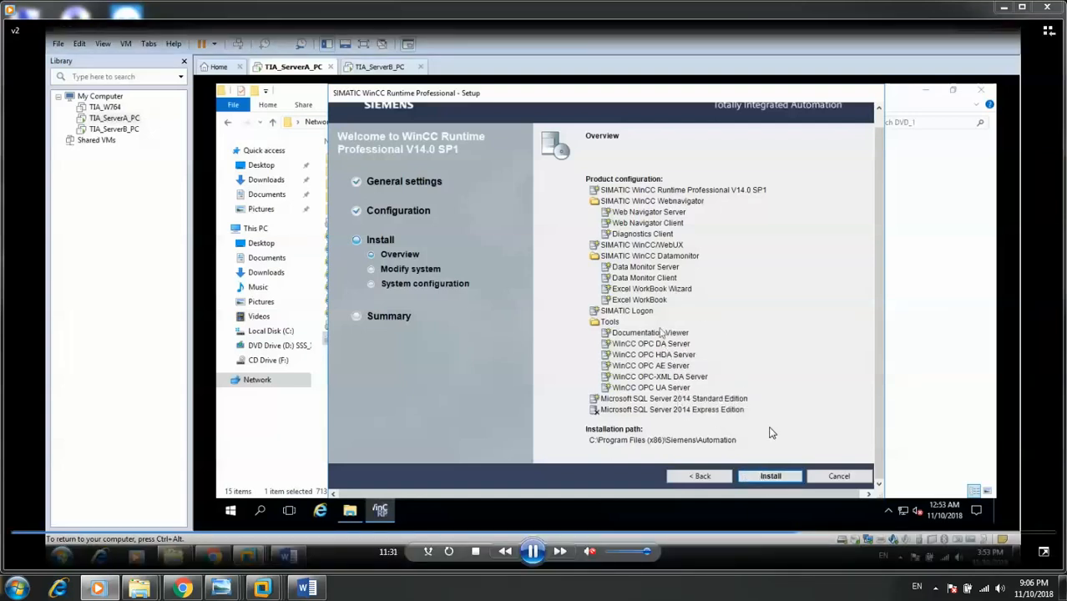
mouse_move(442, 145)
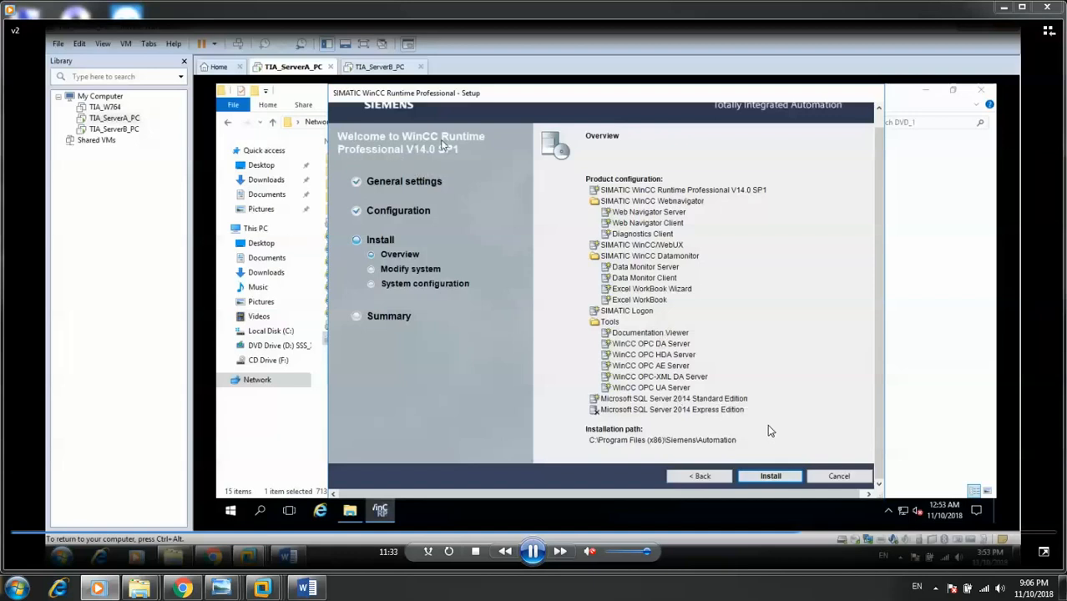
mouse_move(451, 155)
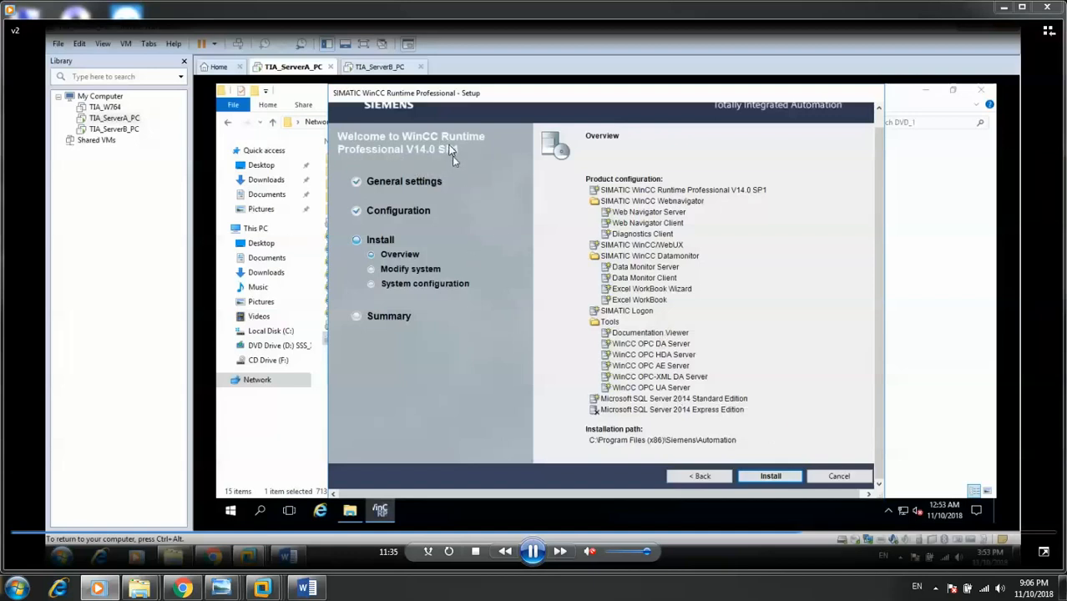
mouse_move(593, 268)
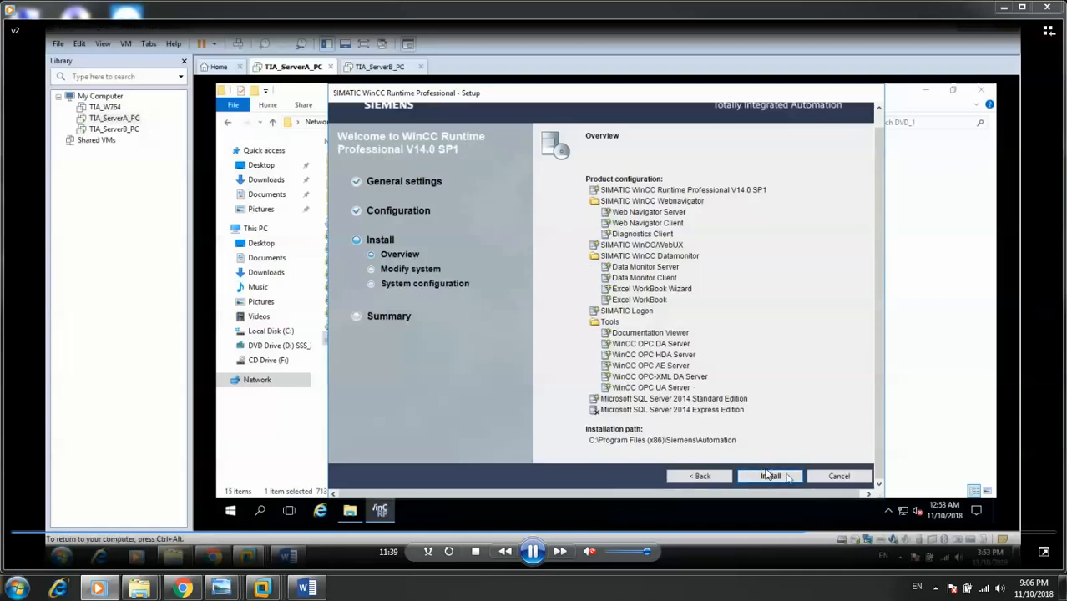
mouse_move(890, 346)
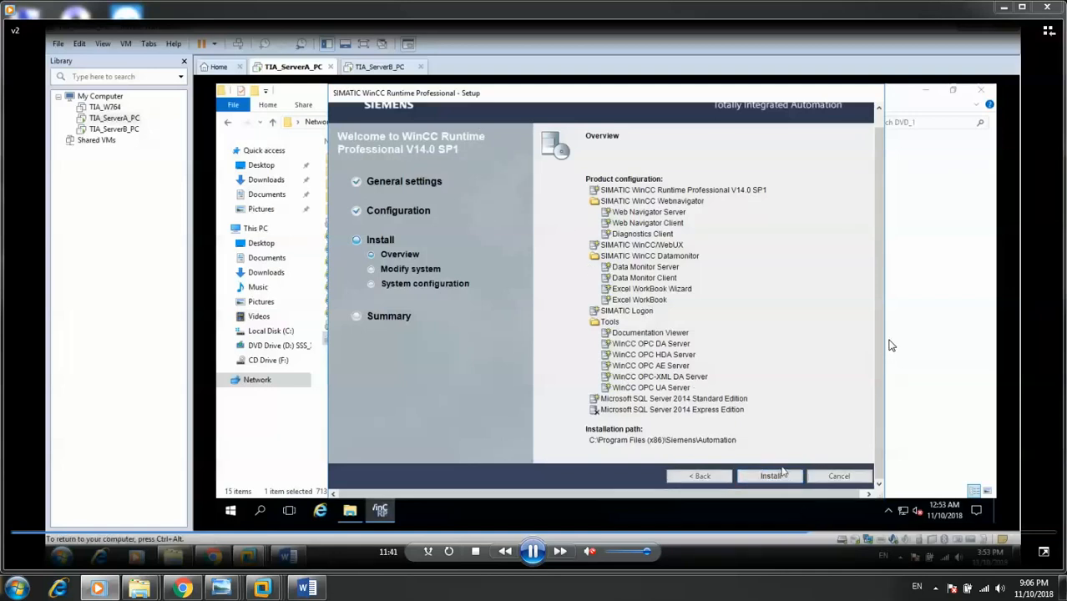
mouse_move(770, 476)
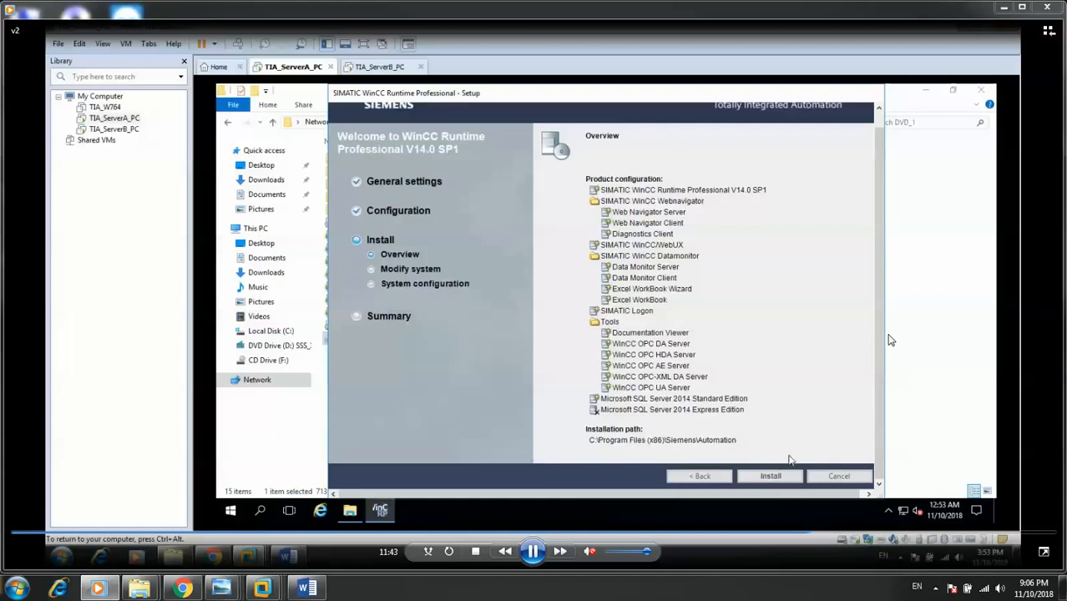
mouse_move(708, 326)
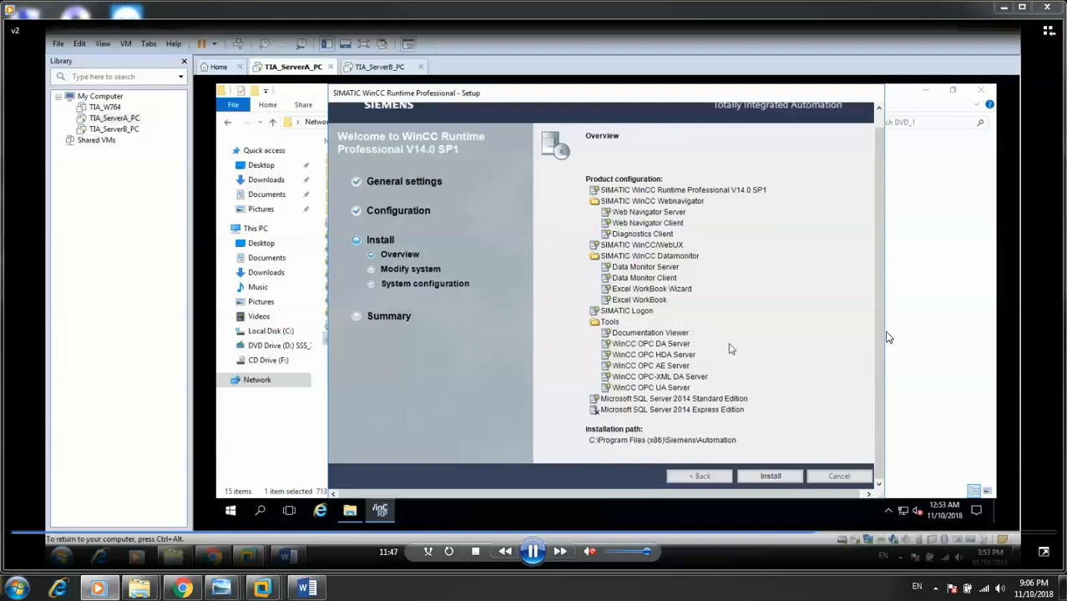
Step: Start the installation and let it run until the success page with restart options appears
left_click(769, 475)
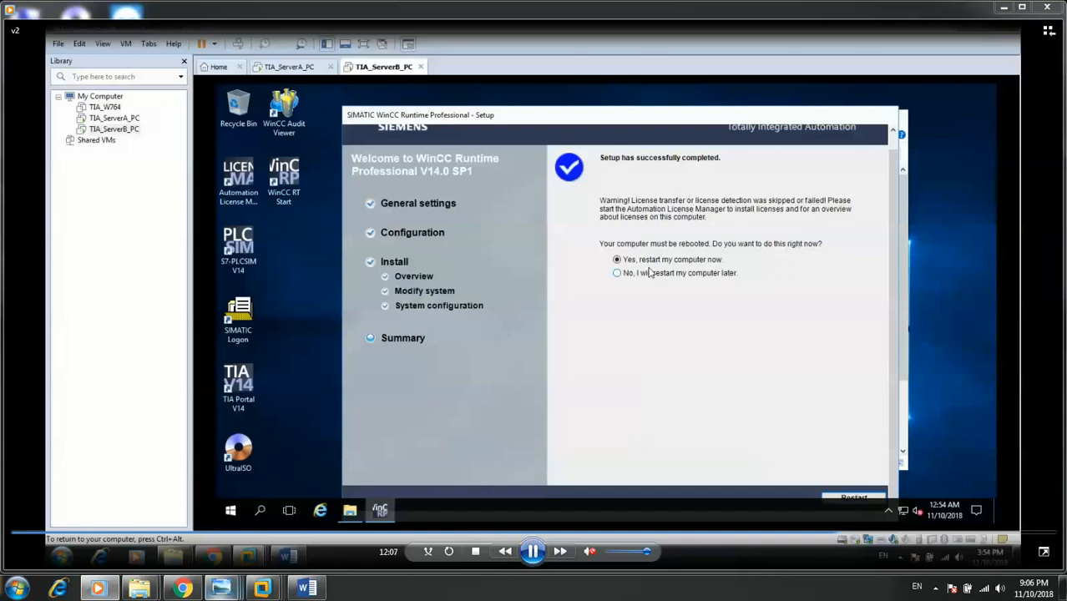
mouse_move(451, 443)
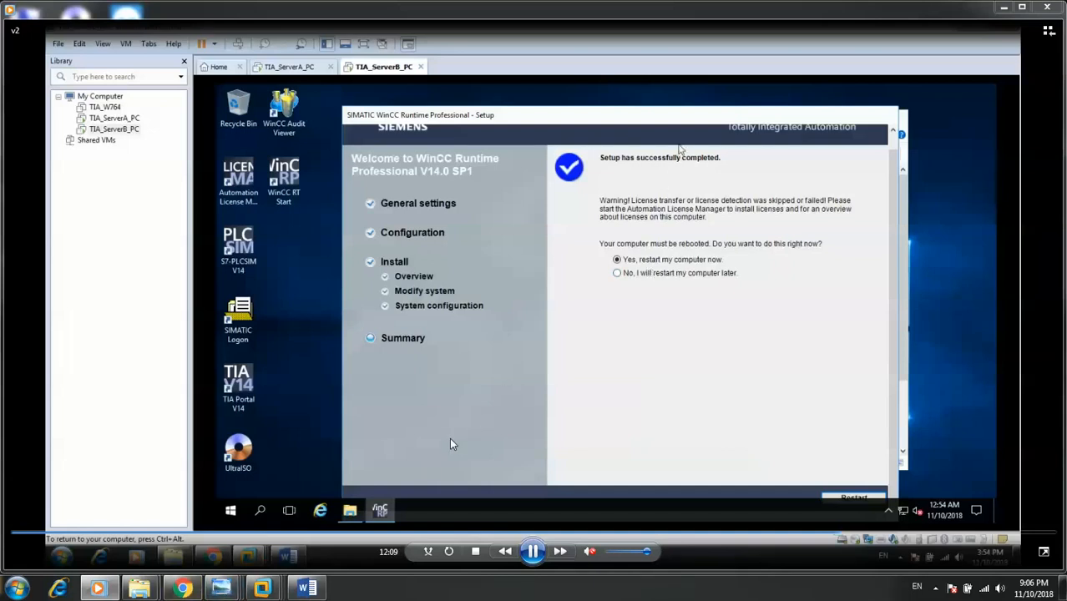
mouse_move(221, 587)
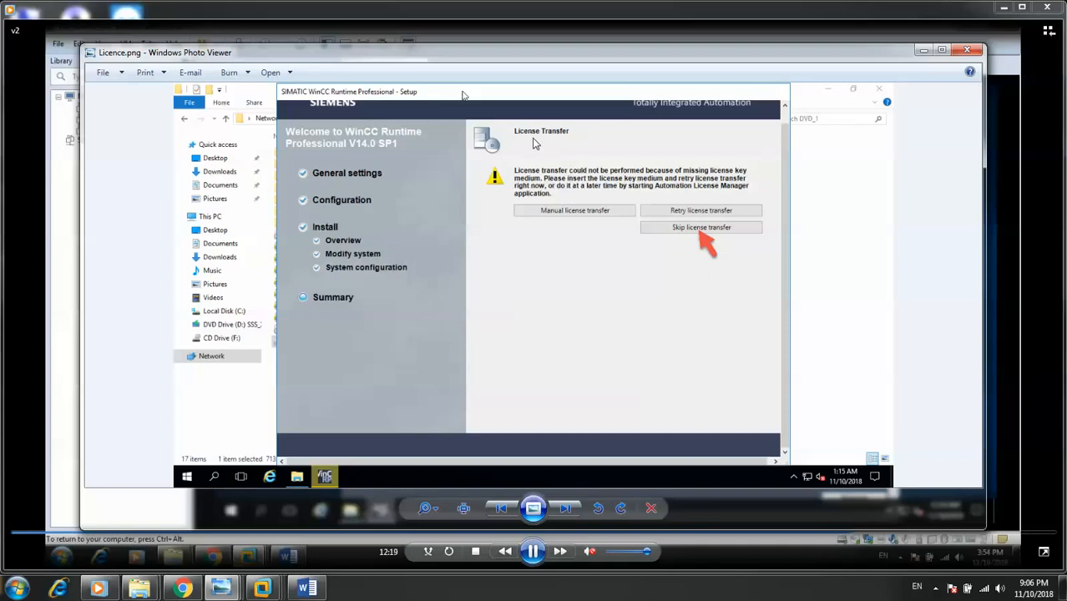
mouse_move(689, 241)
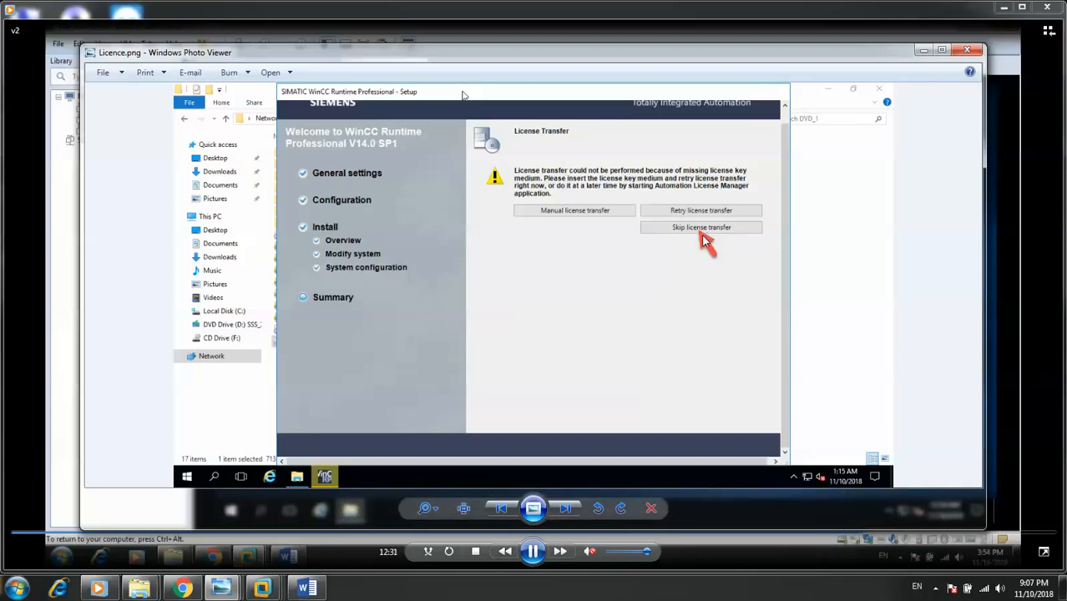
mouse_move(614, 438)
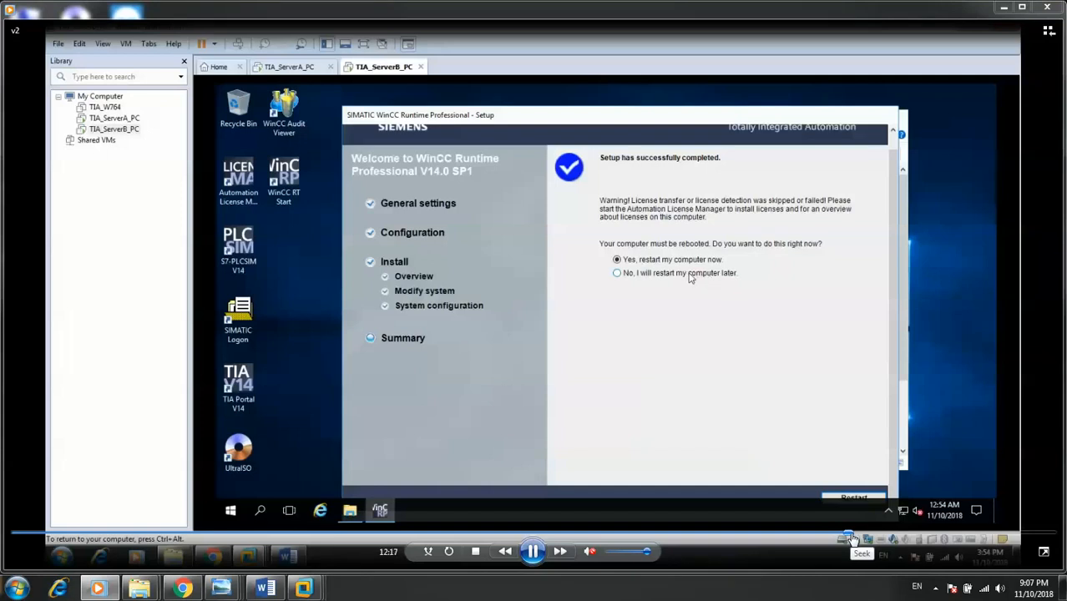
mouse_move(672, 287)
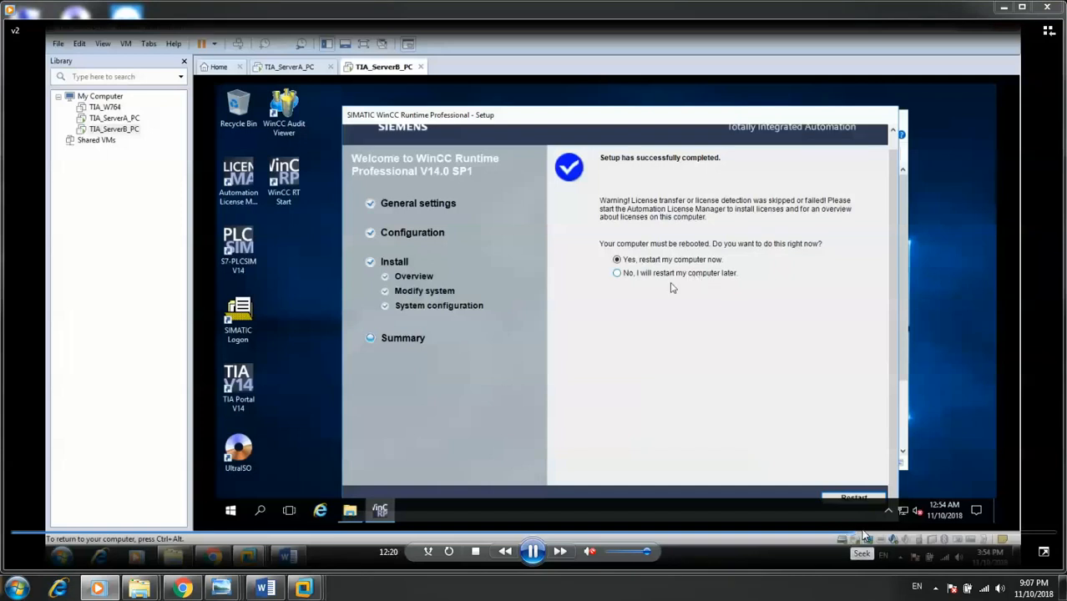
mouse_move(850, 364)
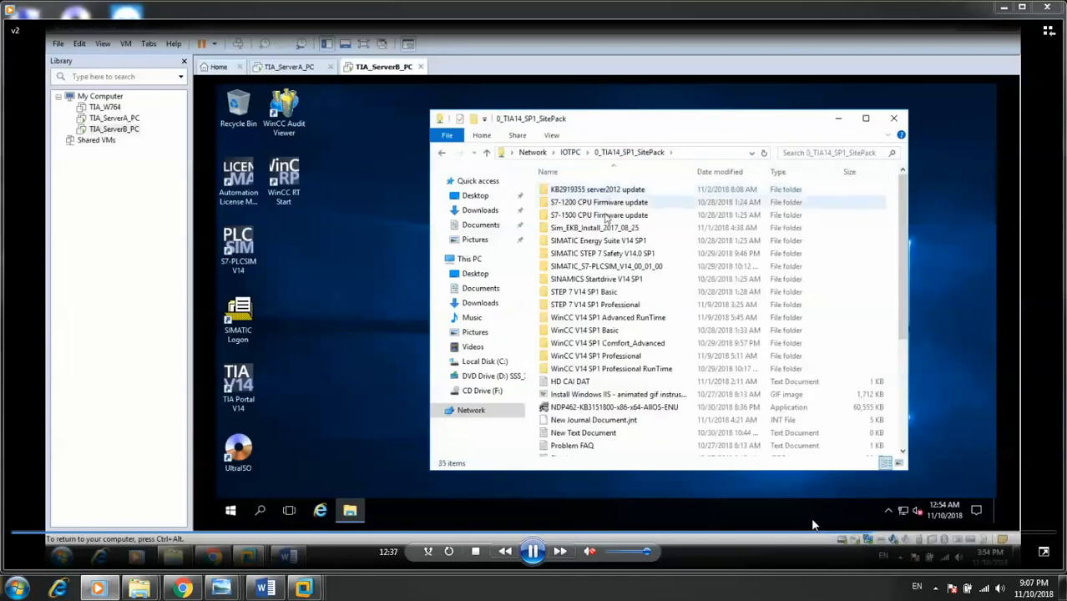
Step: Run Sim_EKB_Install_2017_08_25.exe from its folder, allowing it past the security warning
double_click(594, 227)
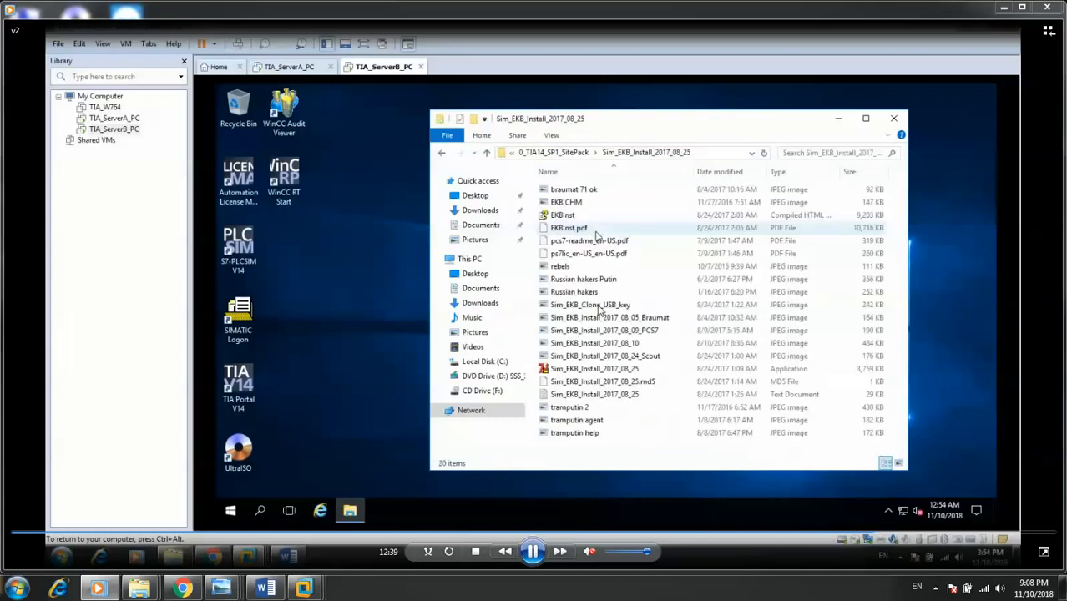
double_click(596, 368)
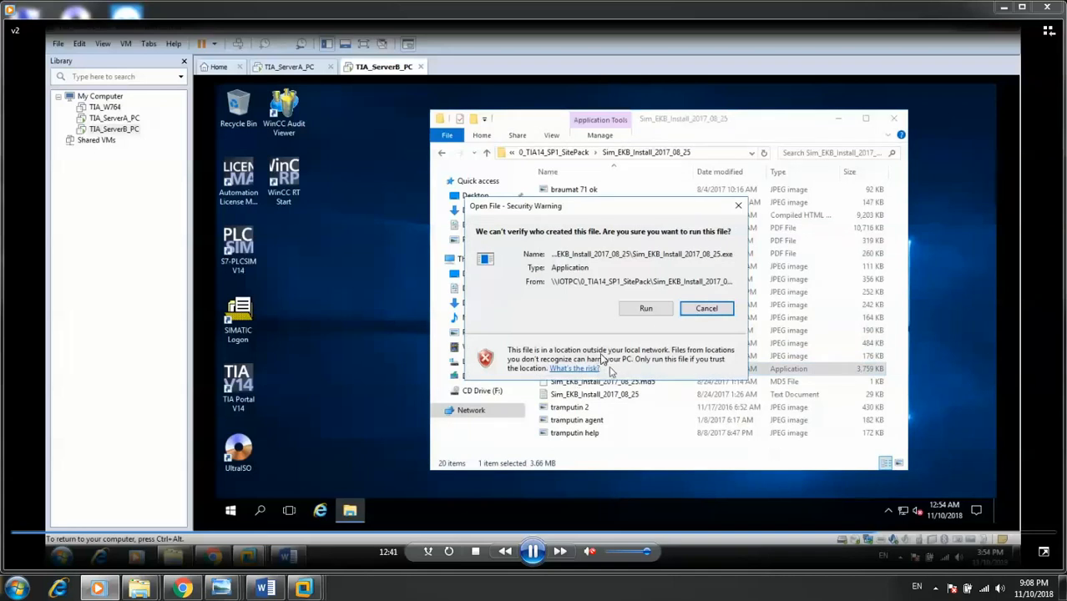
left_click(706, 308)
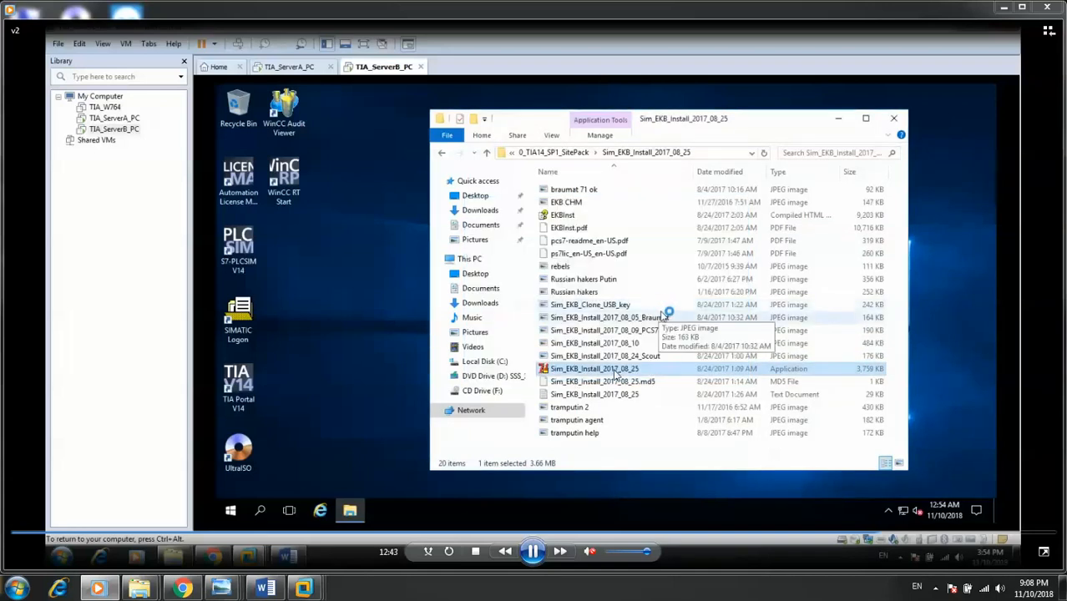
double_click(594, 368)
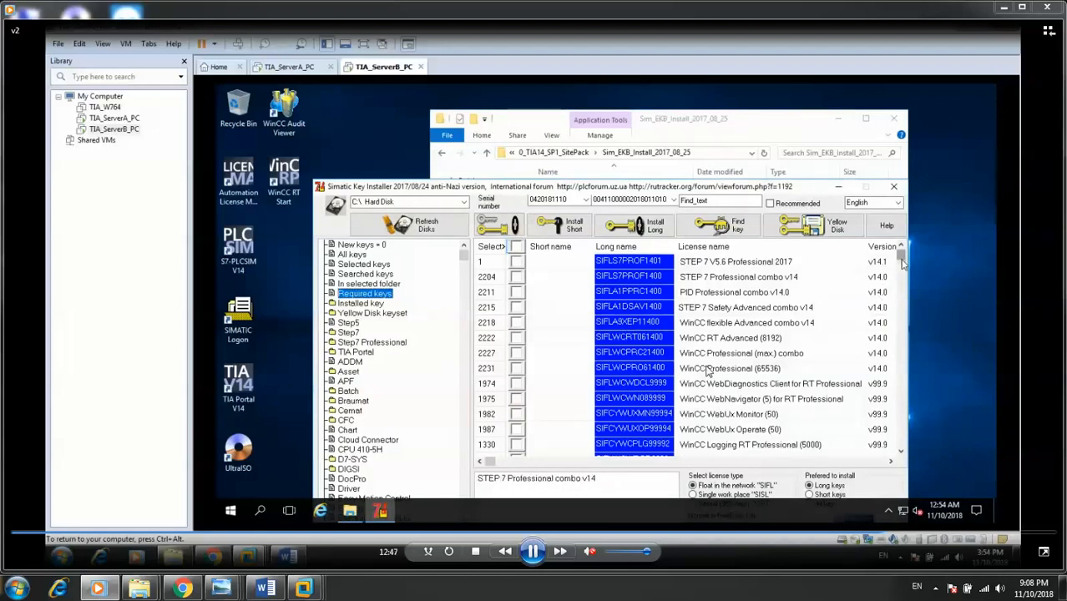
Step: Select and install the Logon - Logon Service 1.5 key from Required keys
scroll("down", 3)
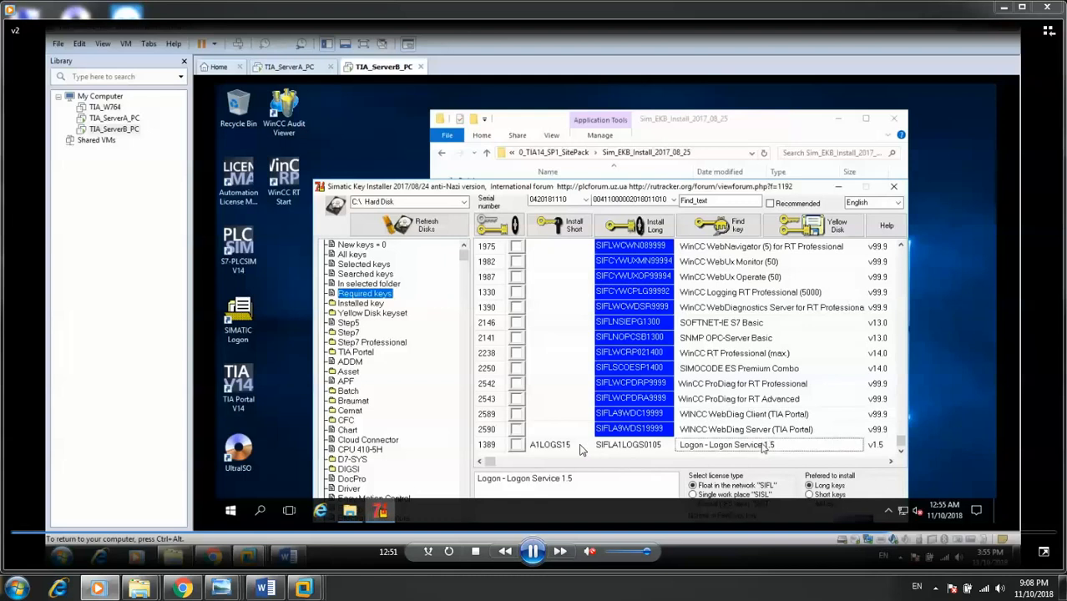
left_click(515, 444)
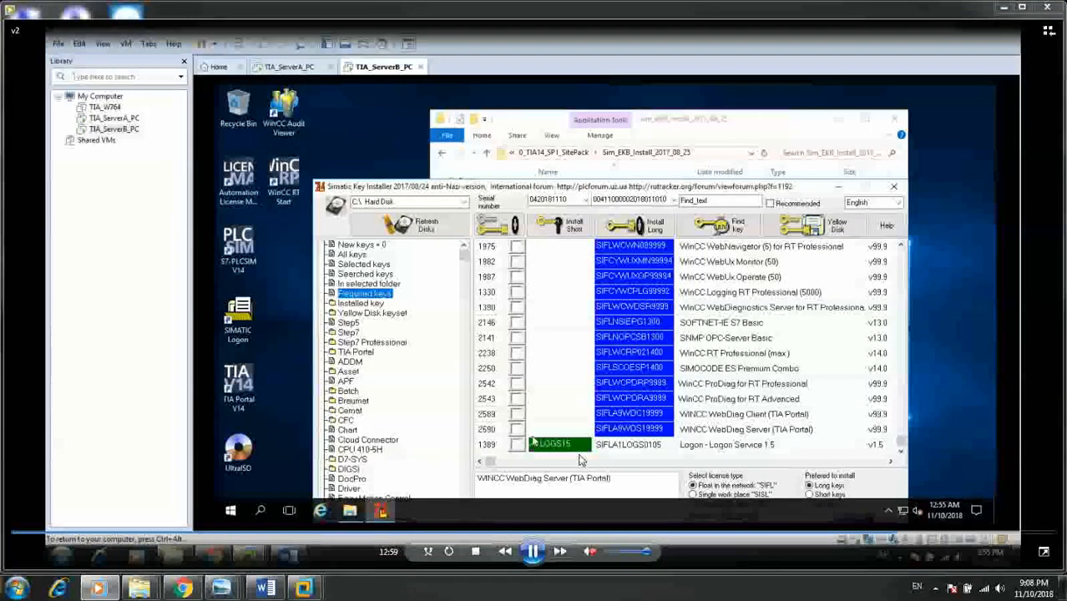
left_click(516, 443)
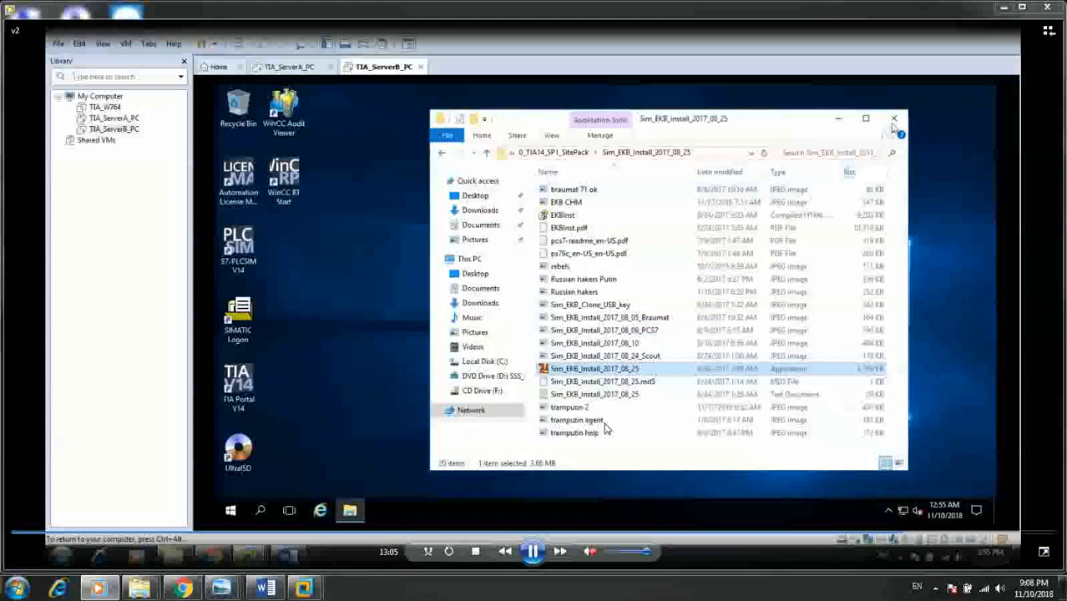
Step: Close Explorer, start Automation License Manager, and check Missing license keys on My Computer
left_click(894, 118)
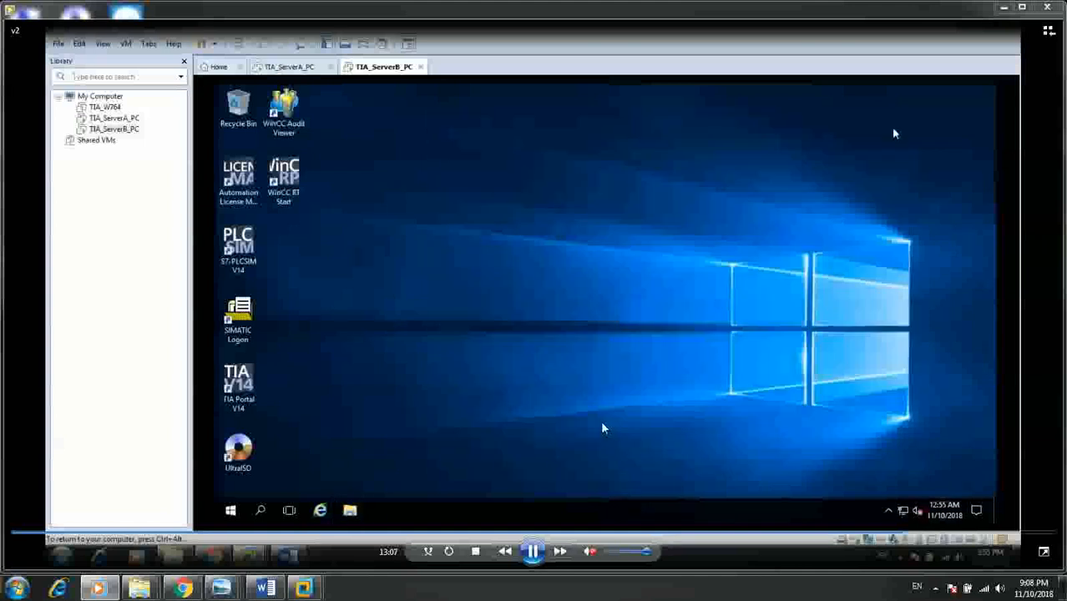
double_click(238, 175)
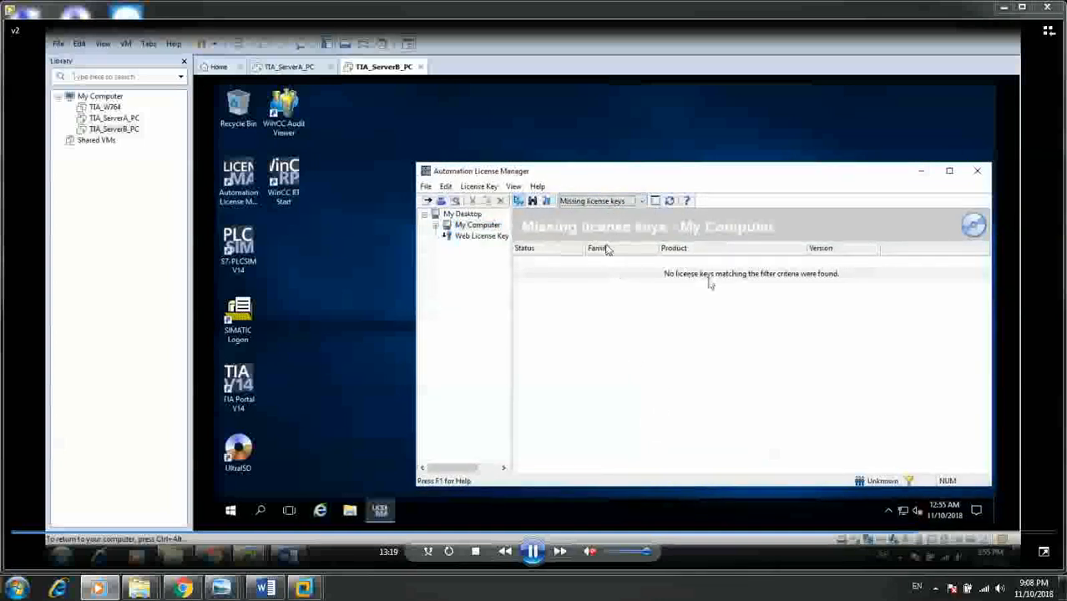
mouse_move(822, 313)
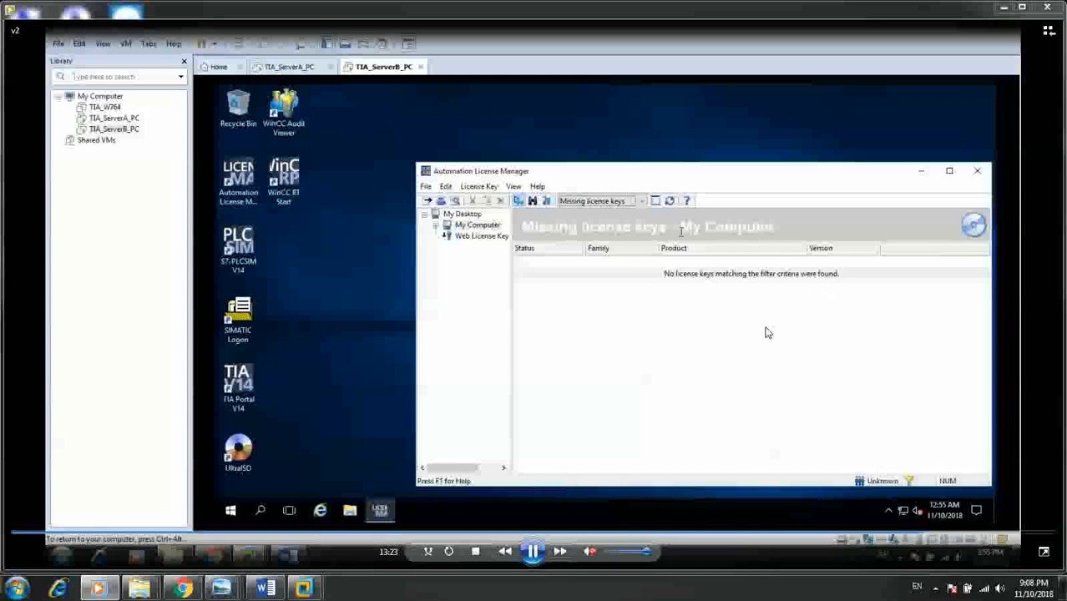
left_click(644, 200)
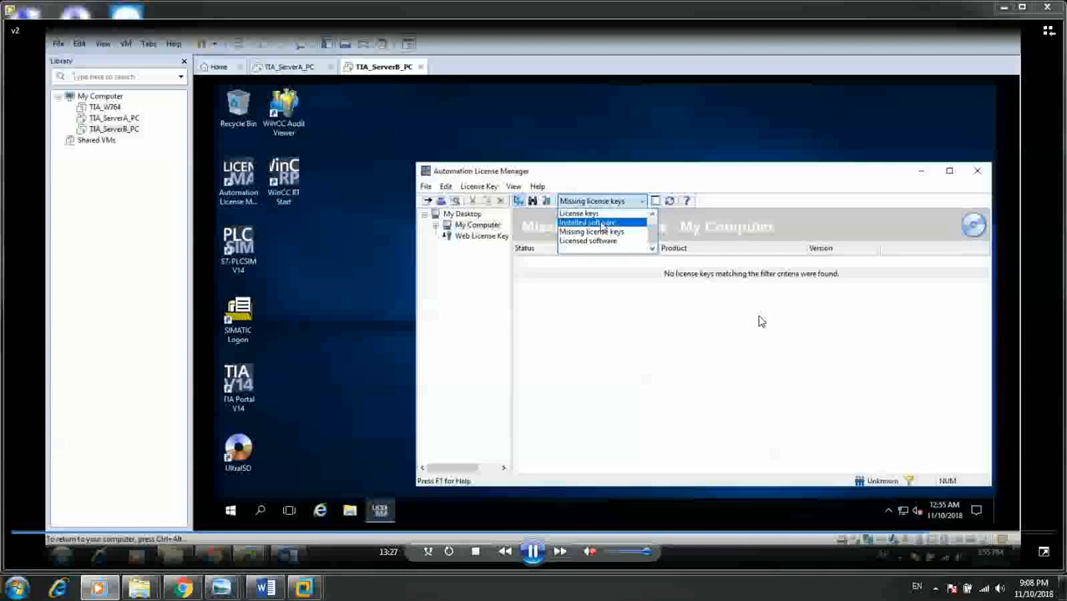
left_click(593, 221)
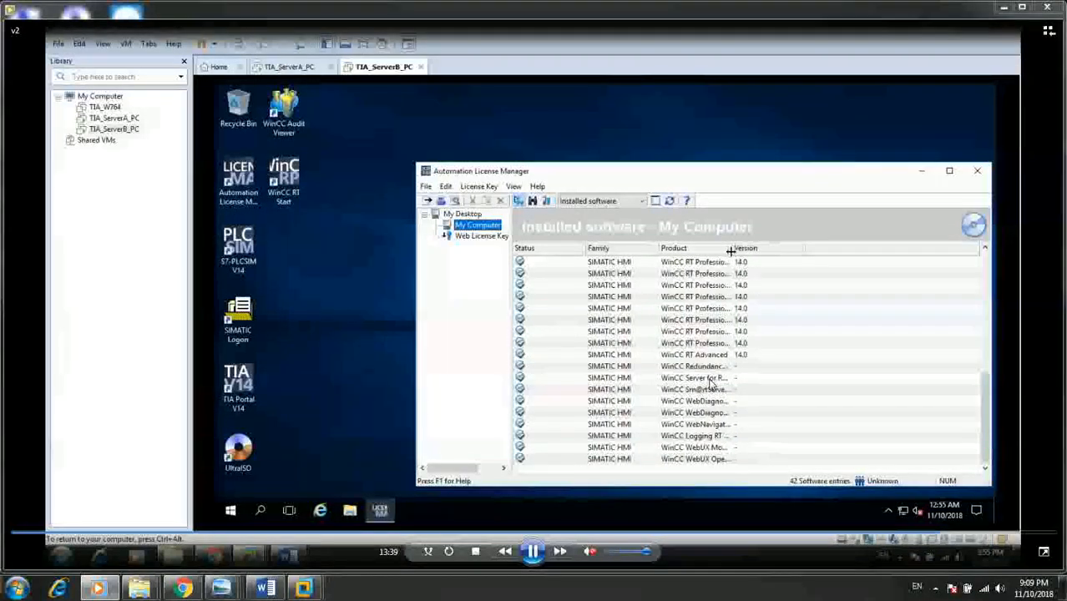
left_click(722, 389)
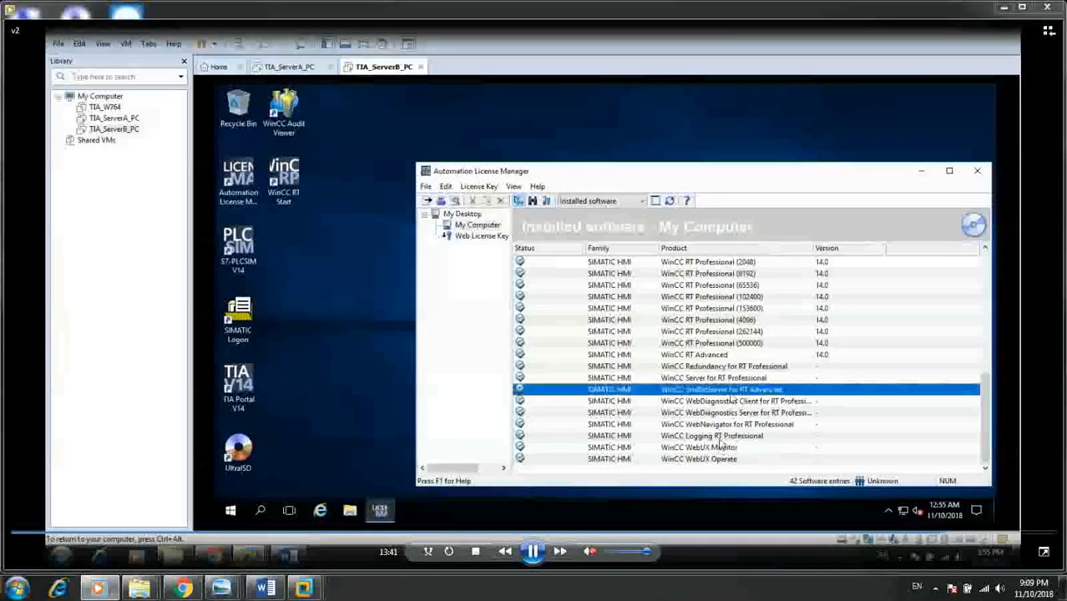
left_click(713, 377)
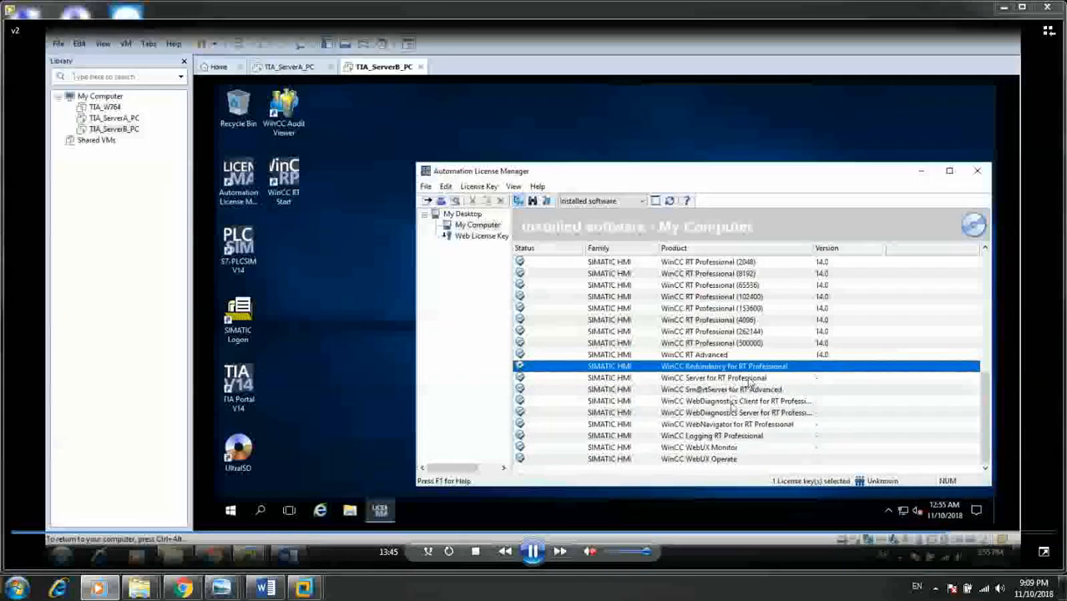
left_click(734, 412)
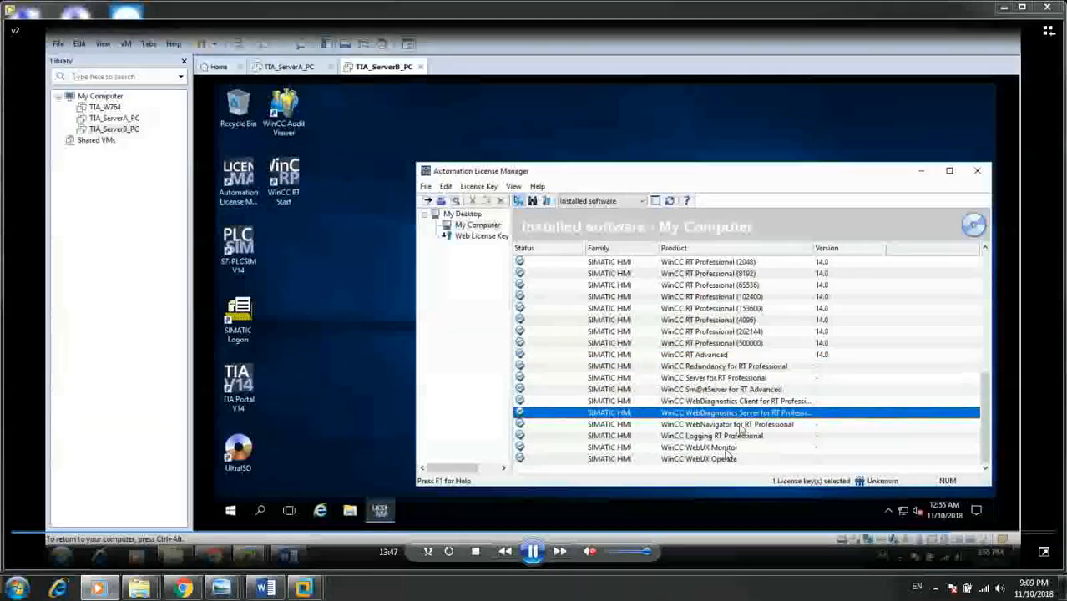
left_click(711, 435)
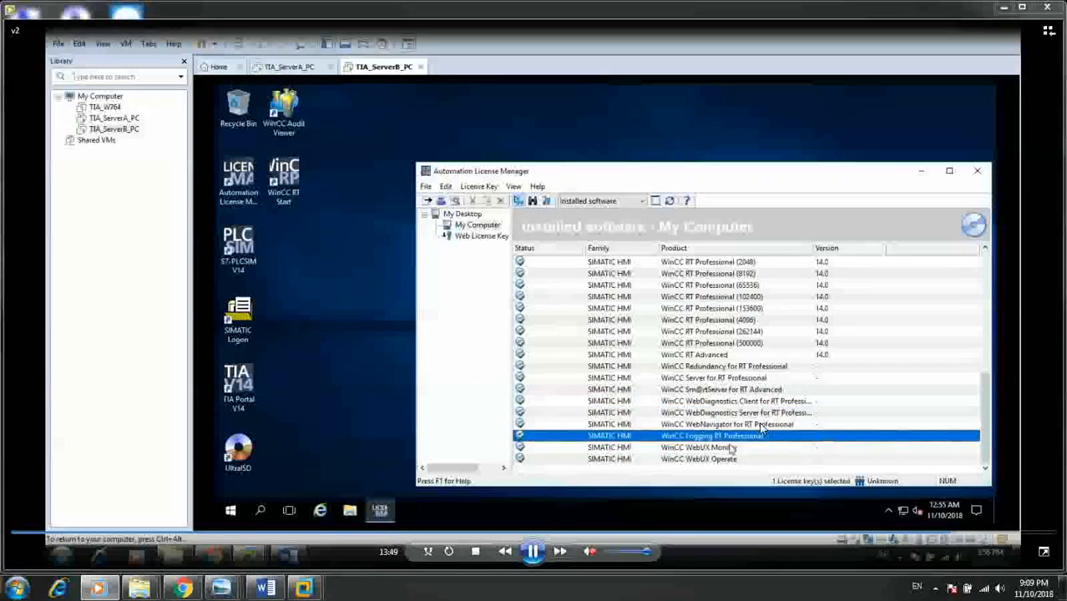
left_click(699, 458)
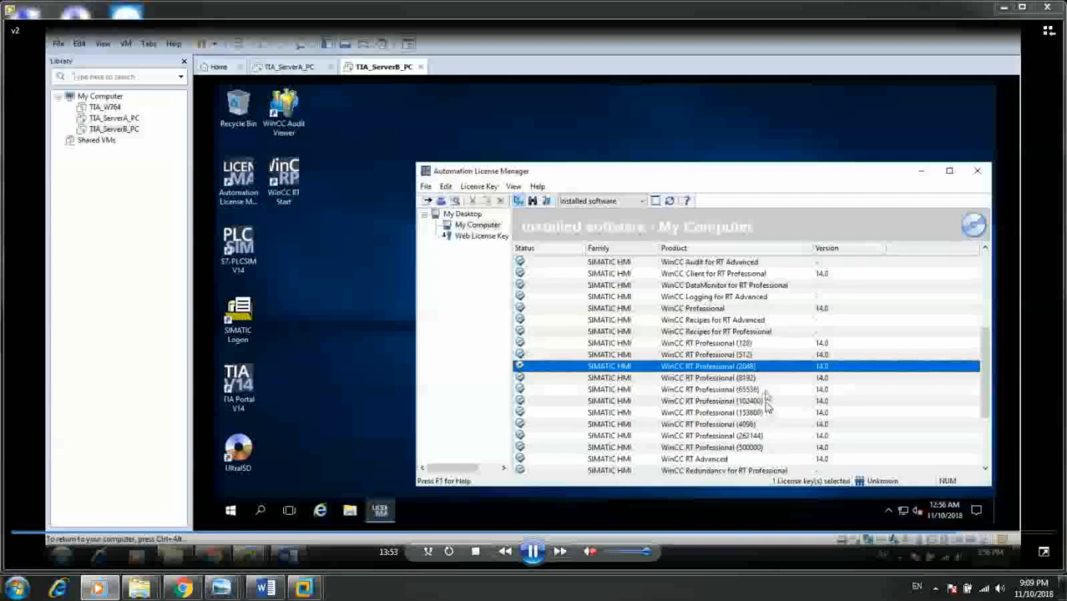
left_click(709, 401)
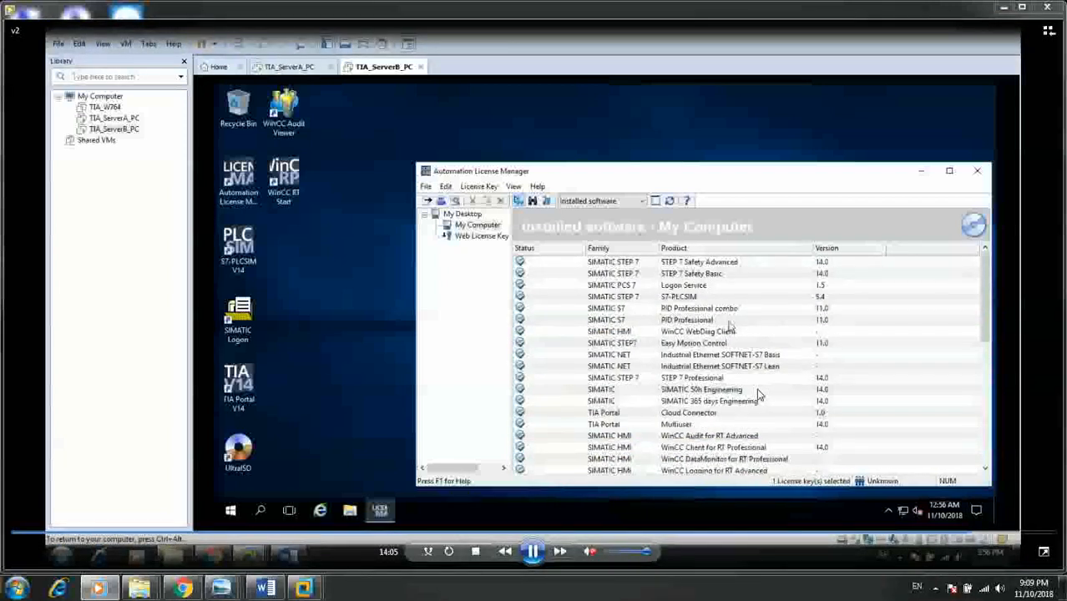
left_click(678, 296)
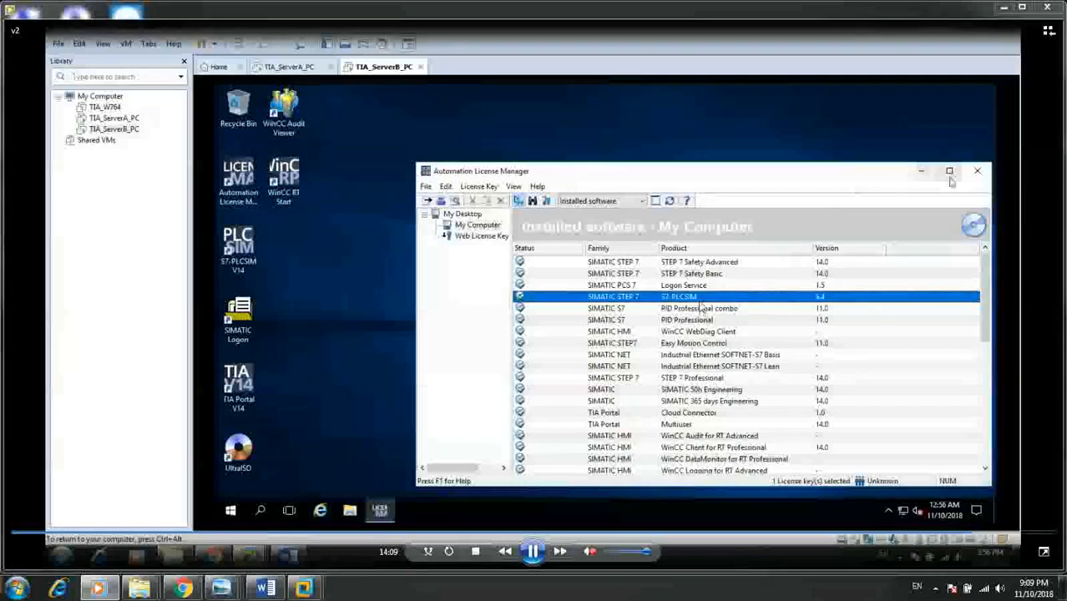
left_click(977, 171)
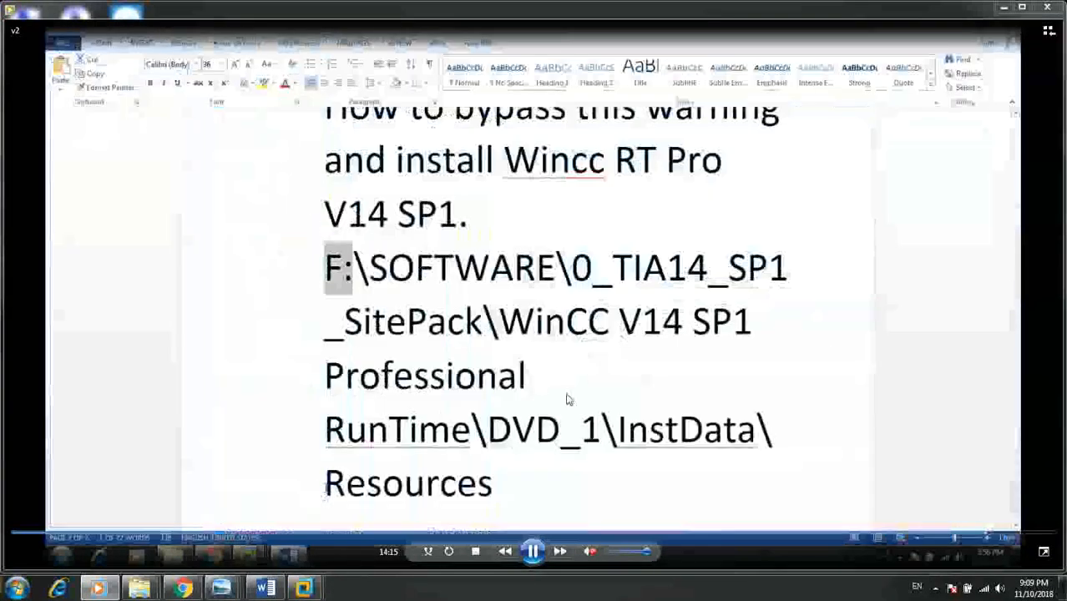
Step: Scroll the Word notes down to the closing WinCC Runtime Advance lines and signature
scroll("down", 3)
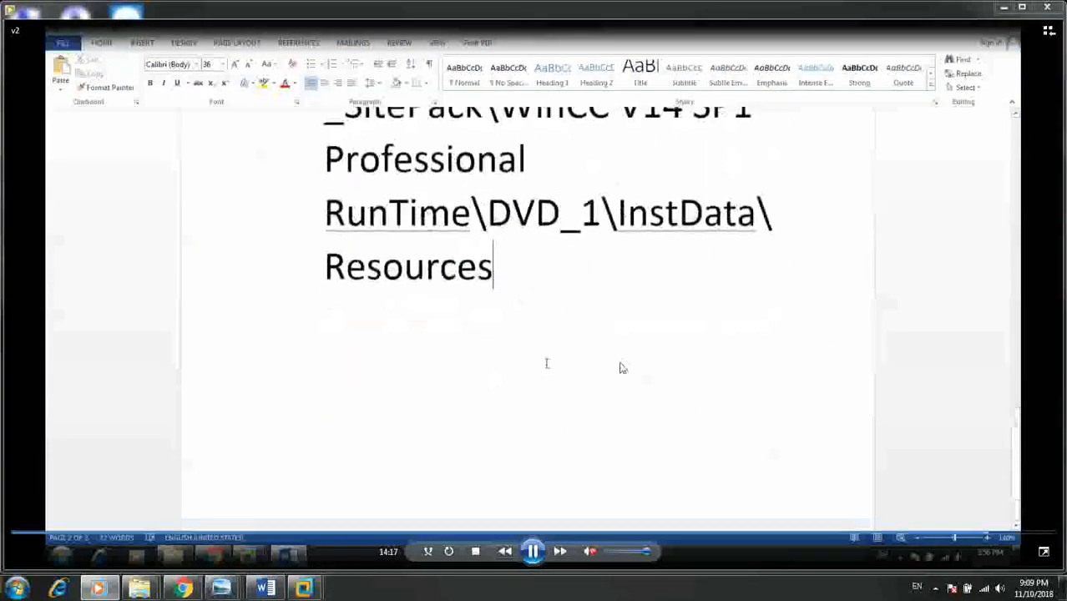
scroll("down", 3)
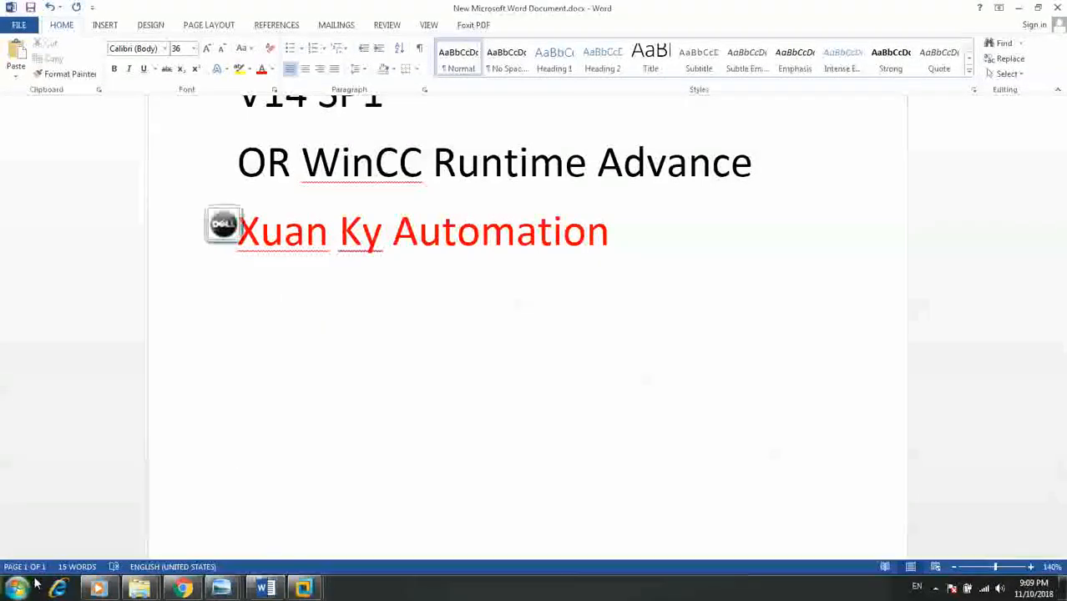
Step: Expand Siemens Automation to HMI Tools in the Start menu's All Programs list
left_click(12, 587)
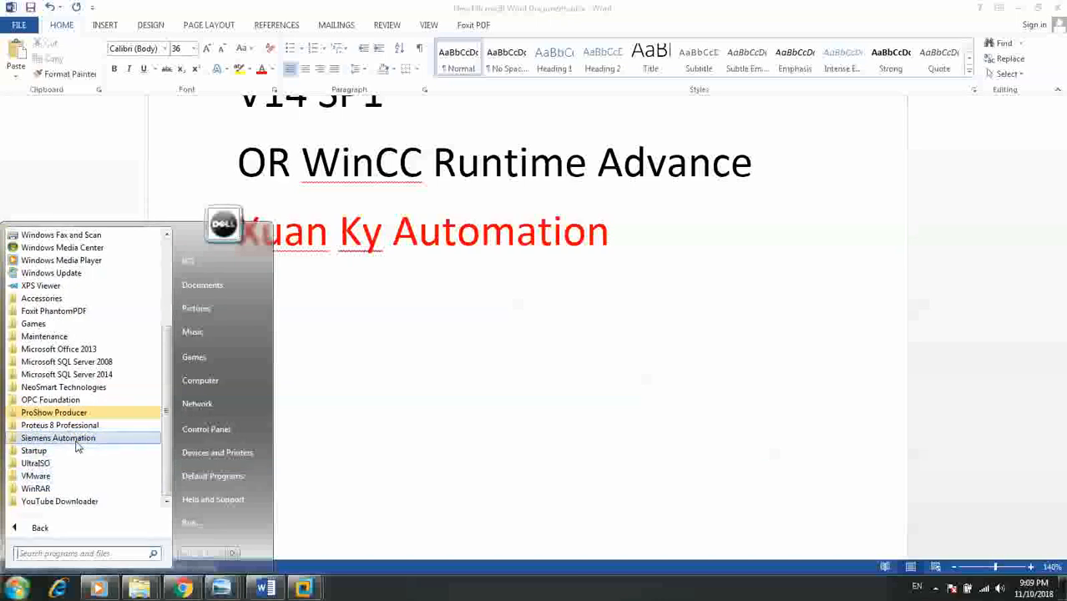
left_click(58, 438)
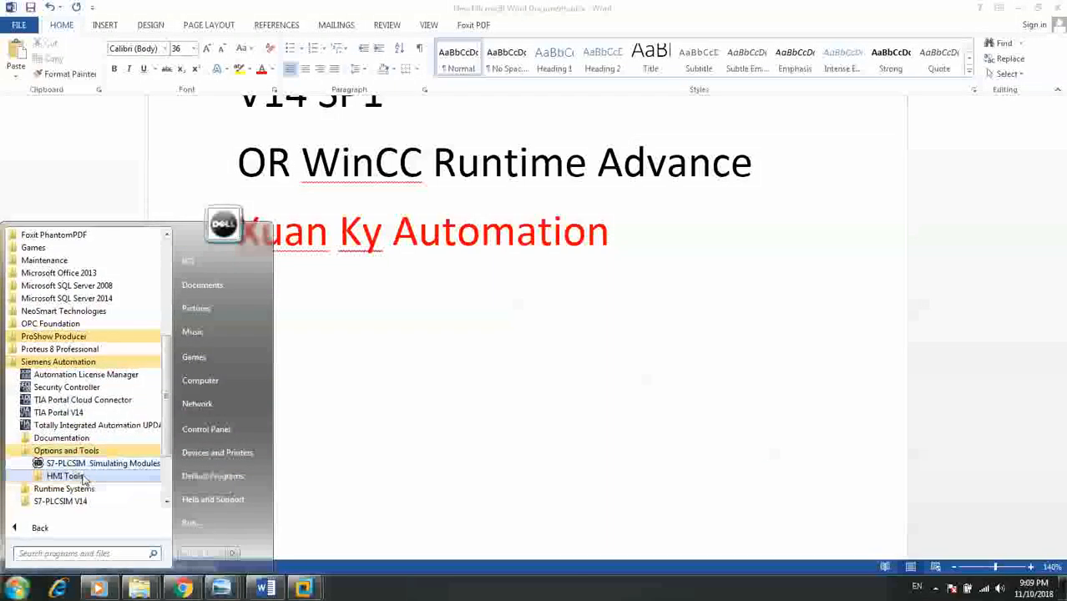
left_click(64, 476)
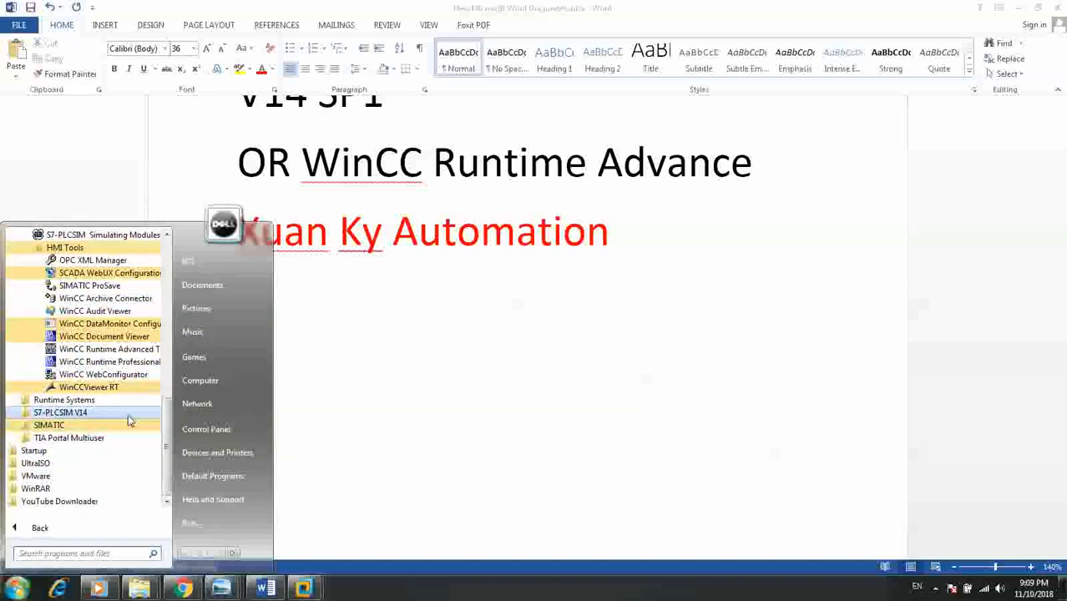
mouse_move(102, 374)
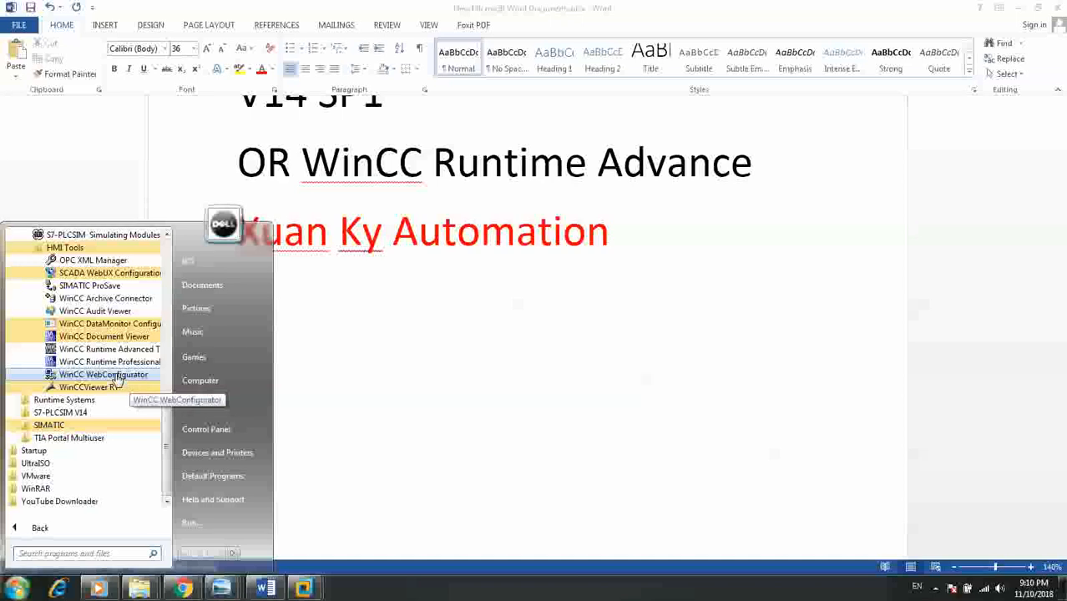
mouse_move(99, 362)
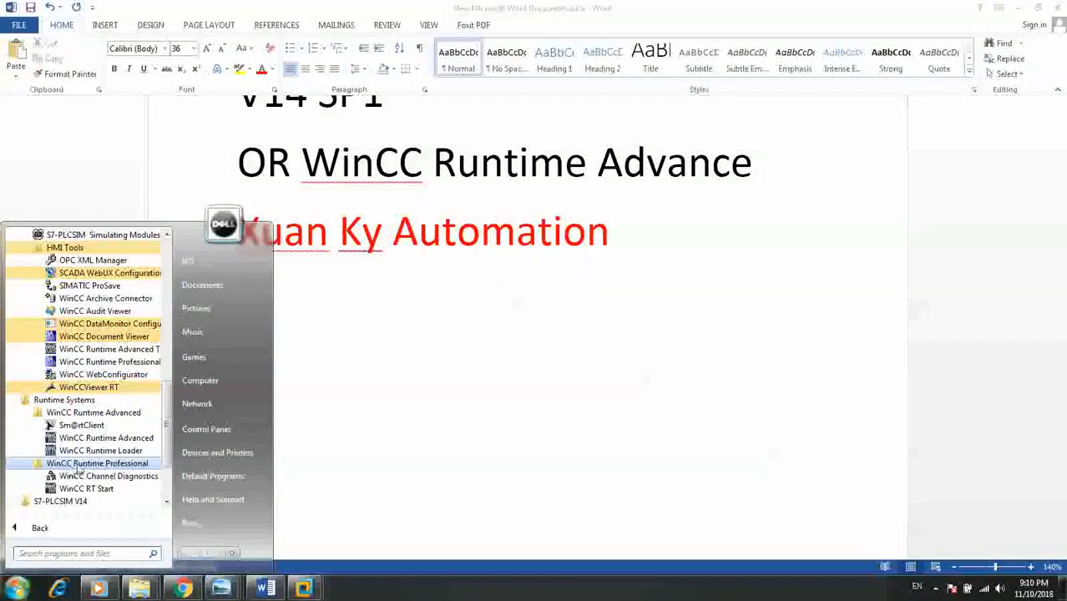
mouse_move(109, 476)
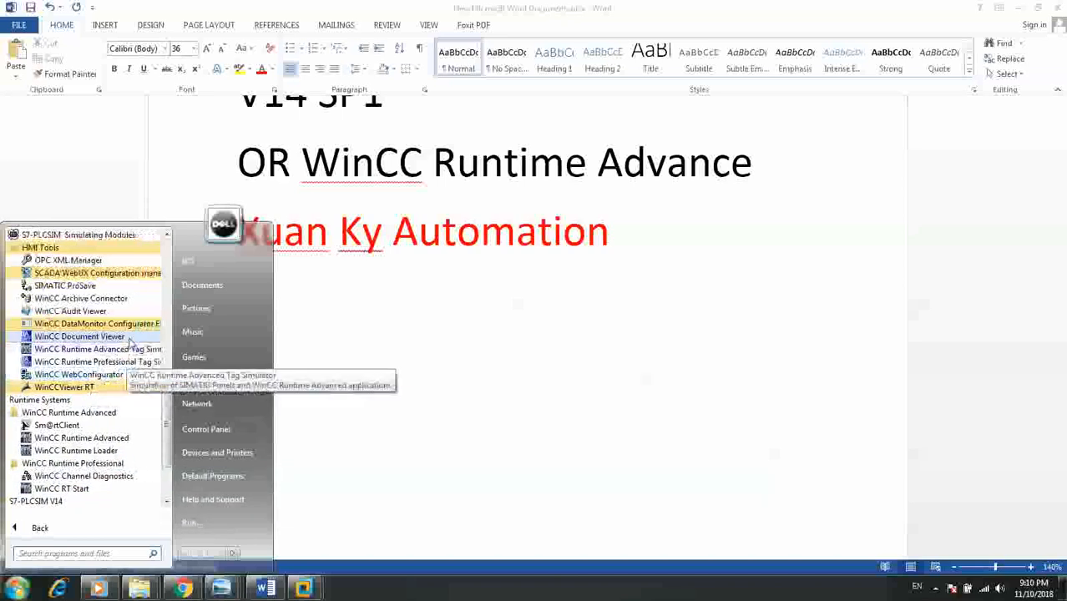
mouse_move(96, 273)
type("That A")
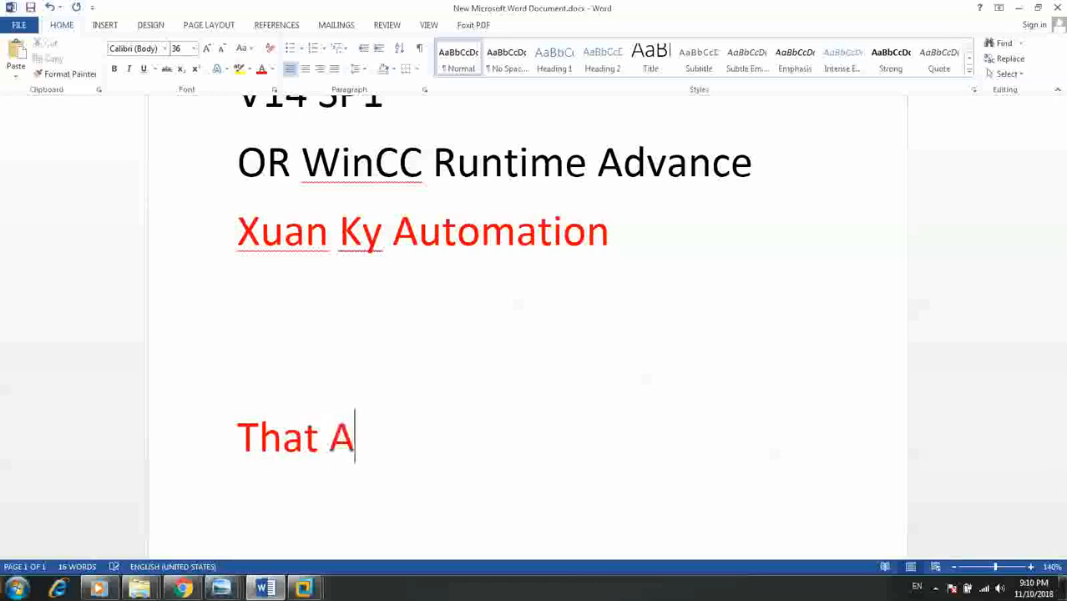
Step: Type the red closing lines "That All, We finish installing" and "Thanks very much for your watching" in Word
type("ll, We g")
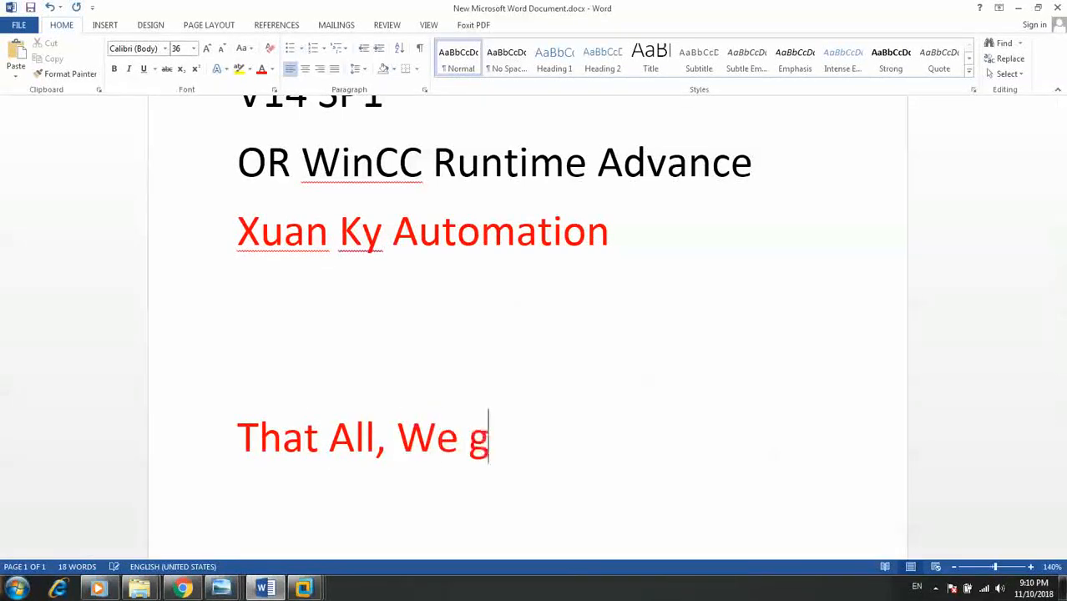
type("inish i")
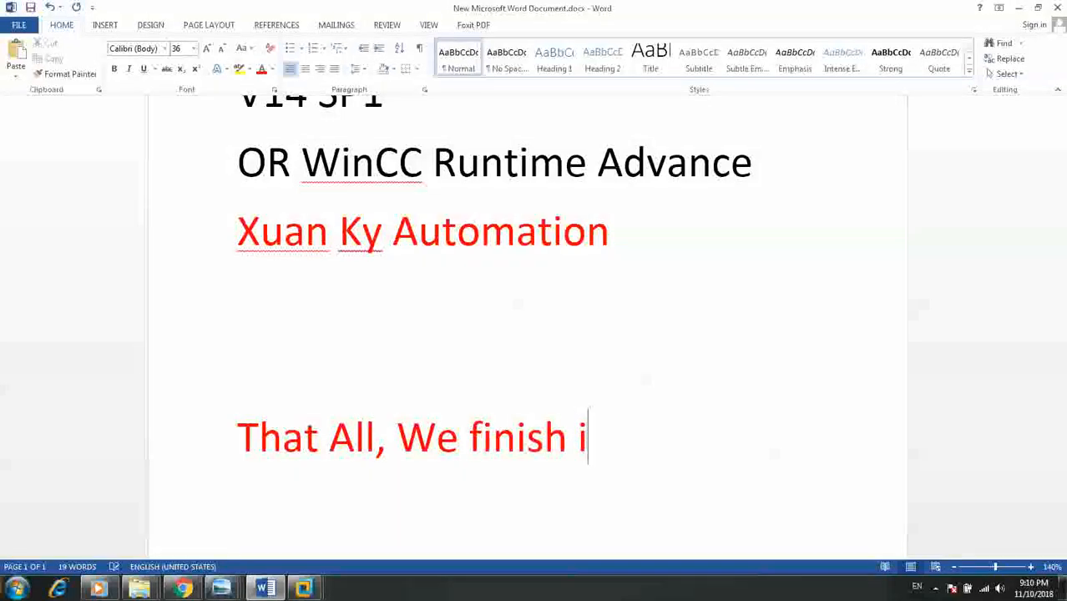
type("nsta")
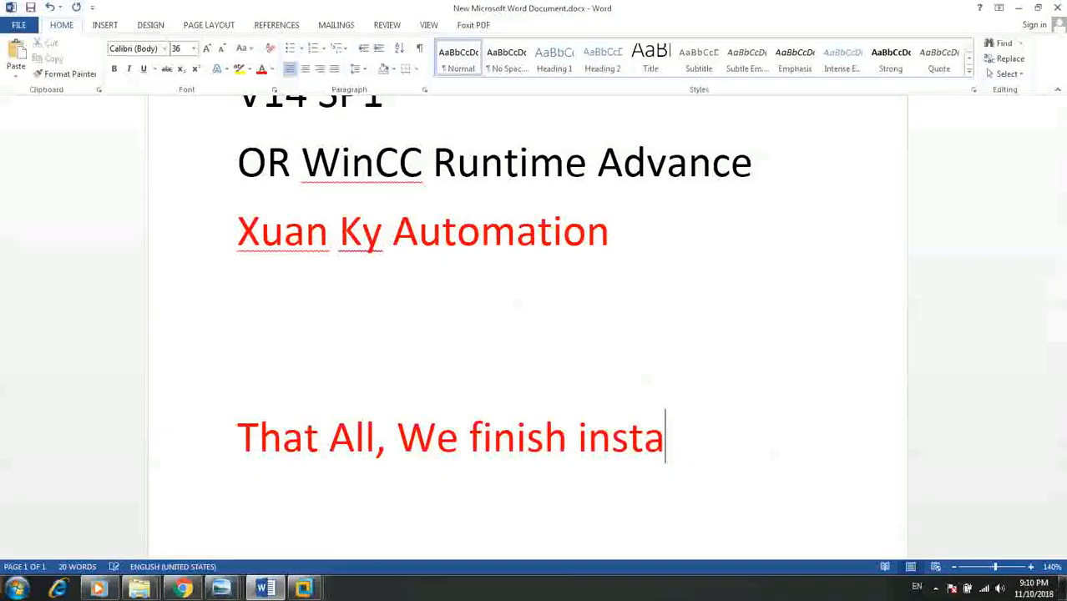
type("lling")
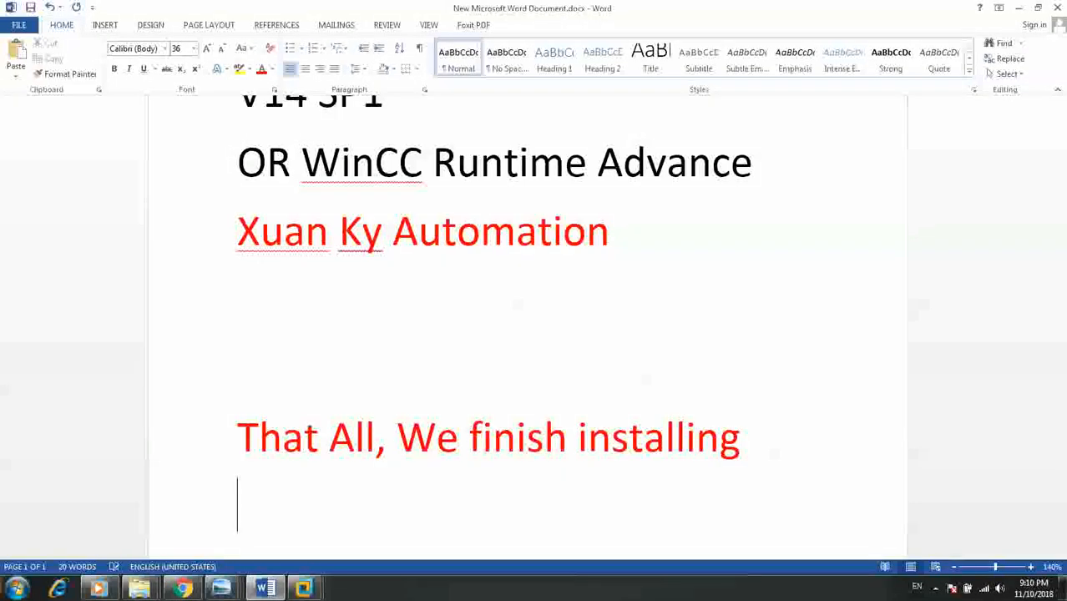
type("Thanks v")
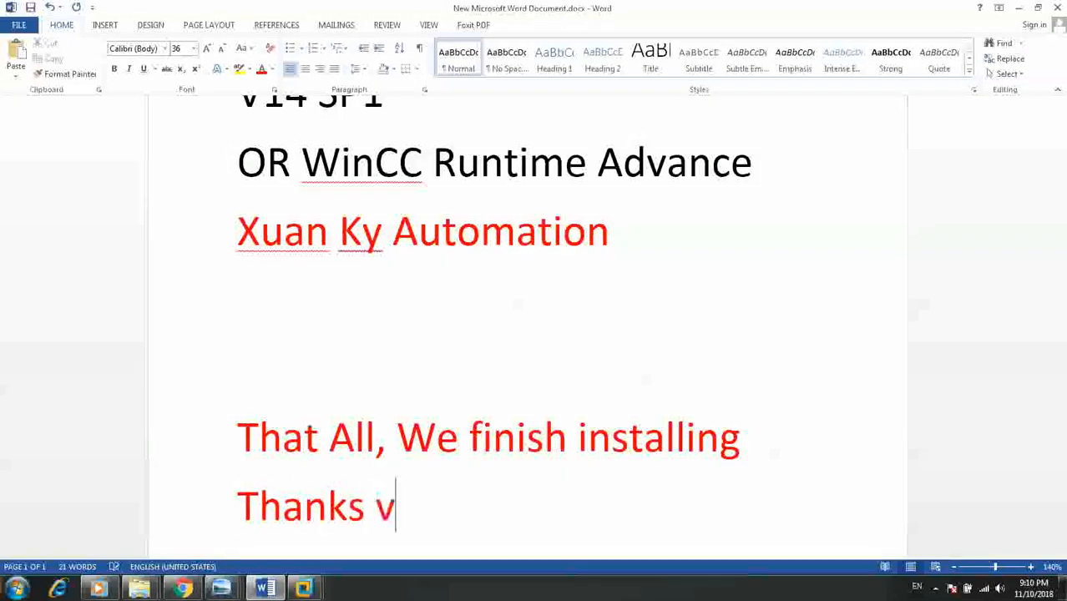
type("ery much")
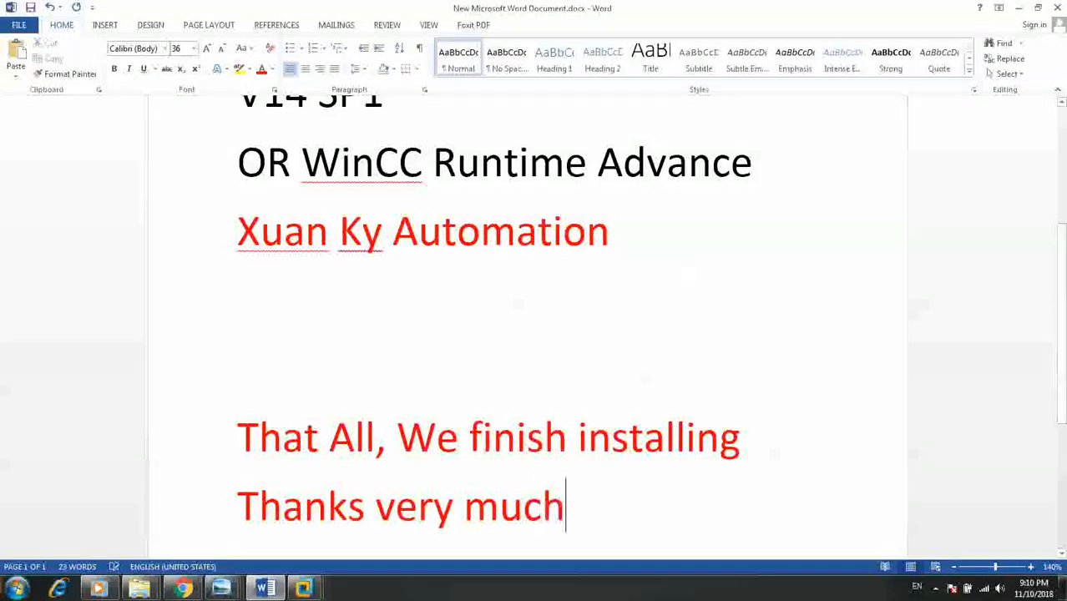
type("for yo")
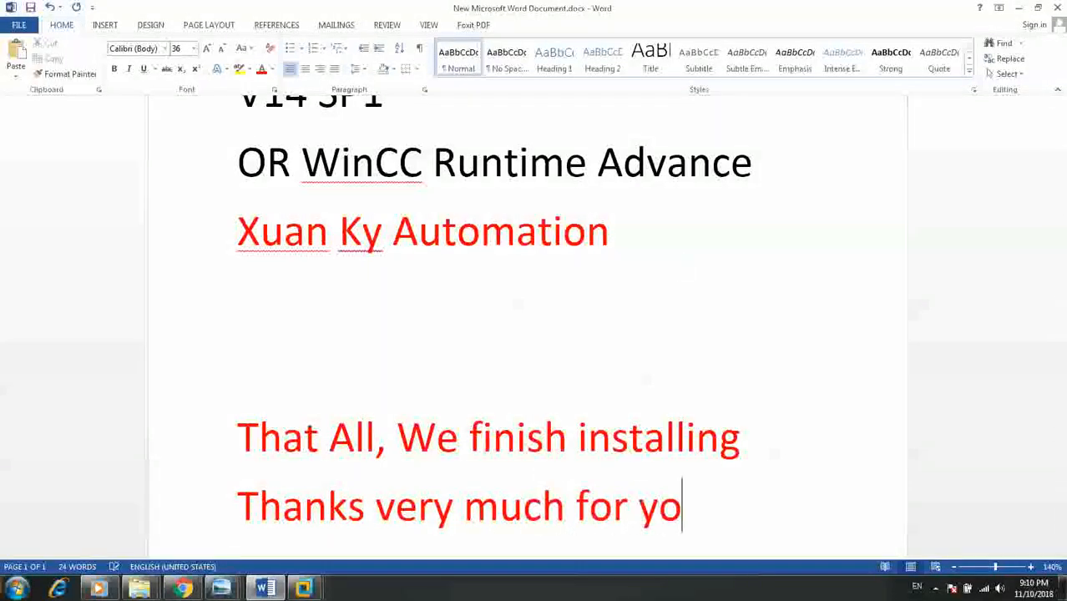
type("ur")
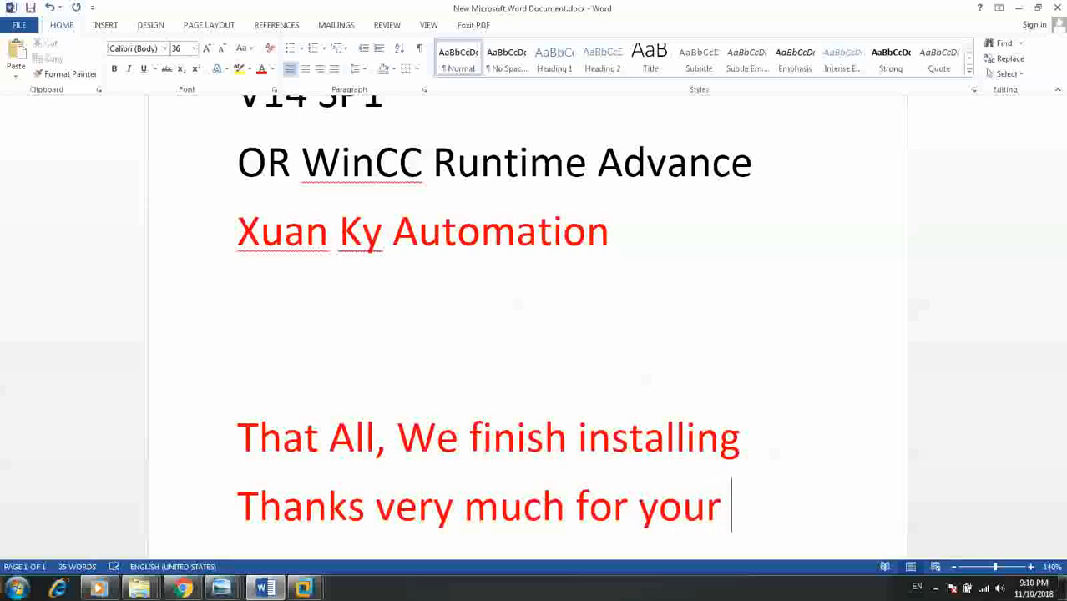
type("watching")
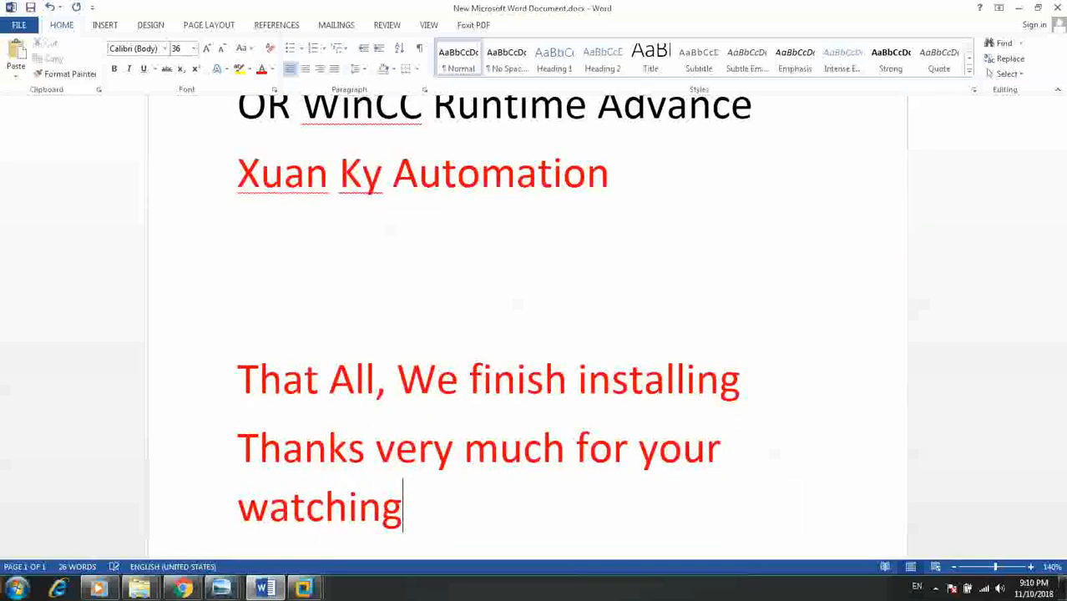